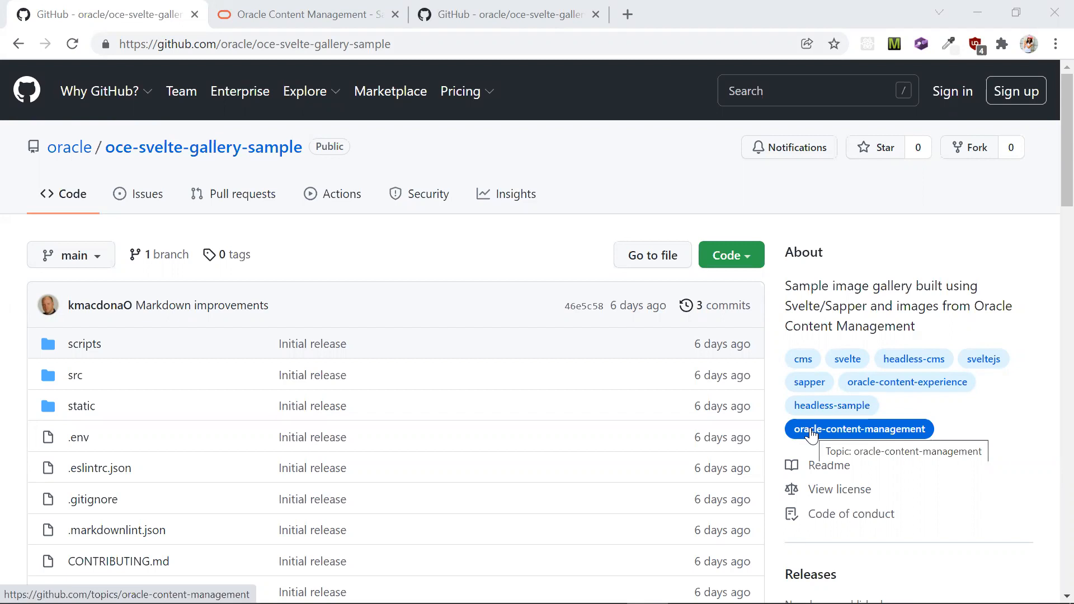
pyautogui.moveTo(423, 84)
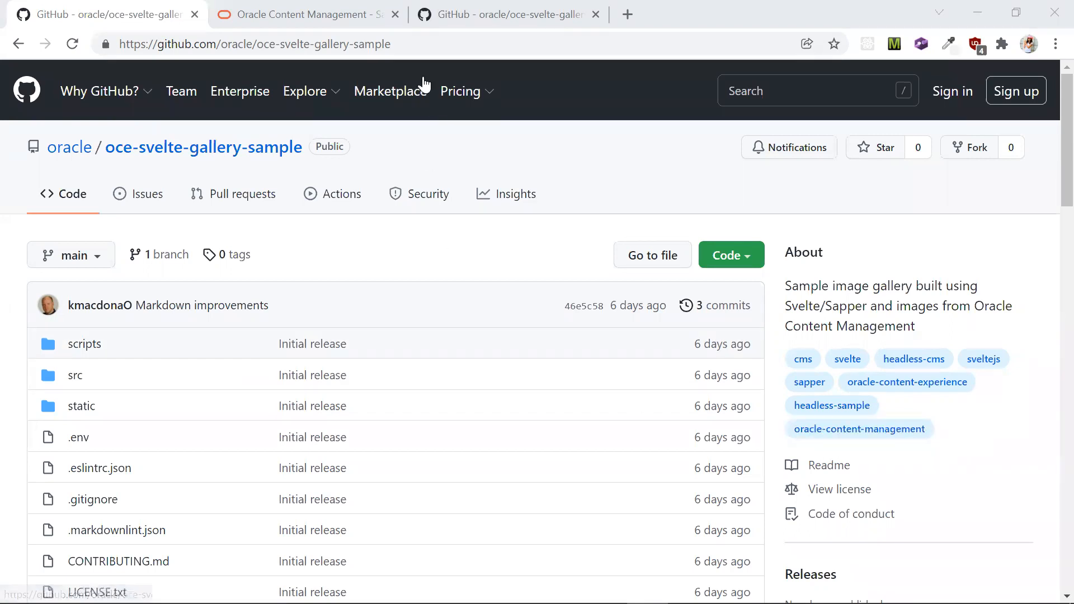
# Select the oracle/oce-svelte-gallery-sample repository URL in the address bar to copy it
pyautogui.click(253, 44)
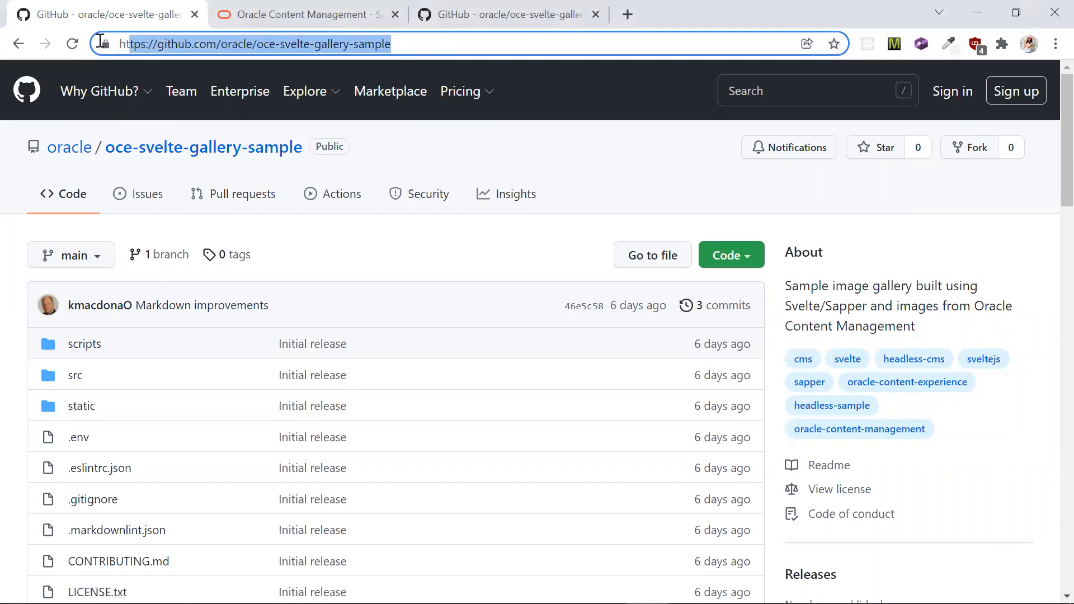
pyautogui.moveTo(106, 43)
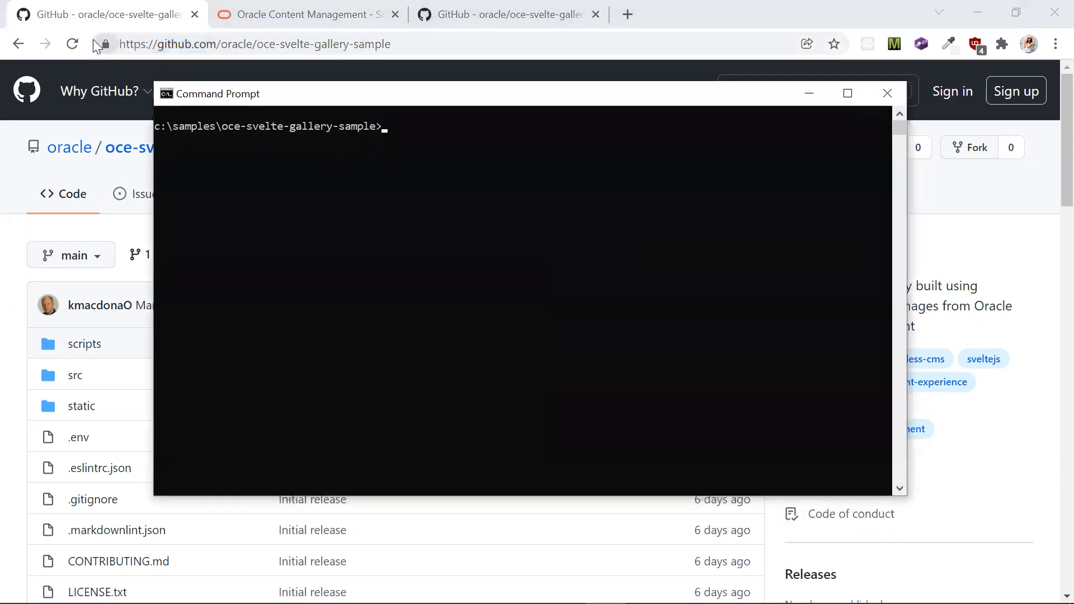
pyautogui.write('git')
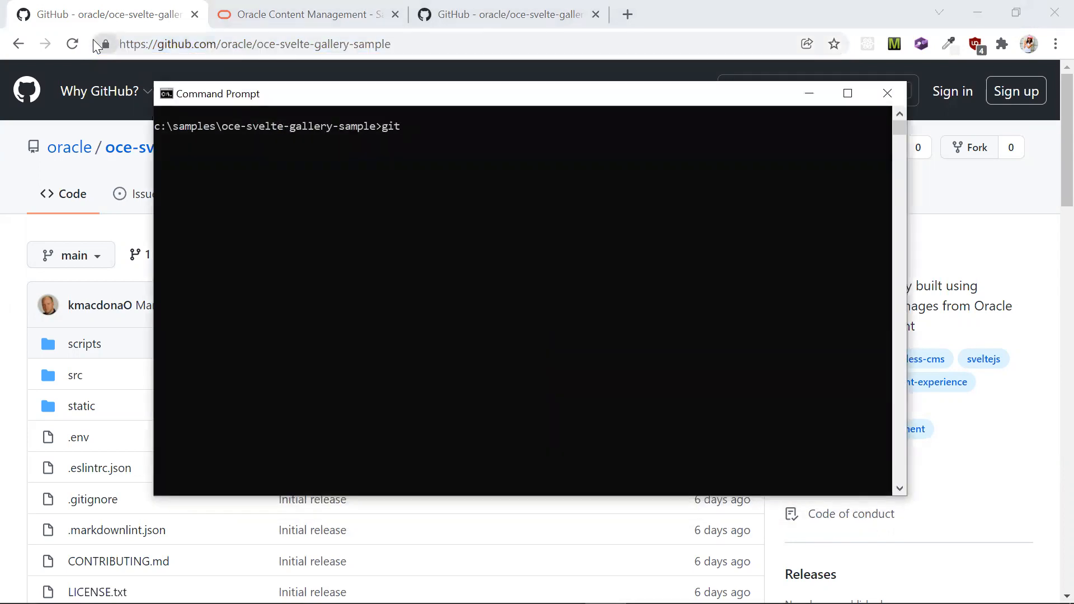
pyautogui.write('clone')
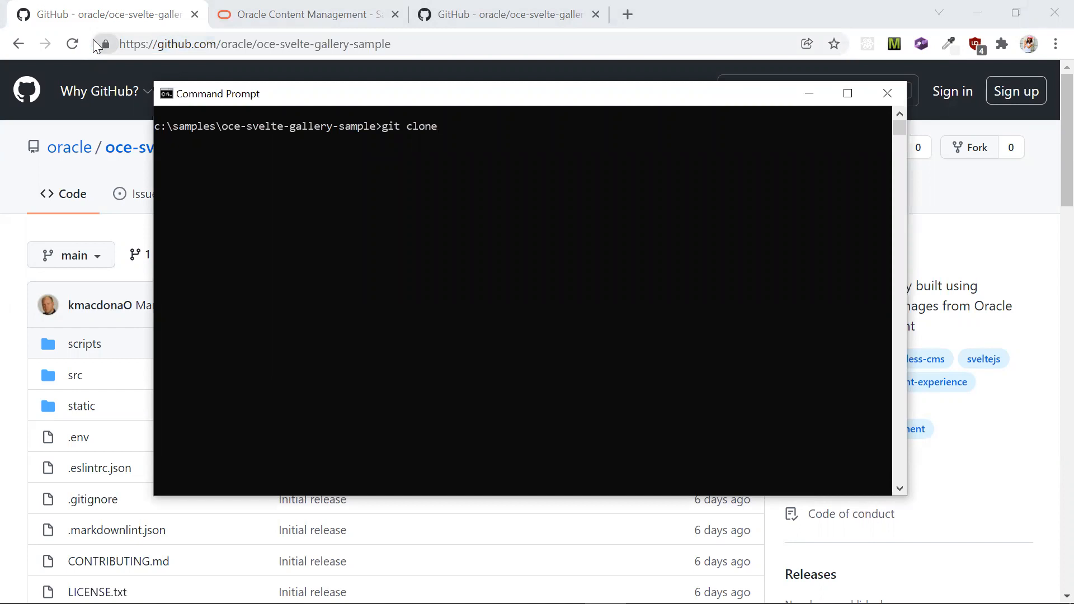
pyautogui.write('https://github.com/oracle/oce-svelte-gallery-sample')
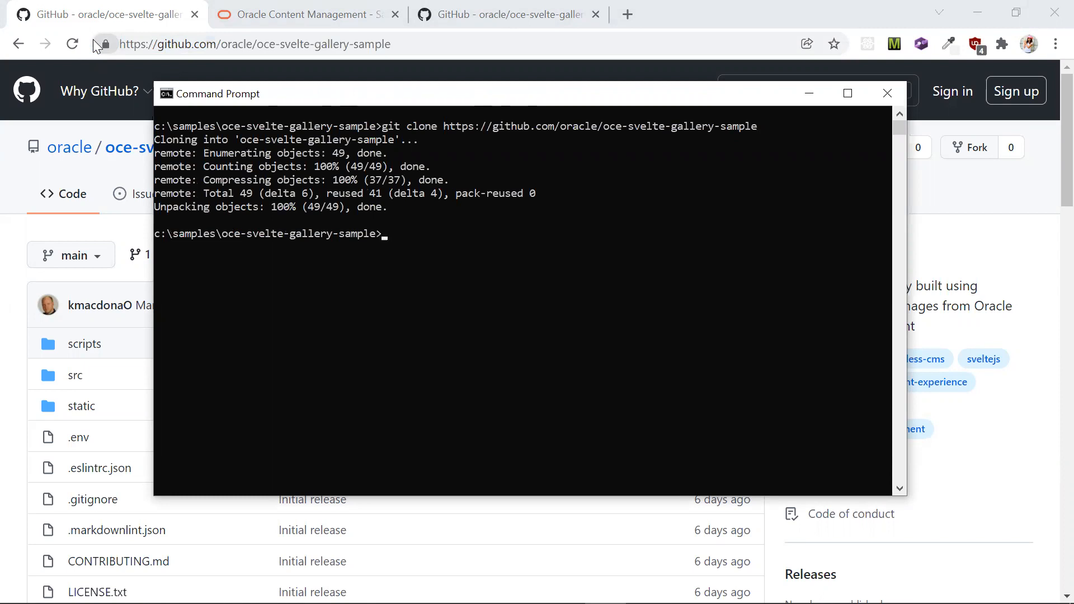
# Enter the oce-svelte-gallery-sample folder and open it in Visual Studio Code with code
pyautogui.write('cd oce-svelte-gallery-sample')
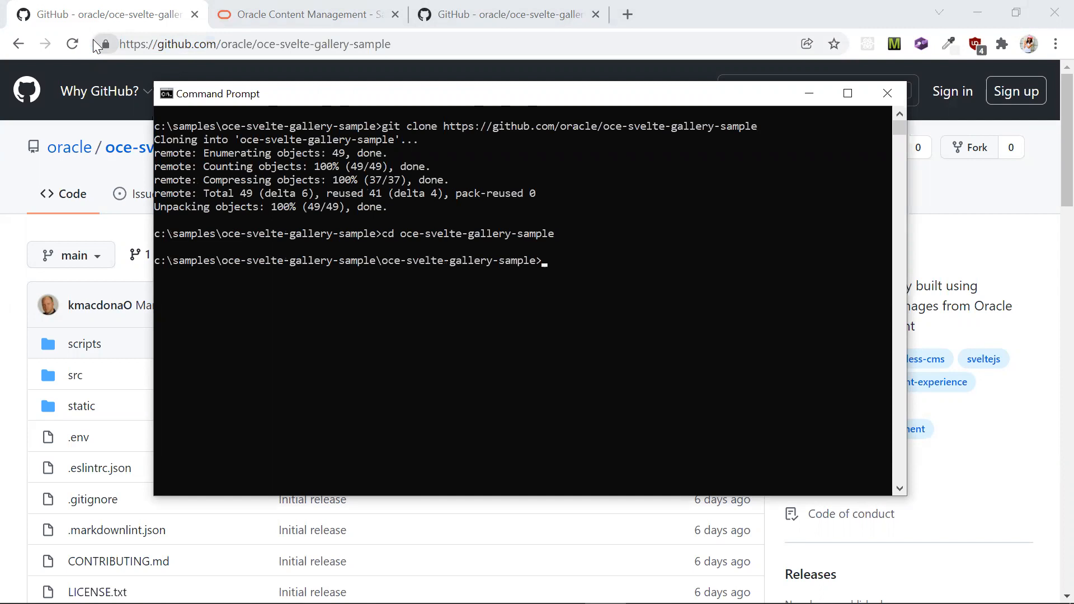
pyautogui.write('code')
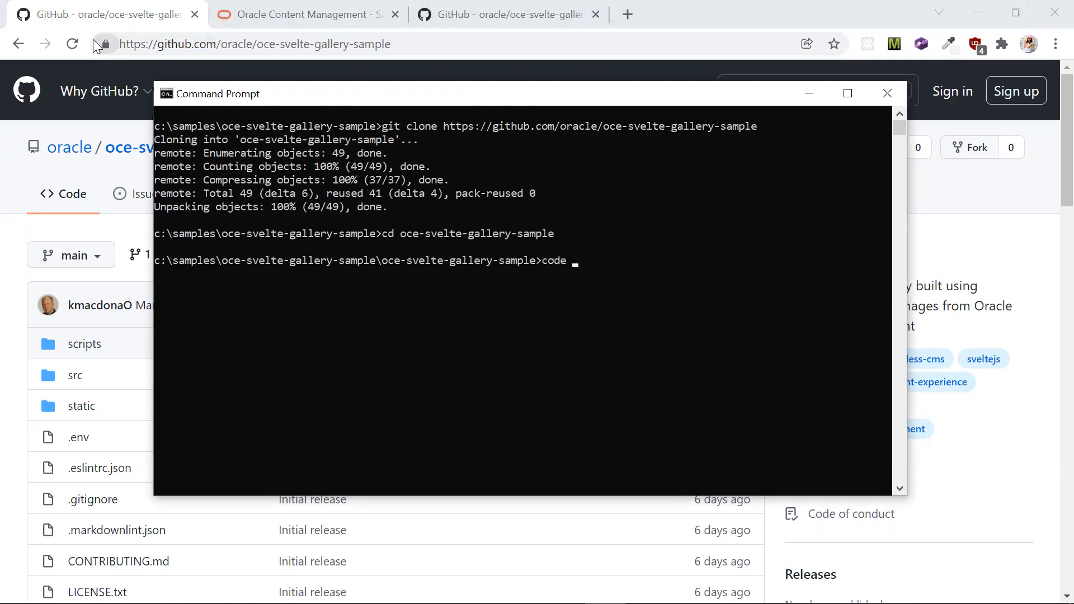
pyautogui.press('Enter')
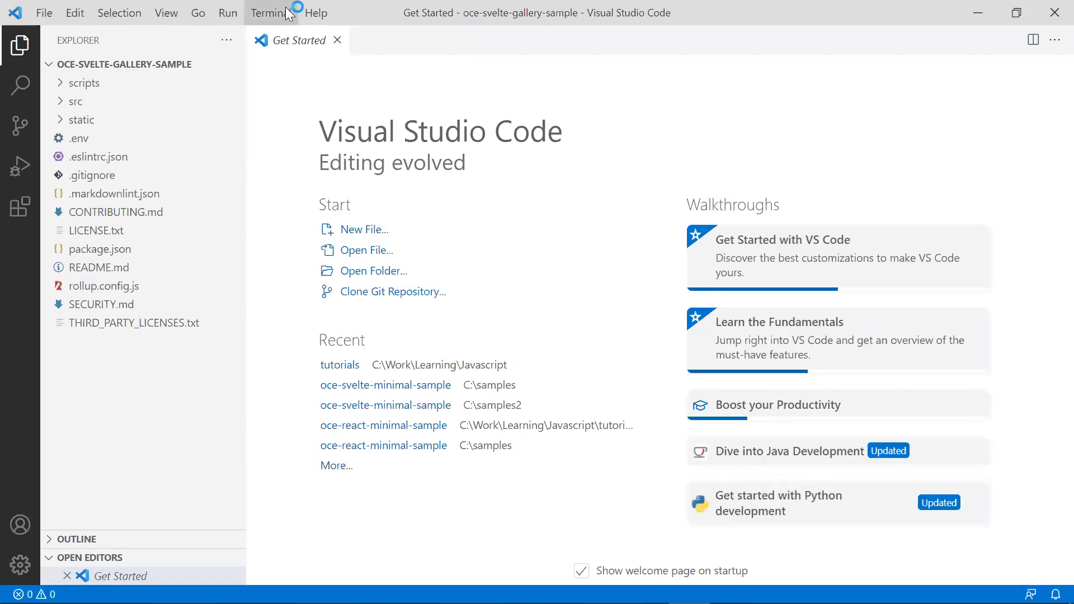
# Open a new integrated terminal and run npm install for the project
pyautogui.click(270, 13)
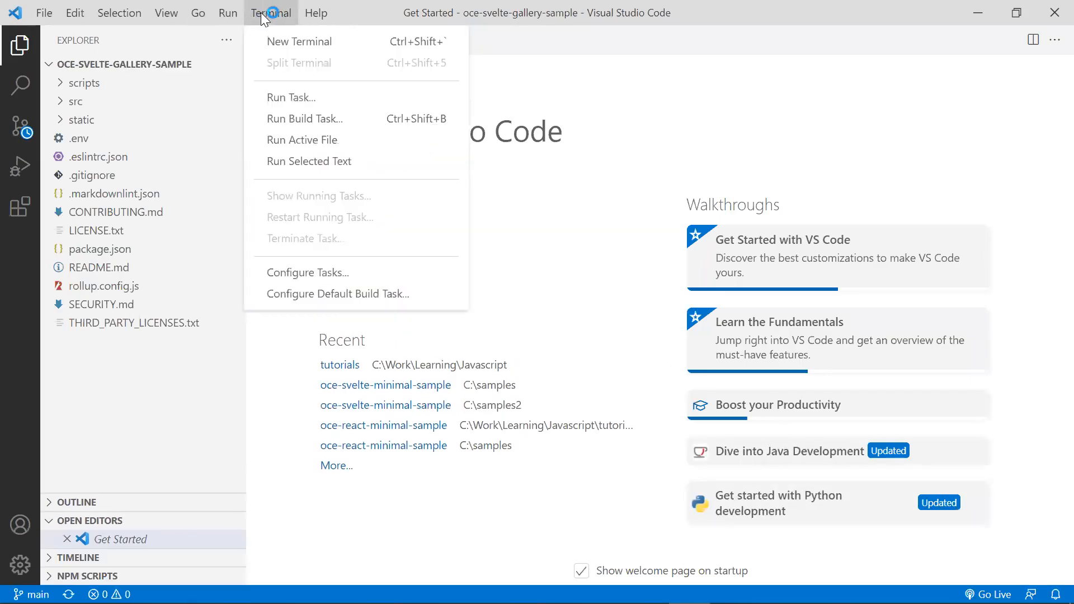
pyautogui.click(299, 41)
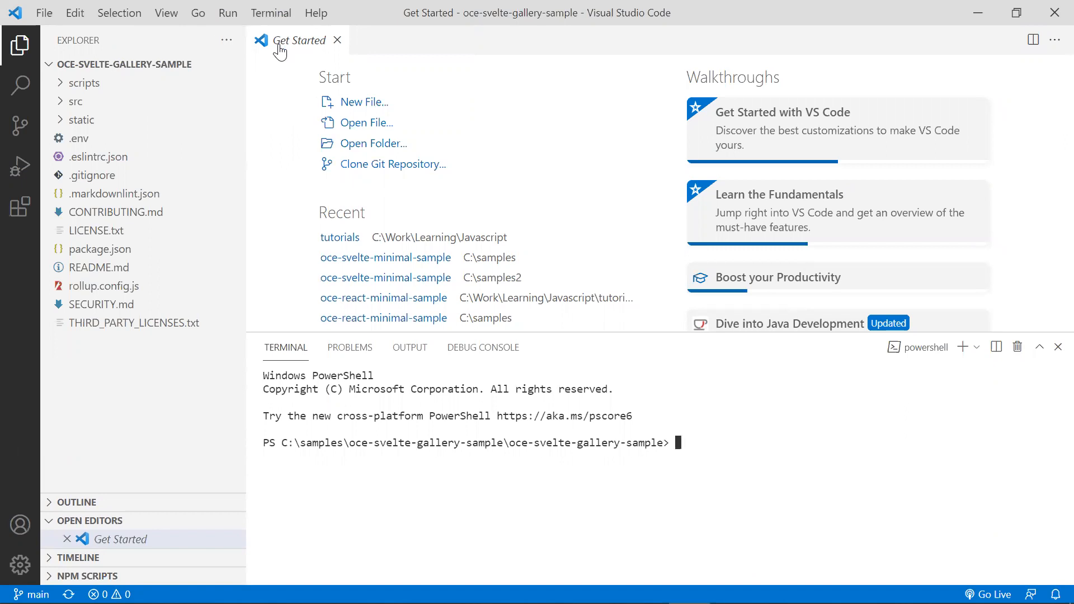
pyautogui.write('npm install')
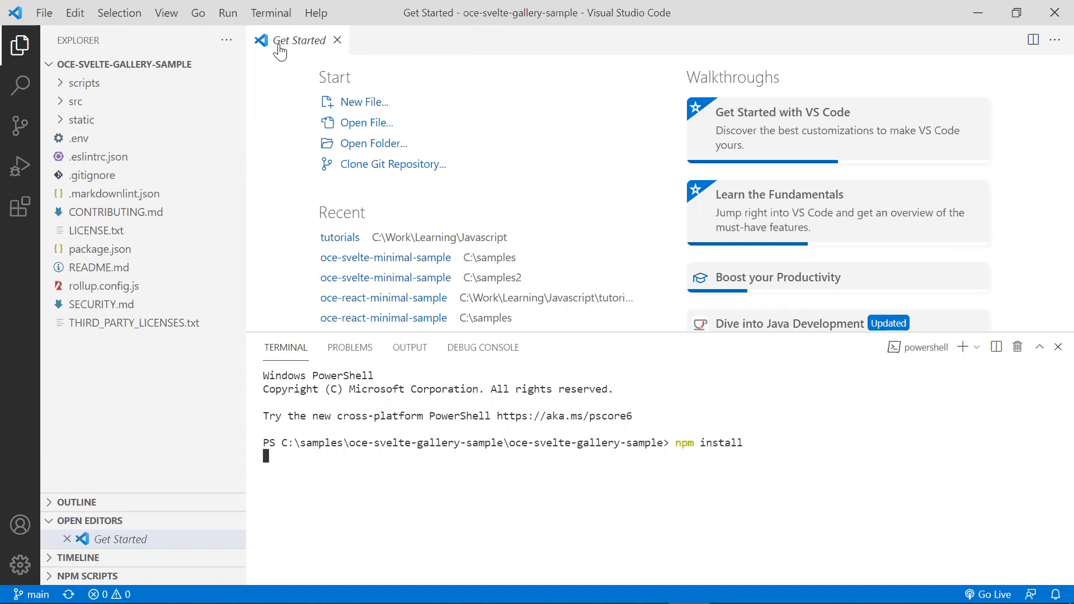
pyautogui.press('Enter')
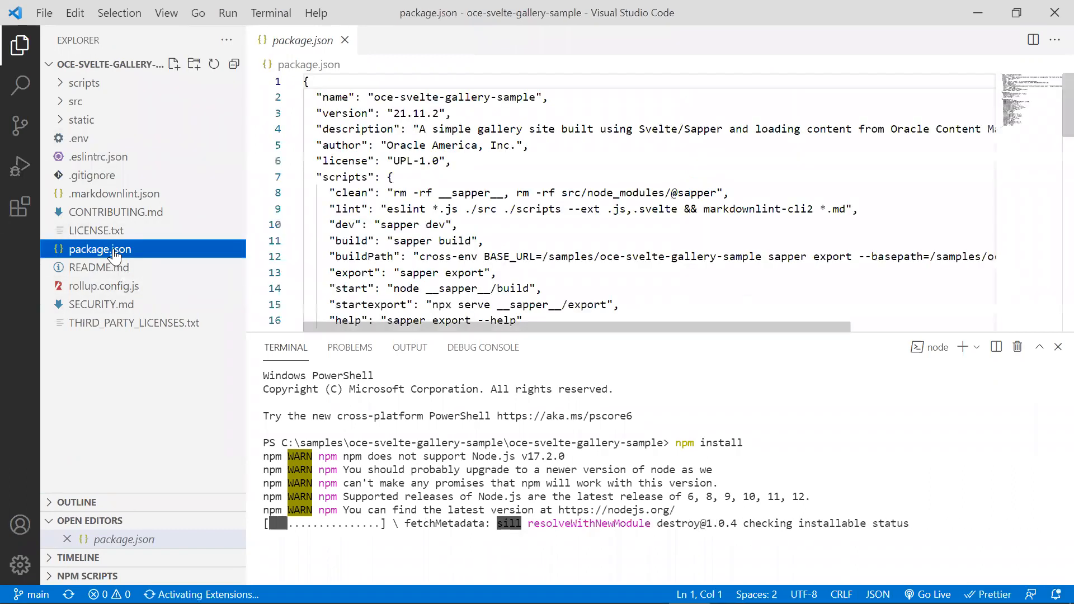
# Scroll through package.json's scripts and dependencies, then open rollup.config.js
pyautogui.scroll(-3)
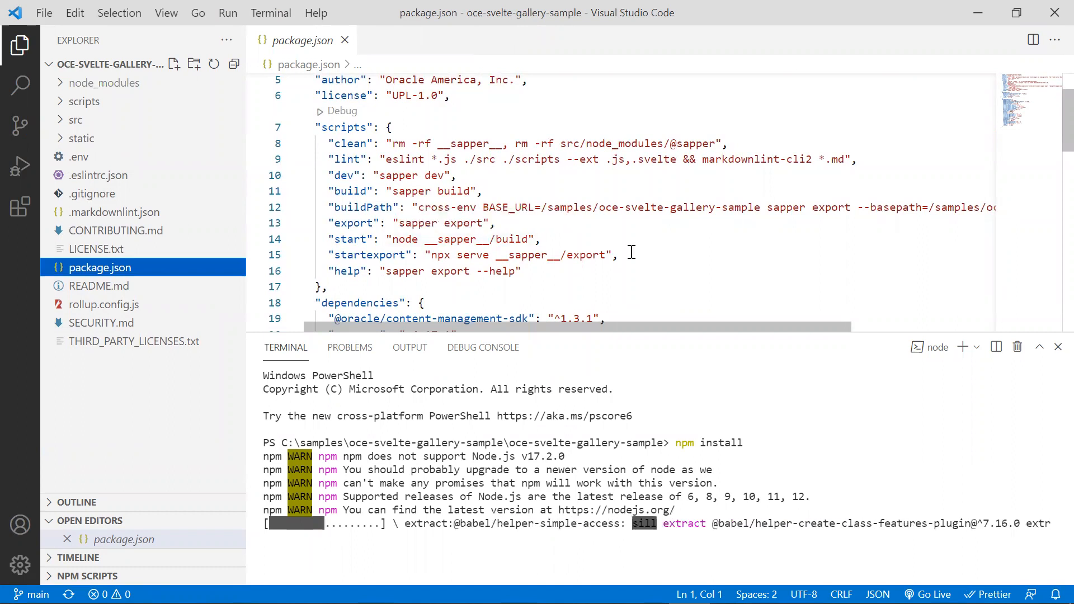
pyautogui.scroll(-3)
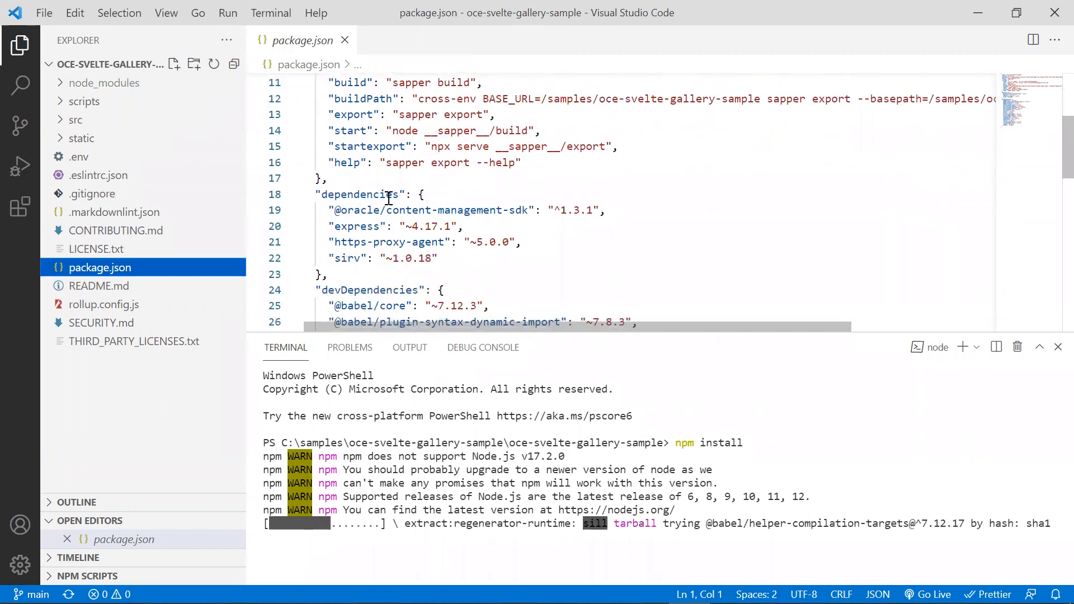
pyautogui.scroll(-3)
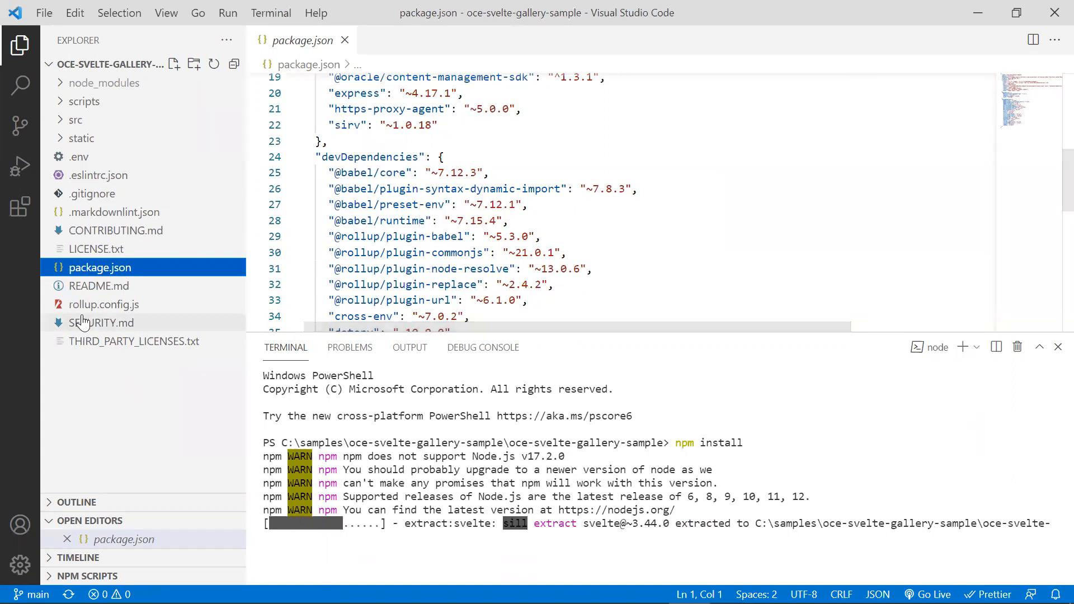
pyautogui.click(103, 305)
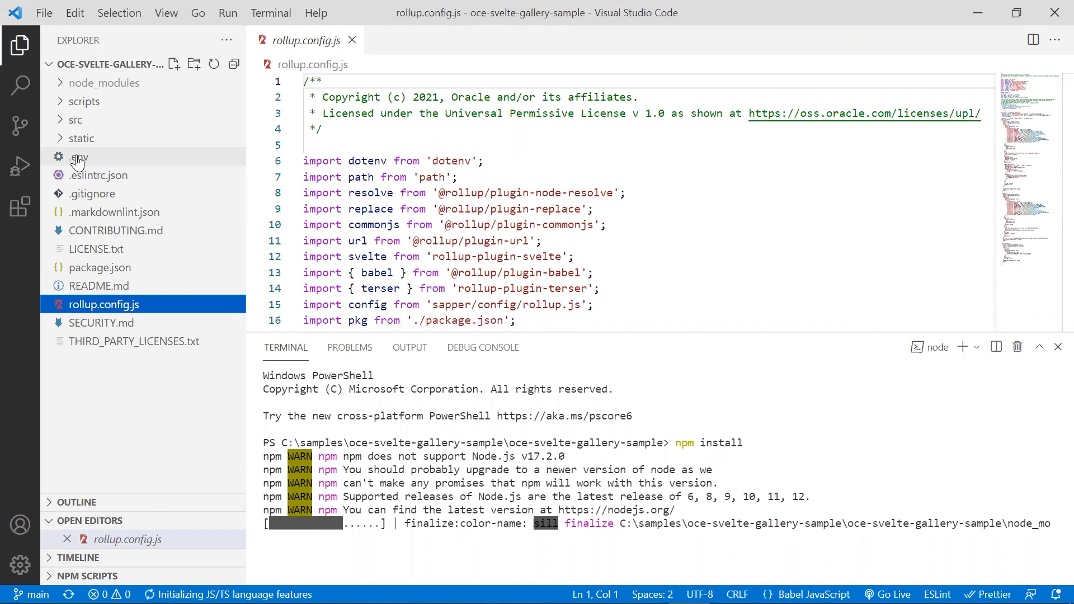
# Open .env and highlight its SERVER_URL and CHANNEL_TOKEN settings
pyautogui.click(77, 157)
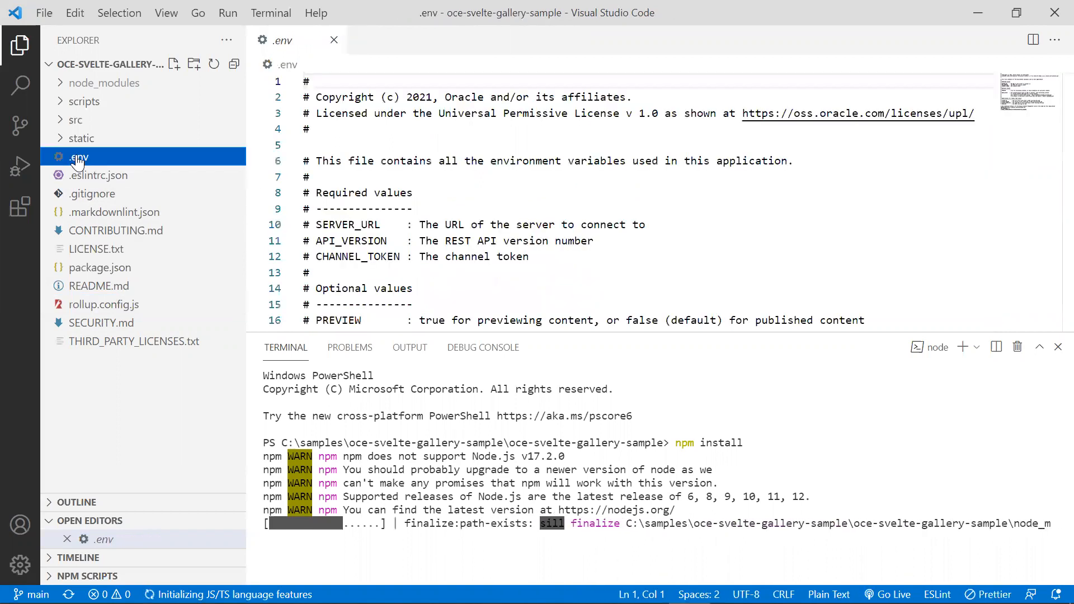
pyautogui.scroll(-3)
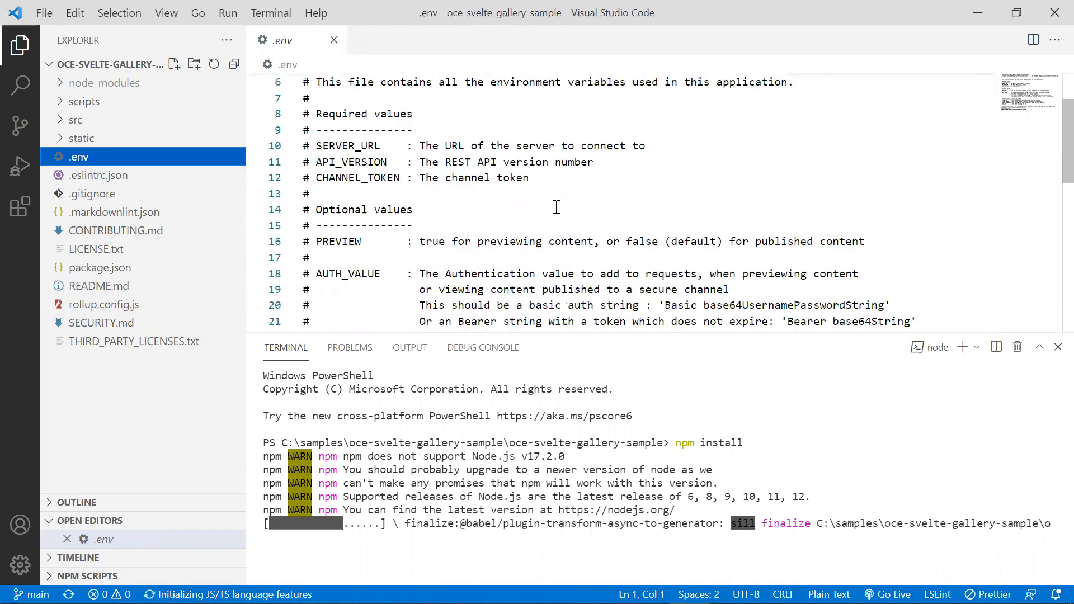
pyautogui.scroll(-3)
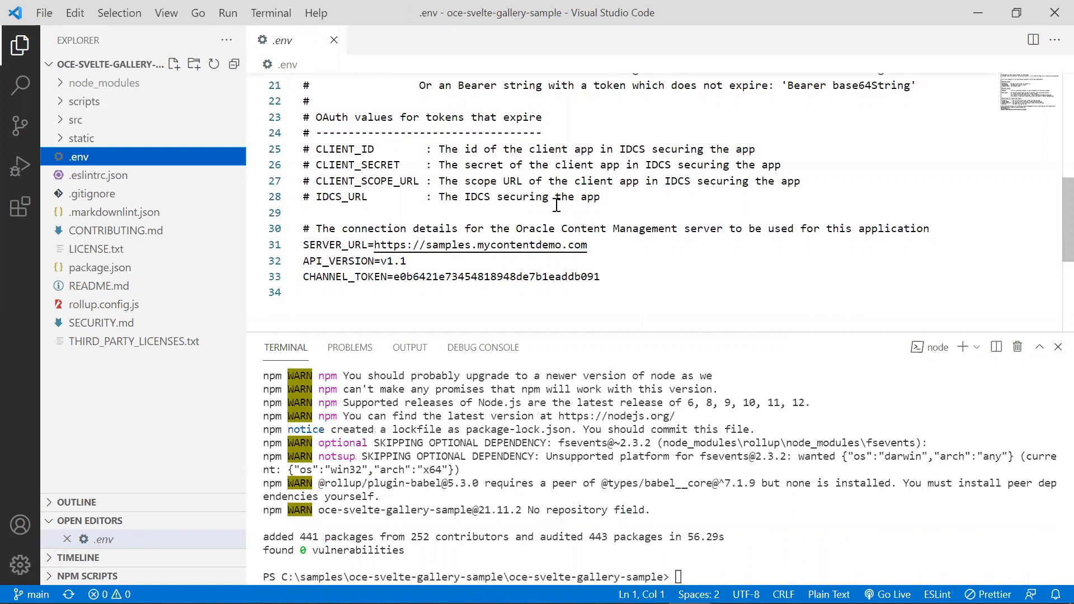
pyautogui.doubleClick(335, 244)
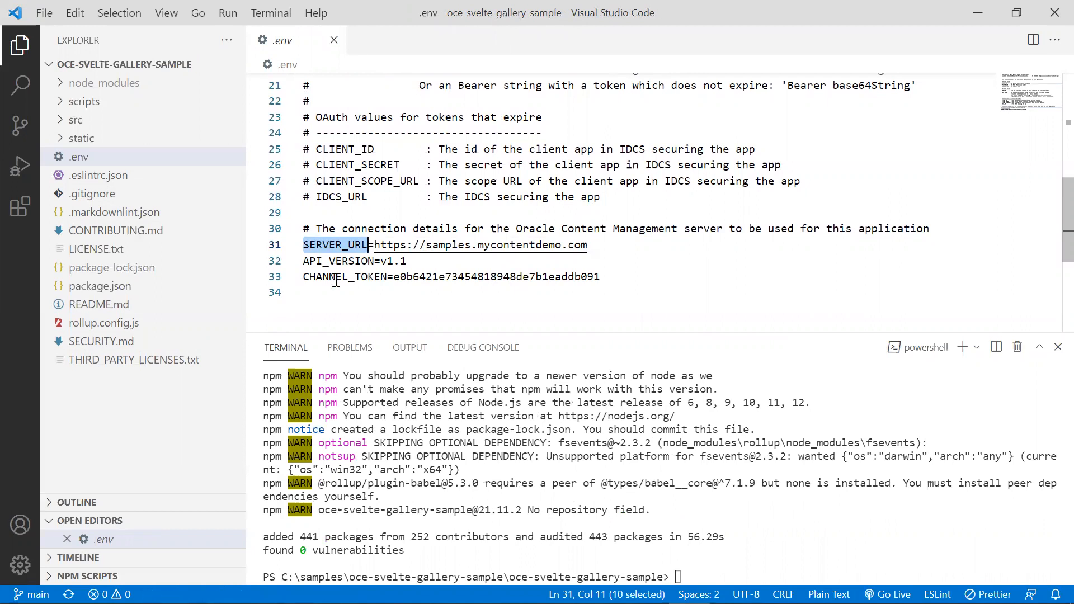
pyautogui.doubleClick(343, 277)
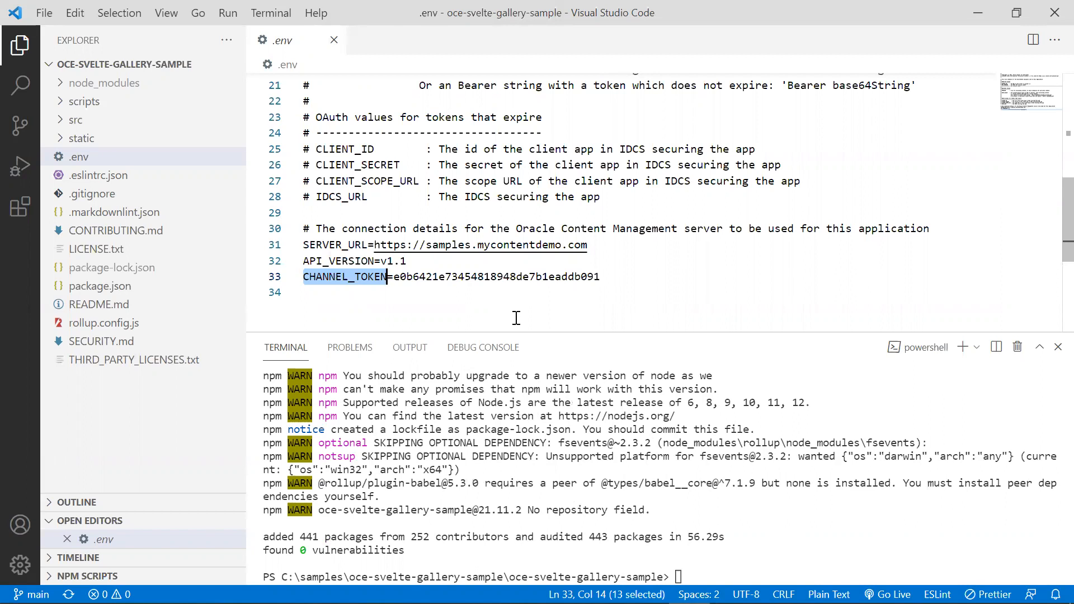
pyautogui.moveTo(689, 555)
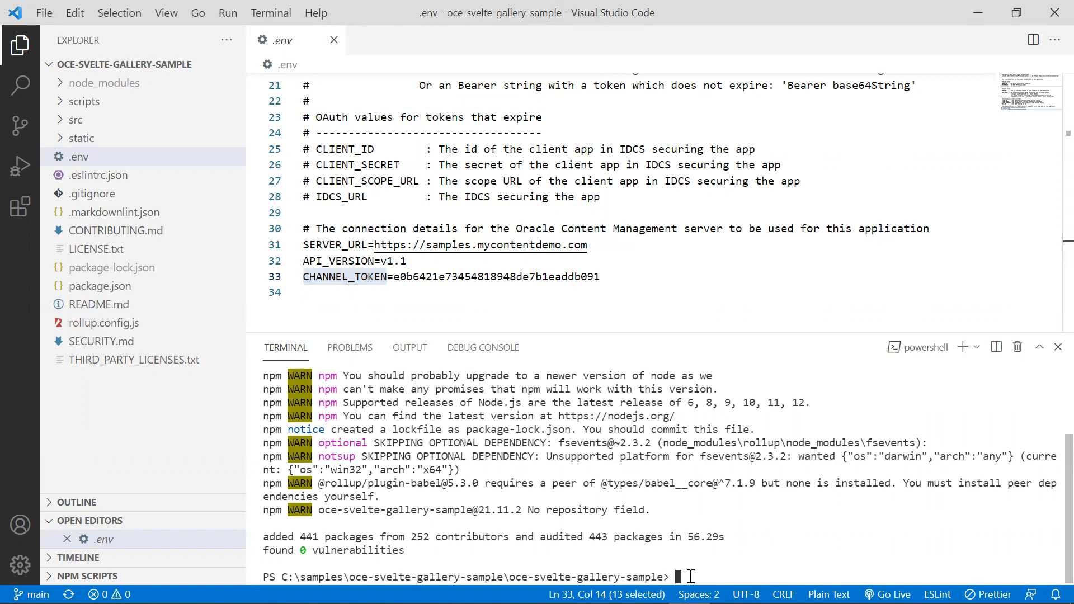
# Clear the terminal, run npm run build, and inspect the generated __sapper__ build folder
pyautogui.write('cls')
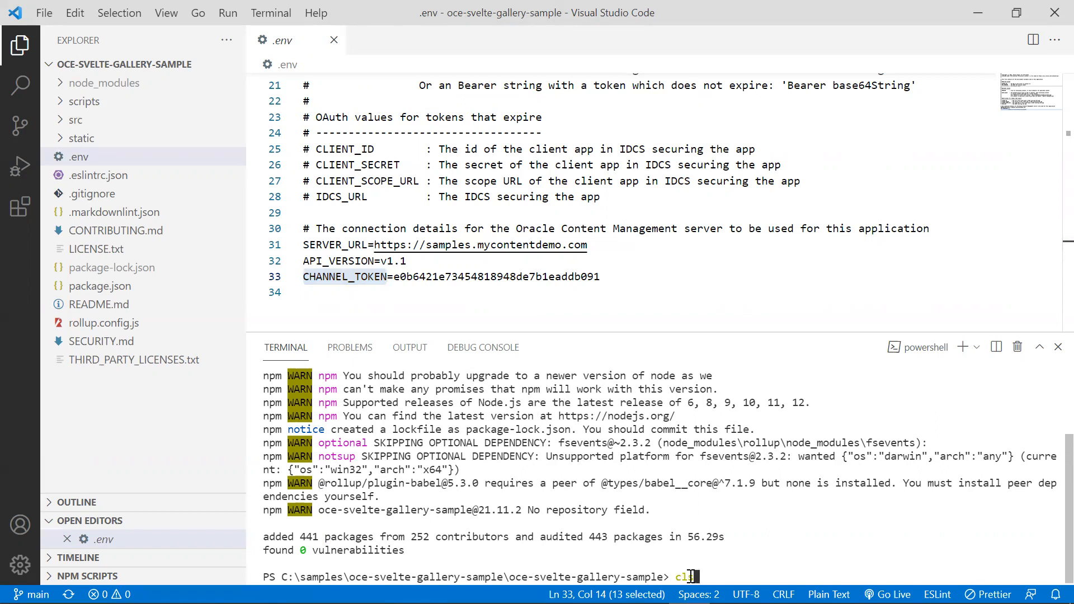
pyautogui.press('Enter')
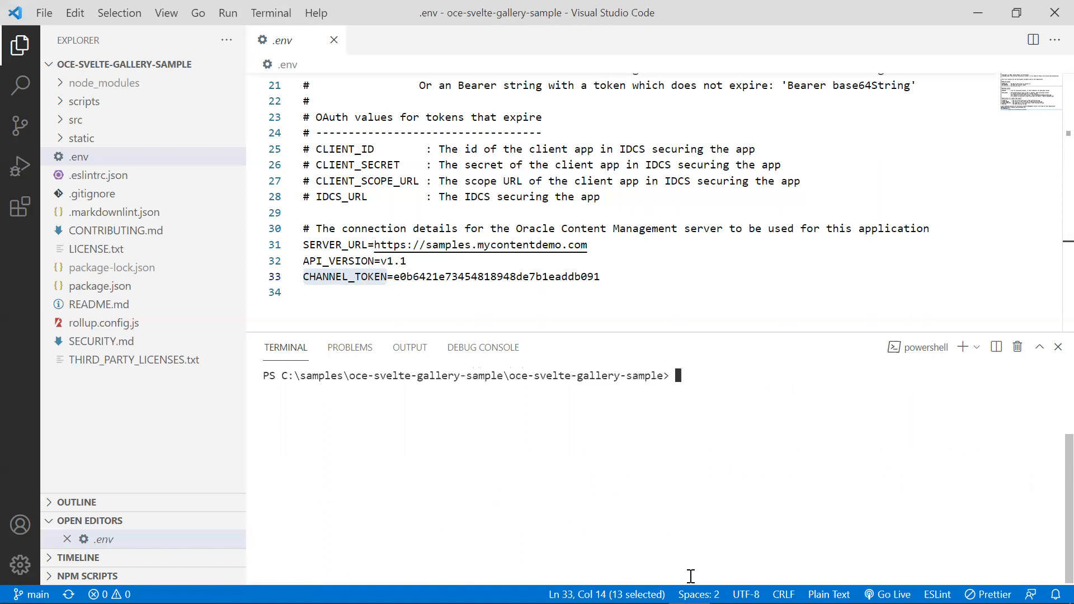
pyautogui.write('npm r')
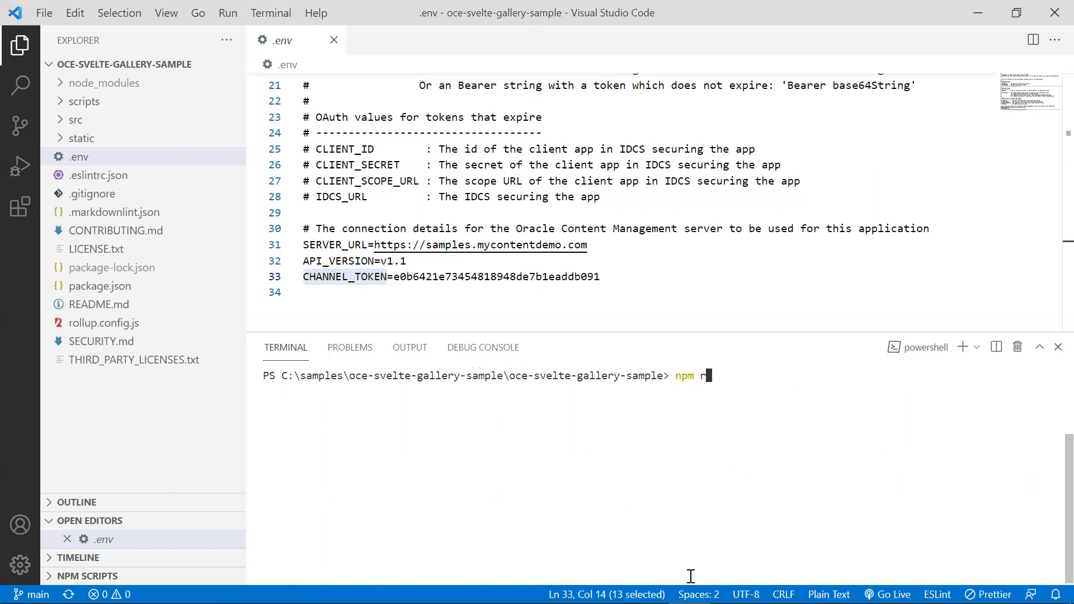
pyautogui.write('un build')
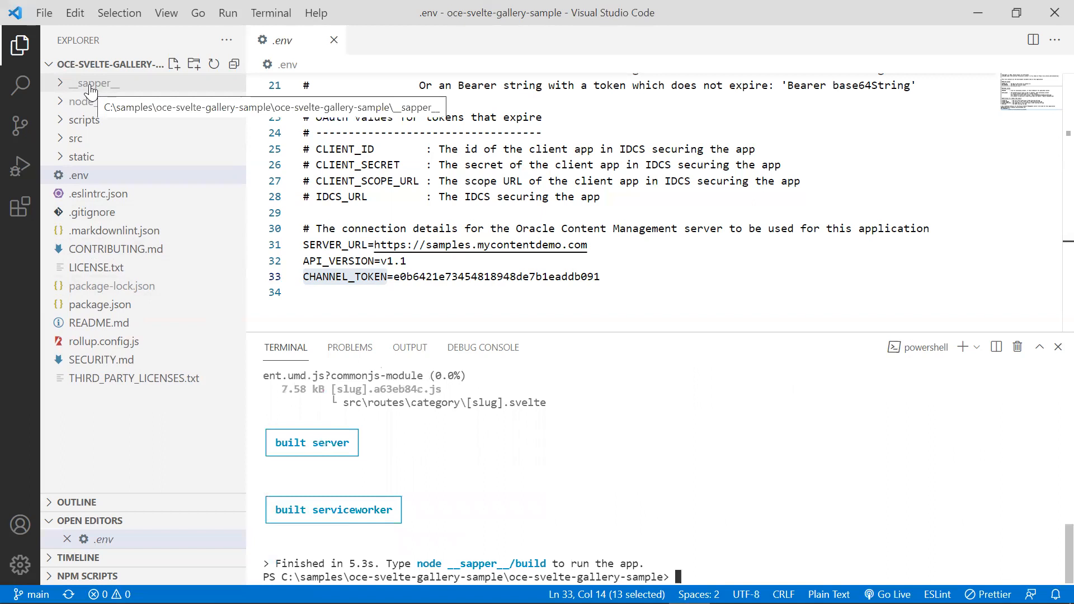
pyautogui.click(92, 83)
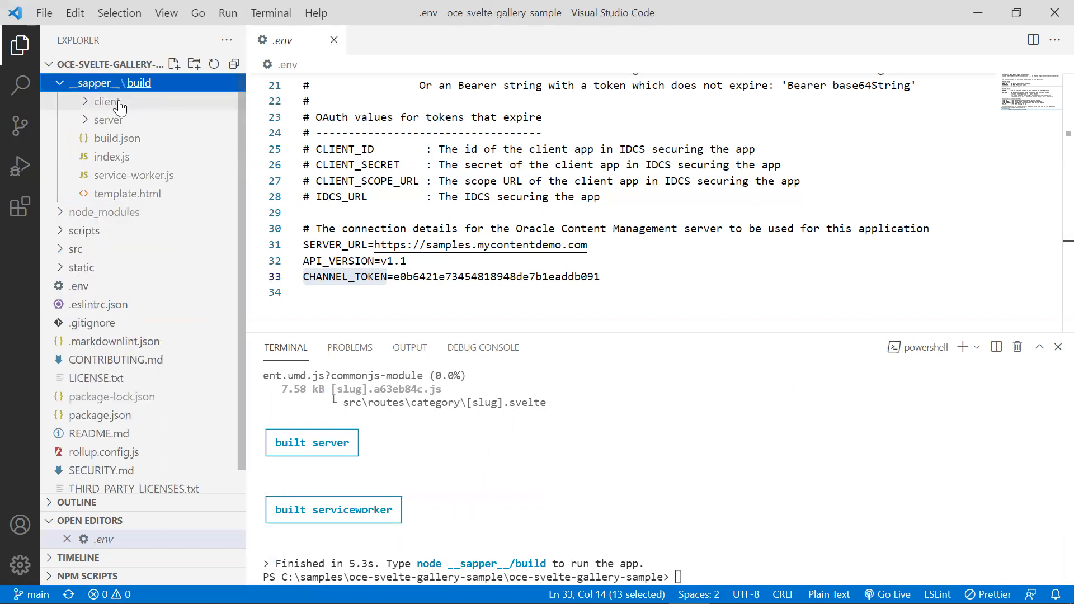
pyautogui.moveTo(130, 122)
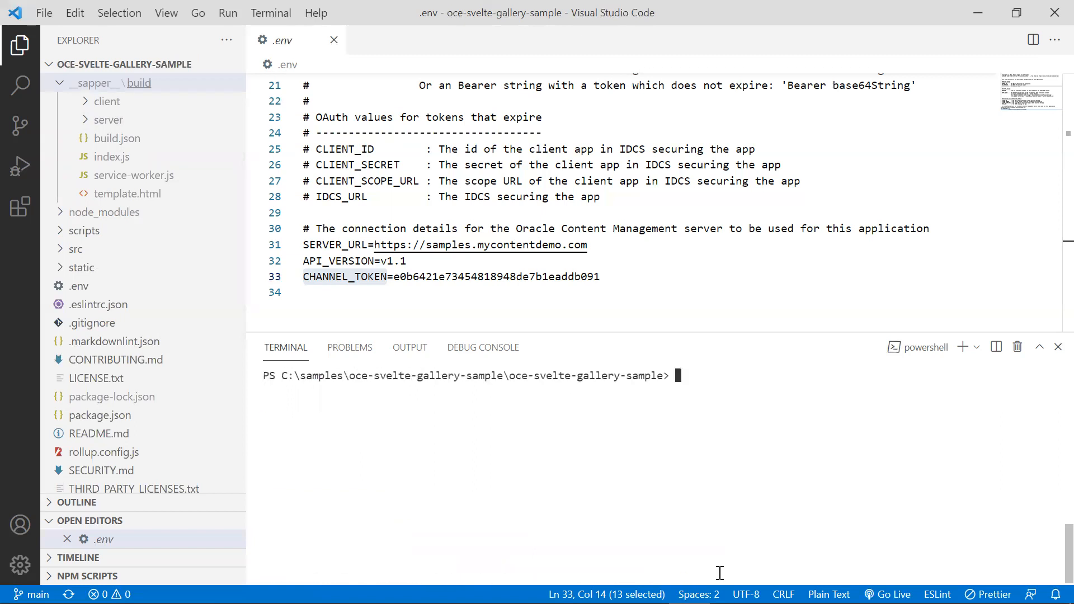
# Run npm run start to serve the app at localhost:3000, then switch windows
pyautogui.write('npm r')
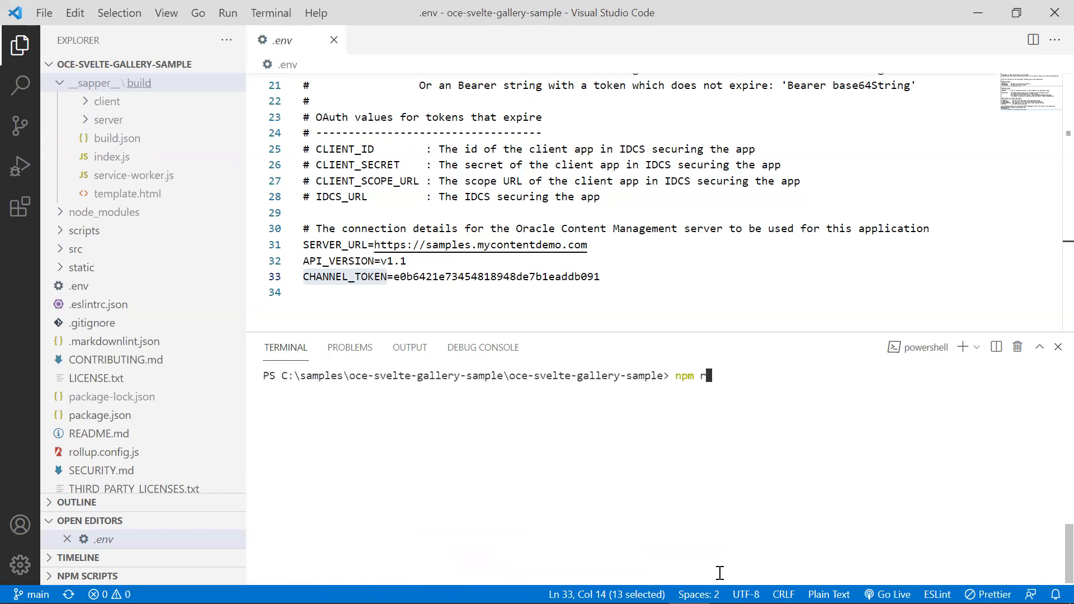
pyautogui.press('Backspace')
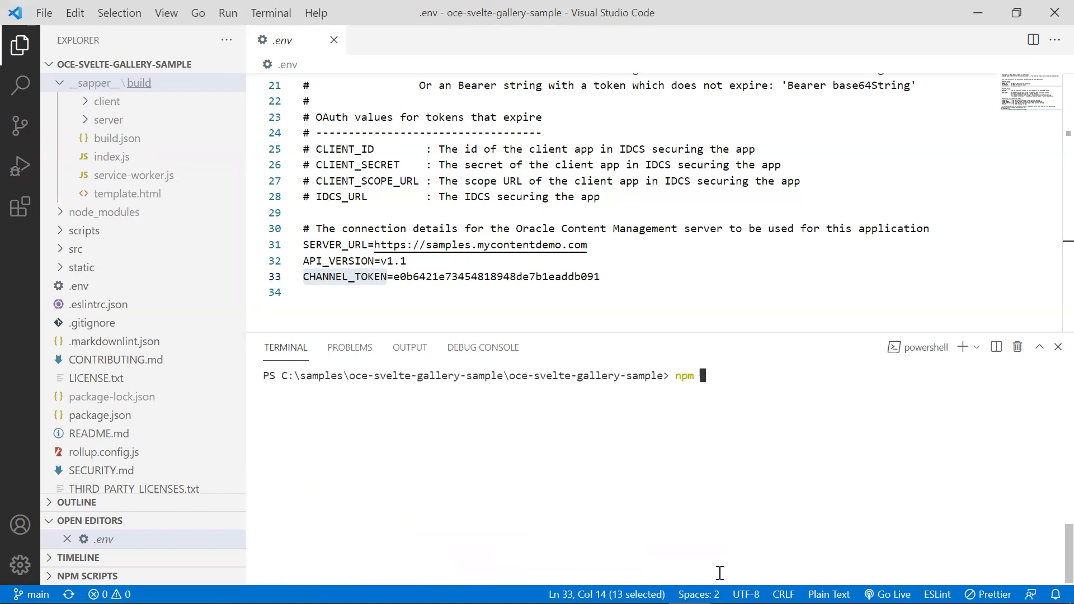
pyautogui.write('run start')
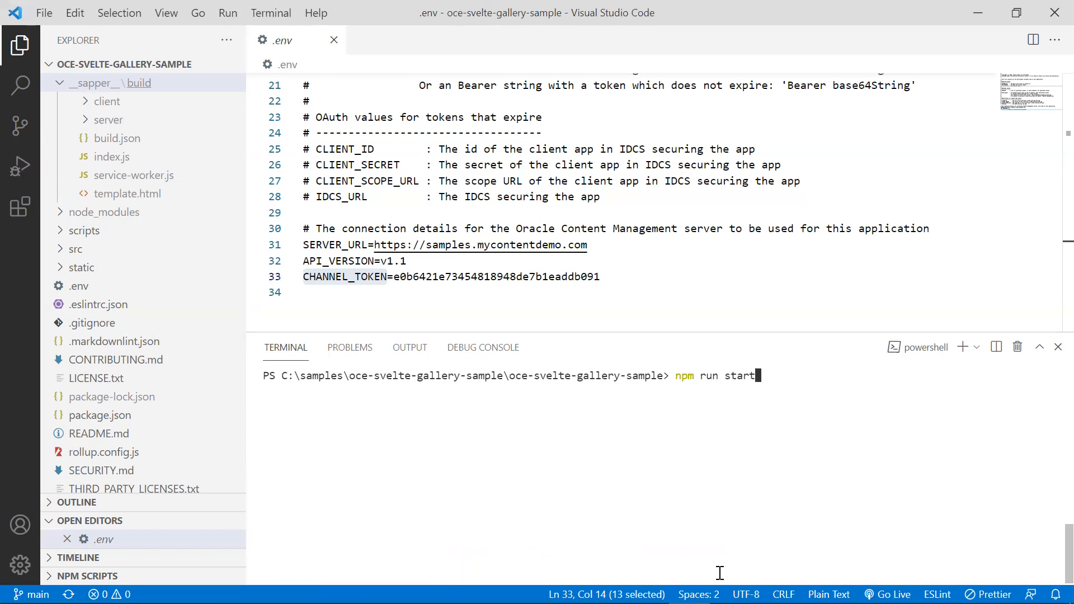
pyautogui.press('Enter')
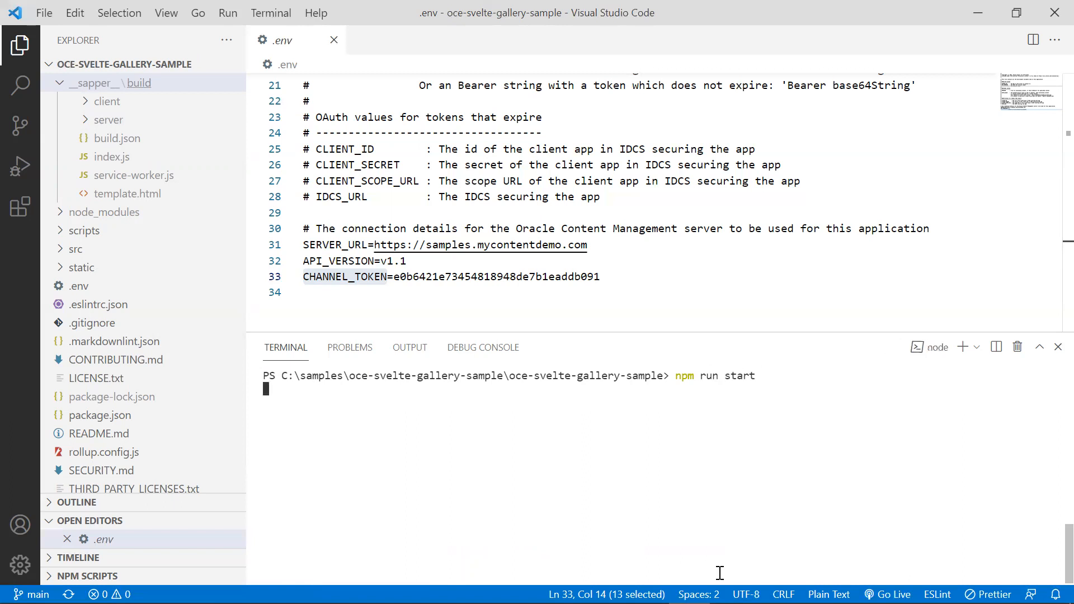
pyautogui.press('Enter')
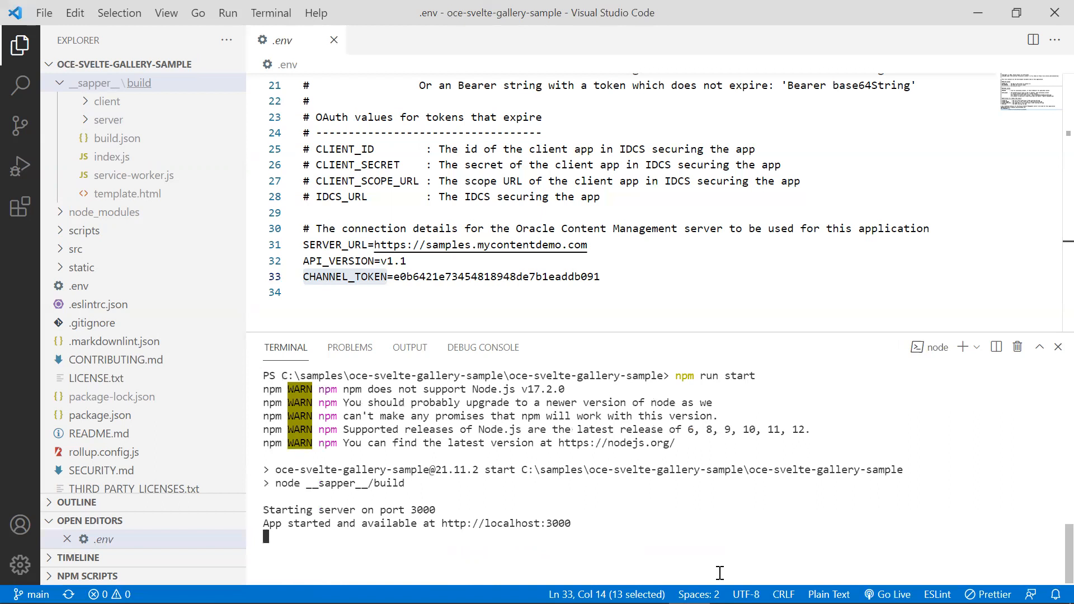
pyautogui.moveTo(588, 523)
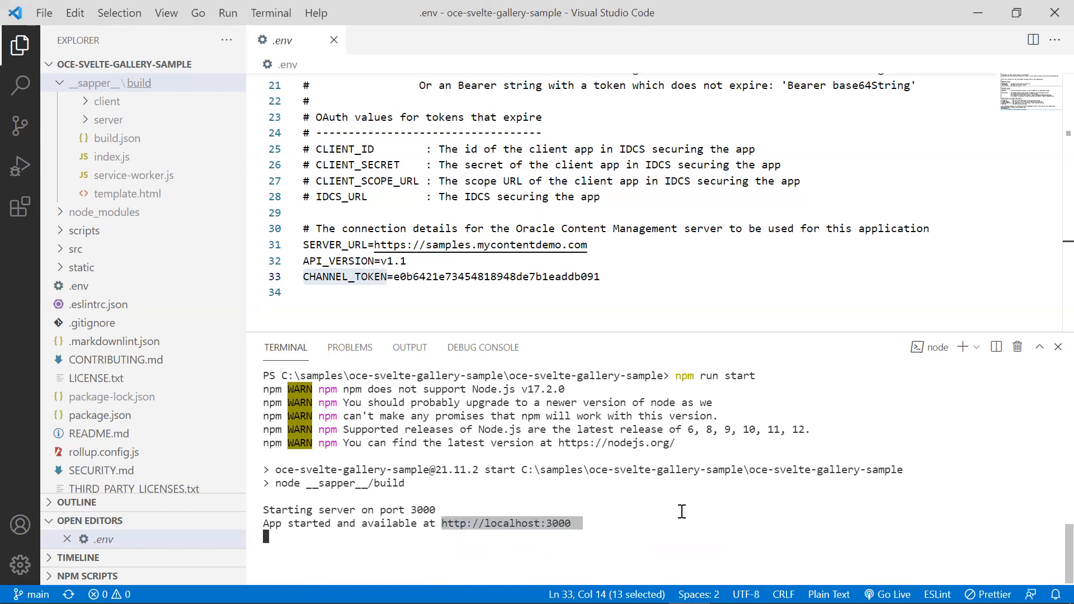
pyautogui.moveTo(658, 520)
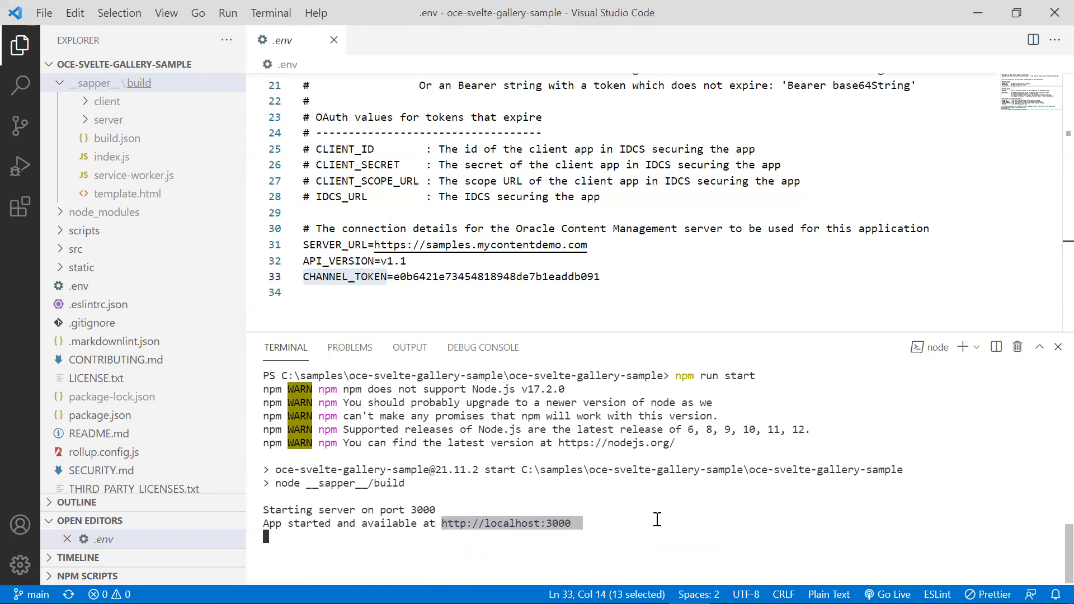
pyautogui.moveTo(814, 507)
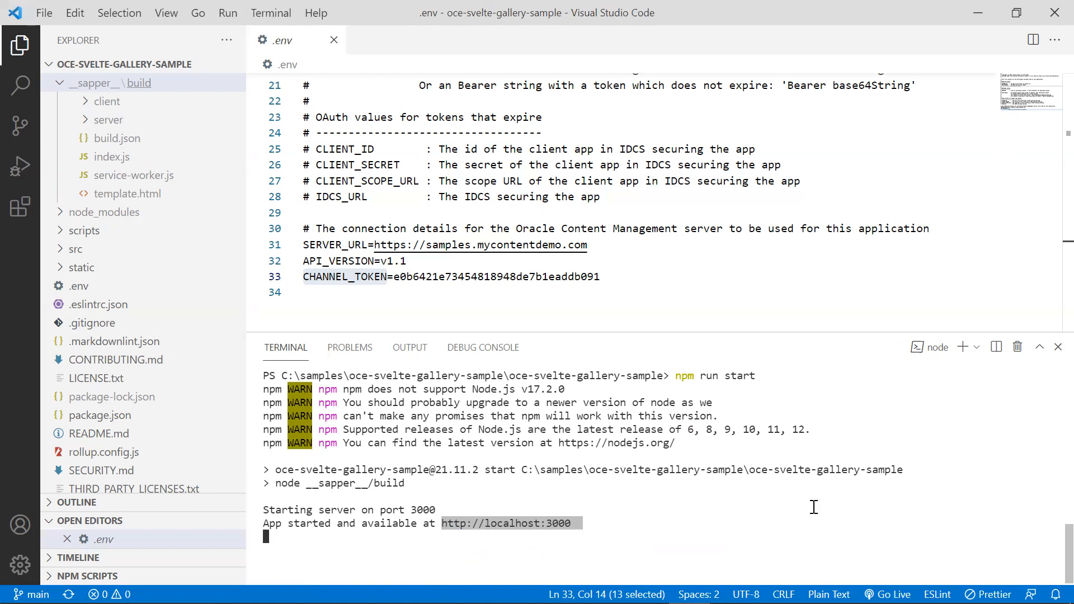
pyautogui.press('alt+tab')
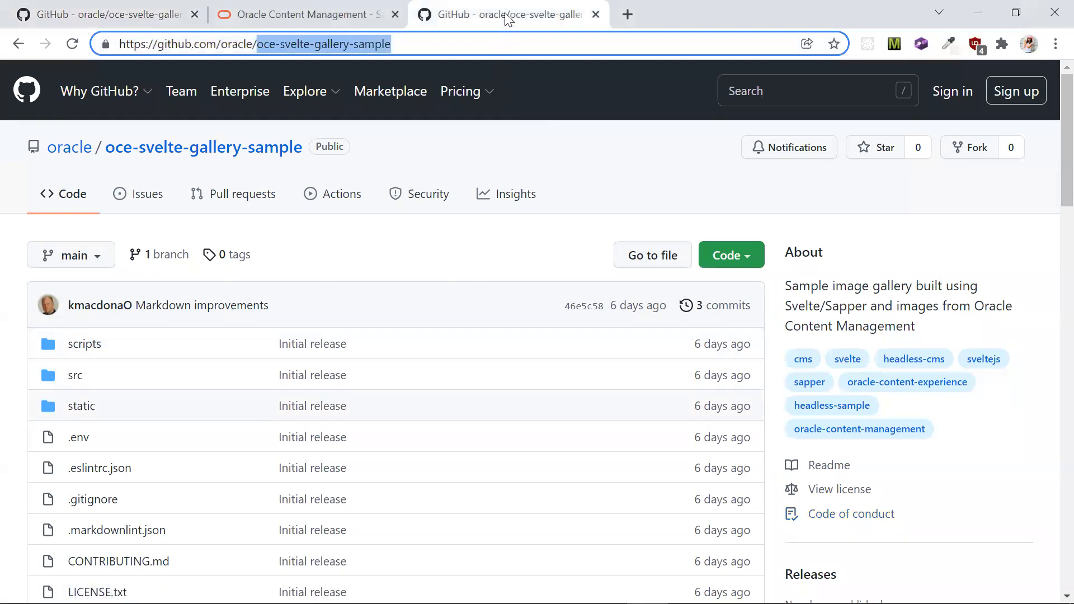
pyautogui.click(390, 45)
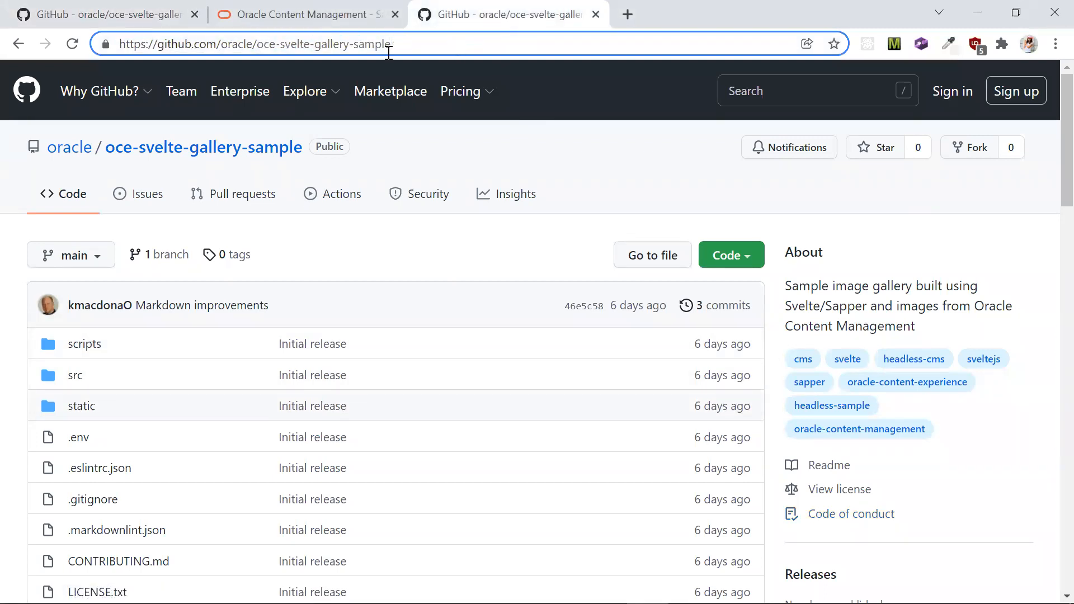
pyautogui.write('http://localhost:3000')
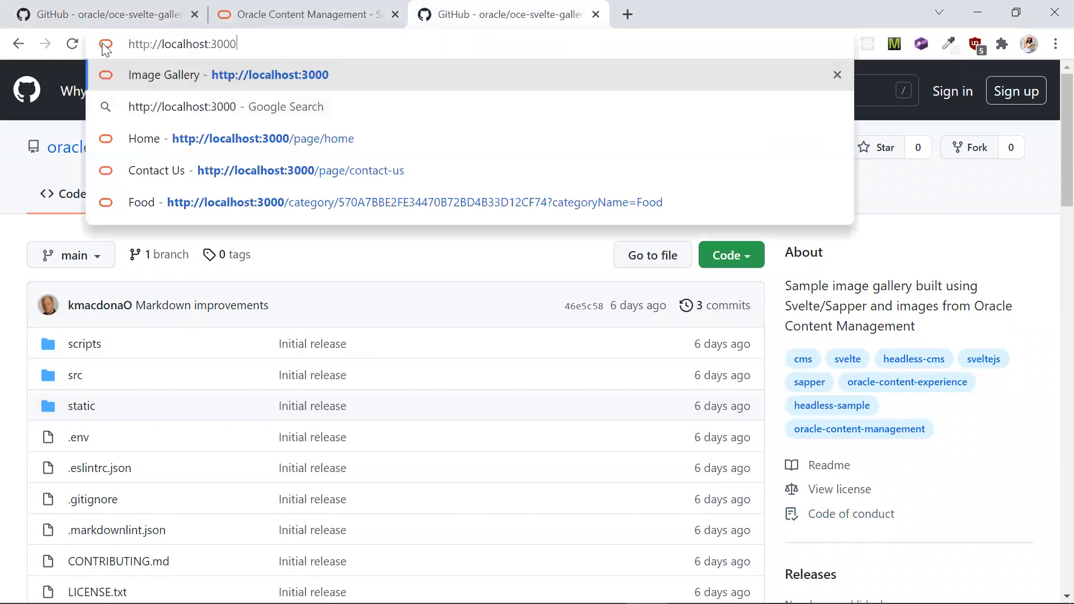
pyautogui.press('Enter')
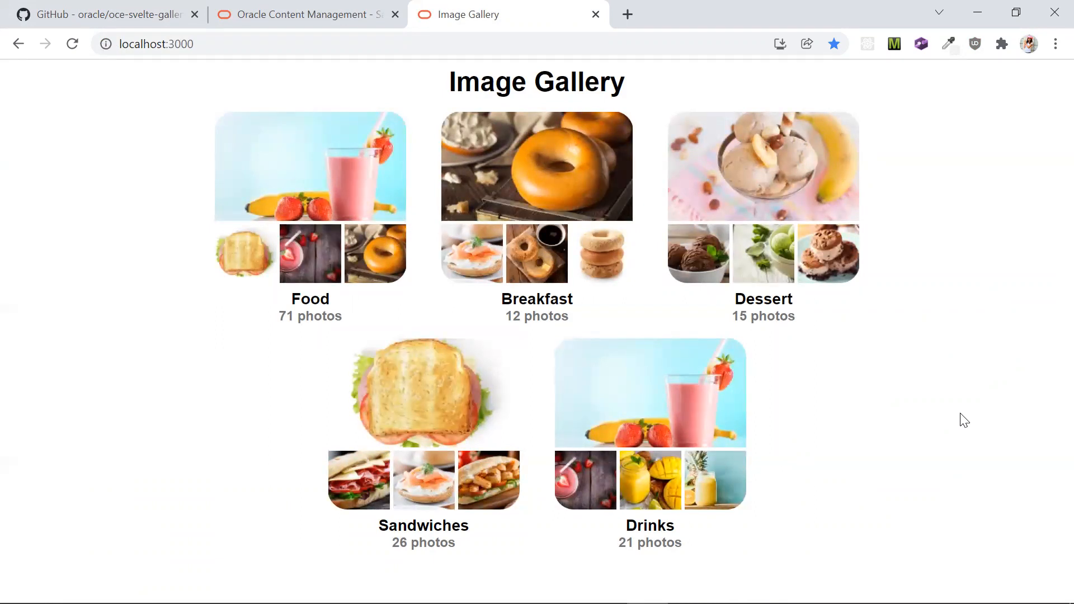
pyautogui.moveTo(321, 470)
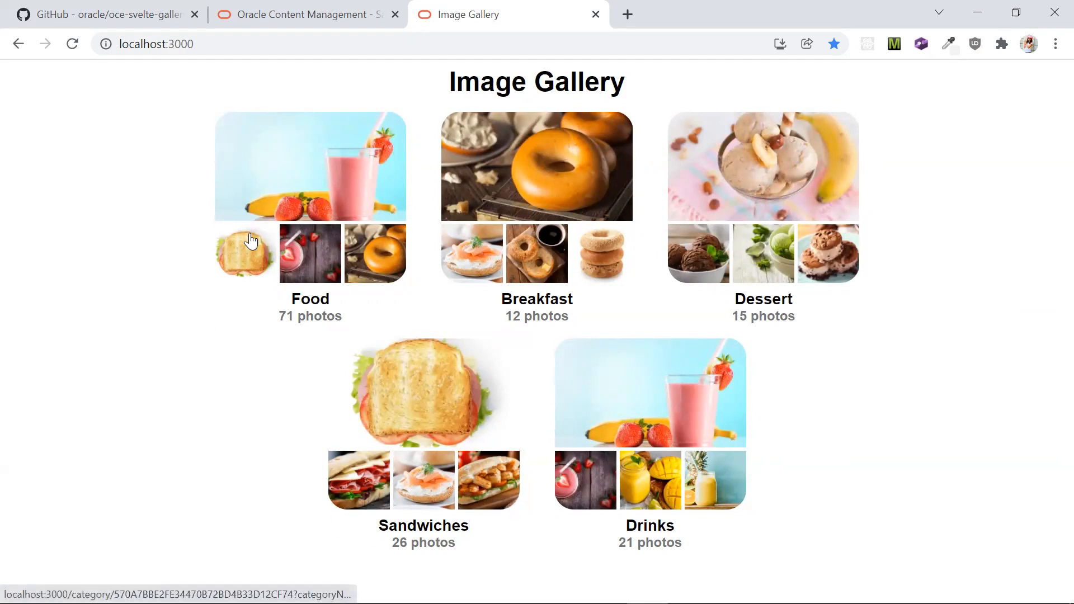
pyautogui.moveTo(330, 204)
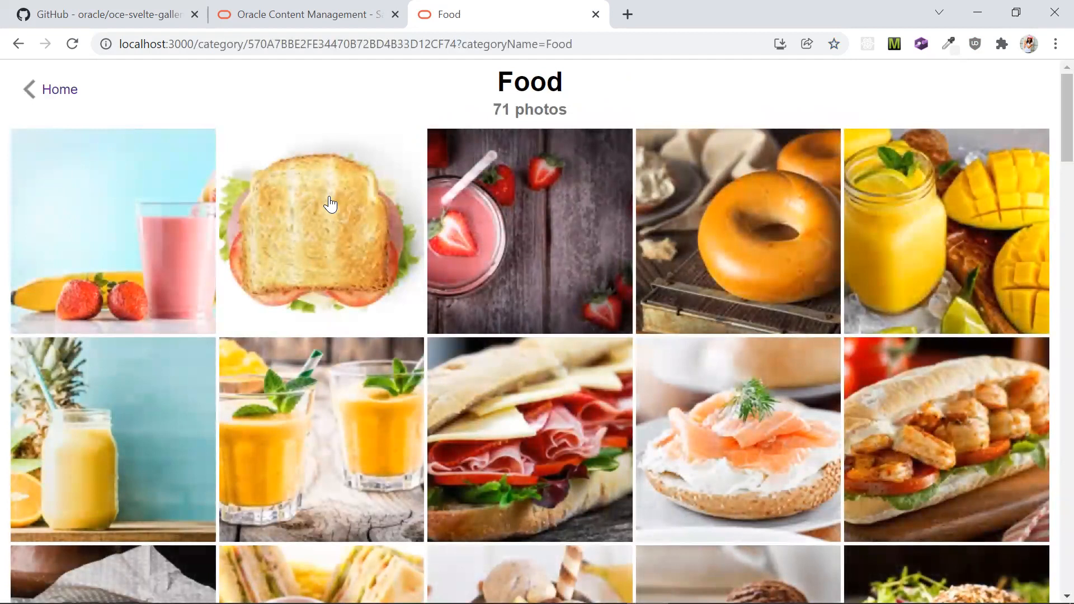
# Open the first Food photo full-size and advance to the next images
pyautogui.click(112, 231)
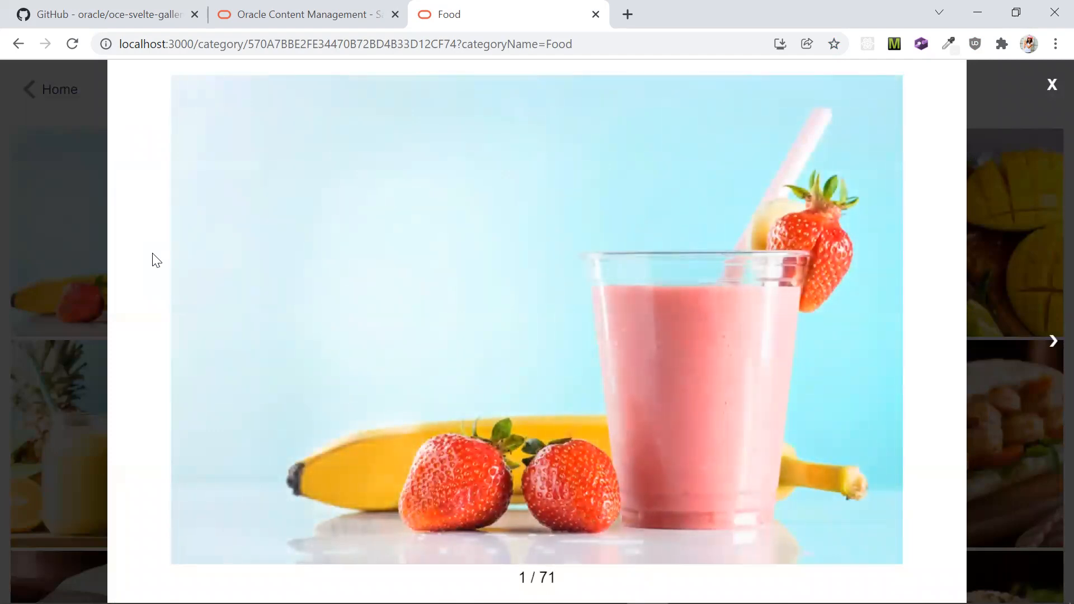
pyautogui.moveTo(1051, 341)
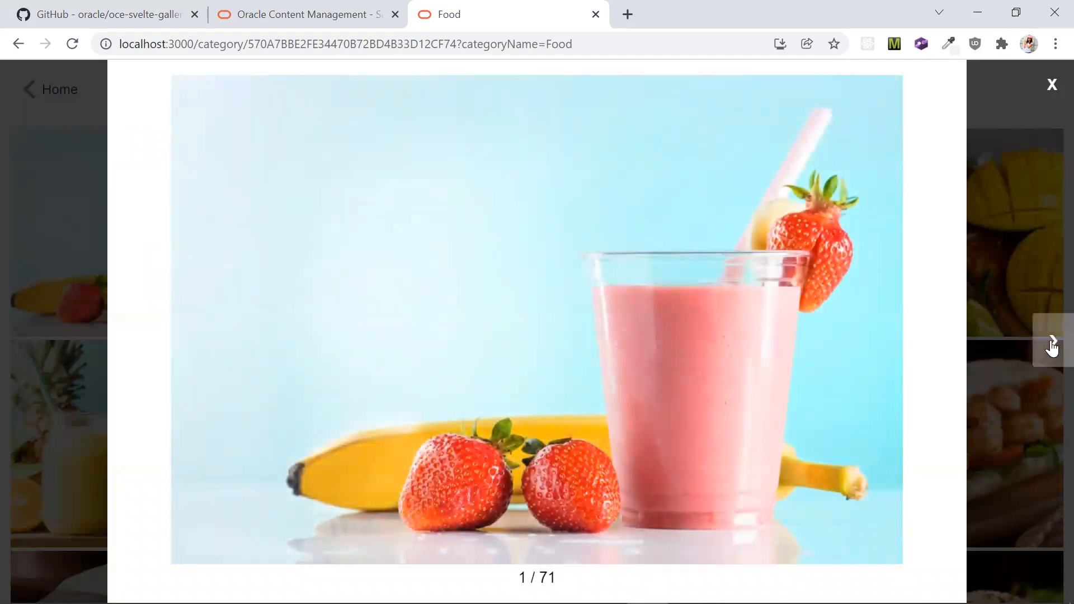
pyautogui.click(1052, 342)
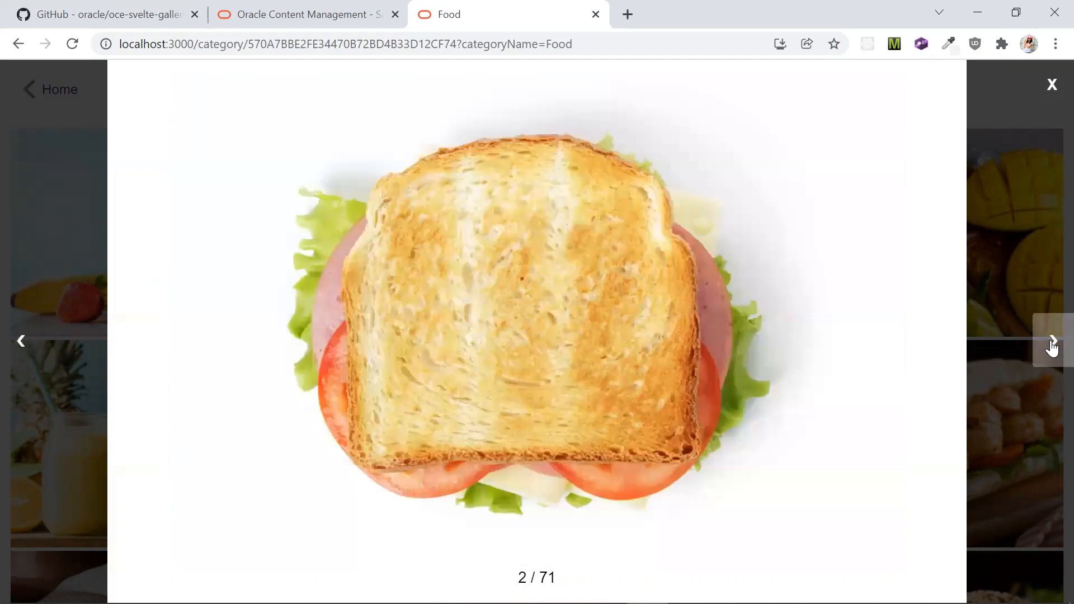
pyautogui.click(1054, 338)
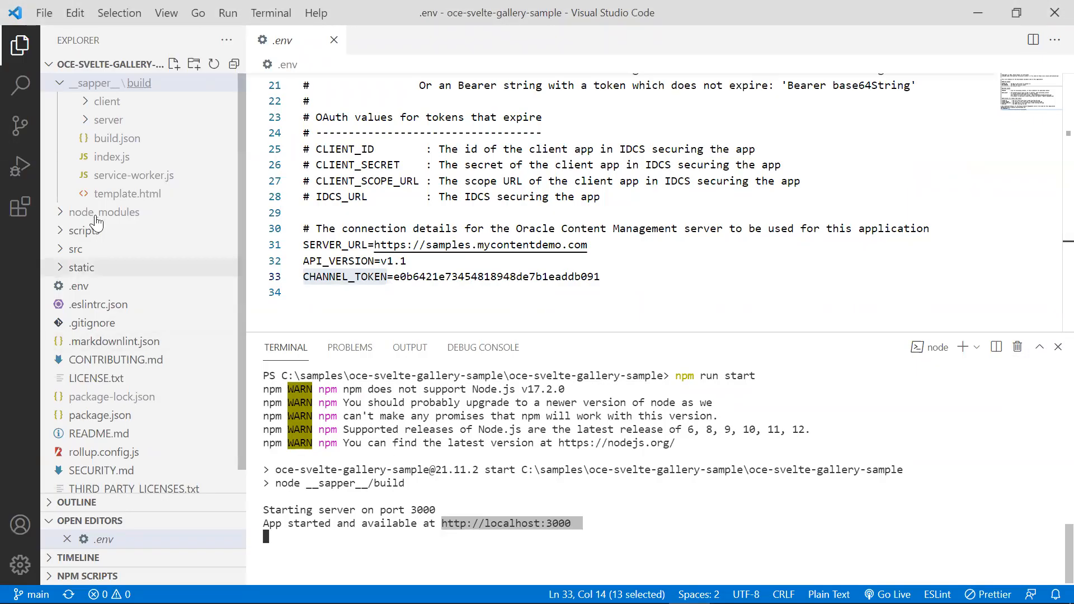
pyautogui.moveTo(59, 251)
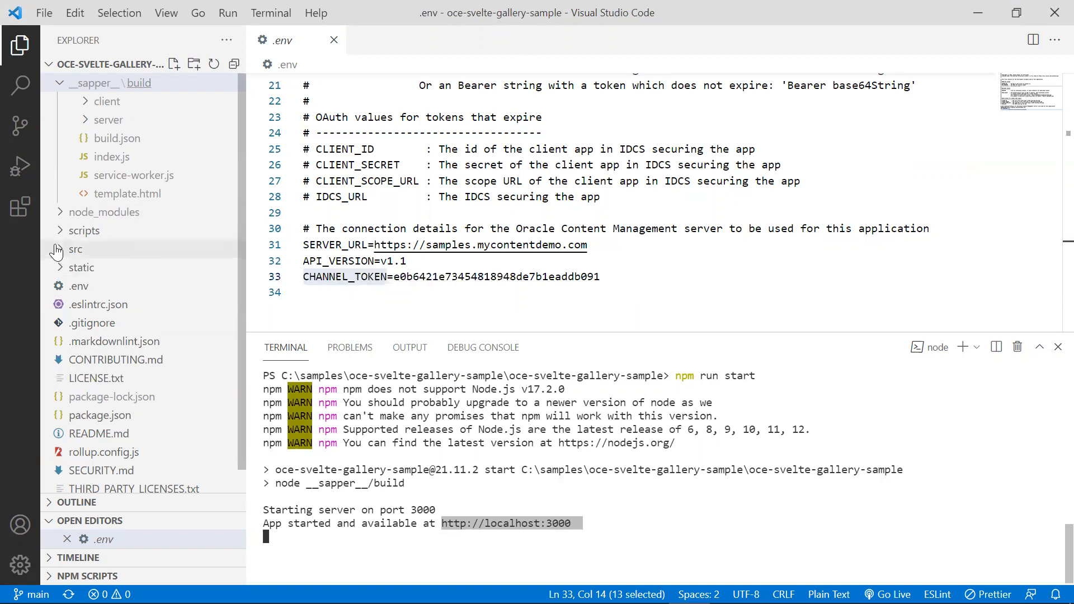
# Expand src/scripts, collapse __sapper__/build, and open server-config-utils.js
pyautogui.click(76, 249)
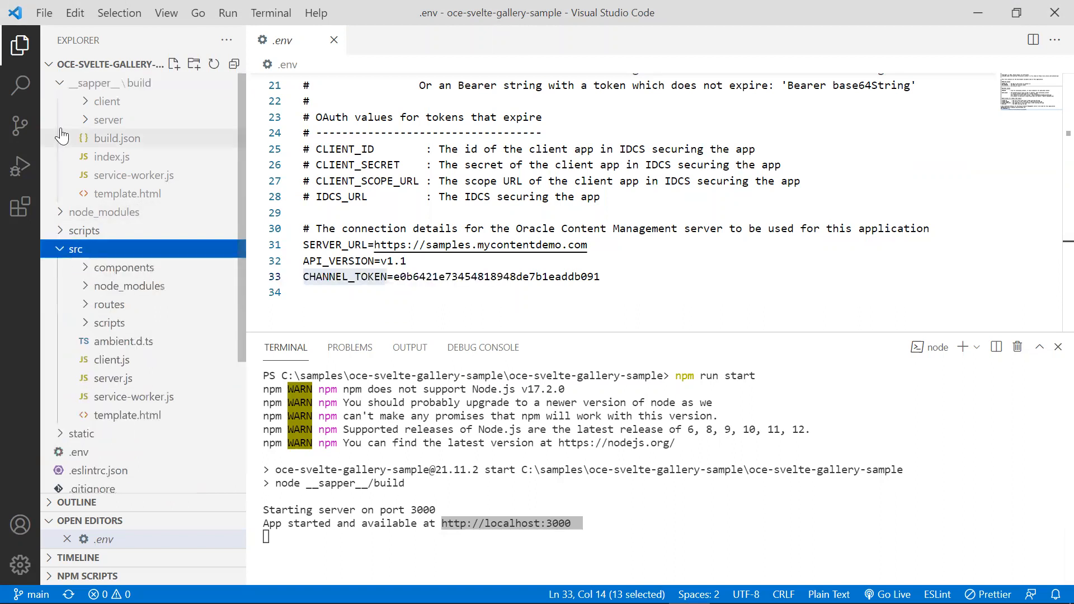
pyautogui.click(90, 83)
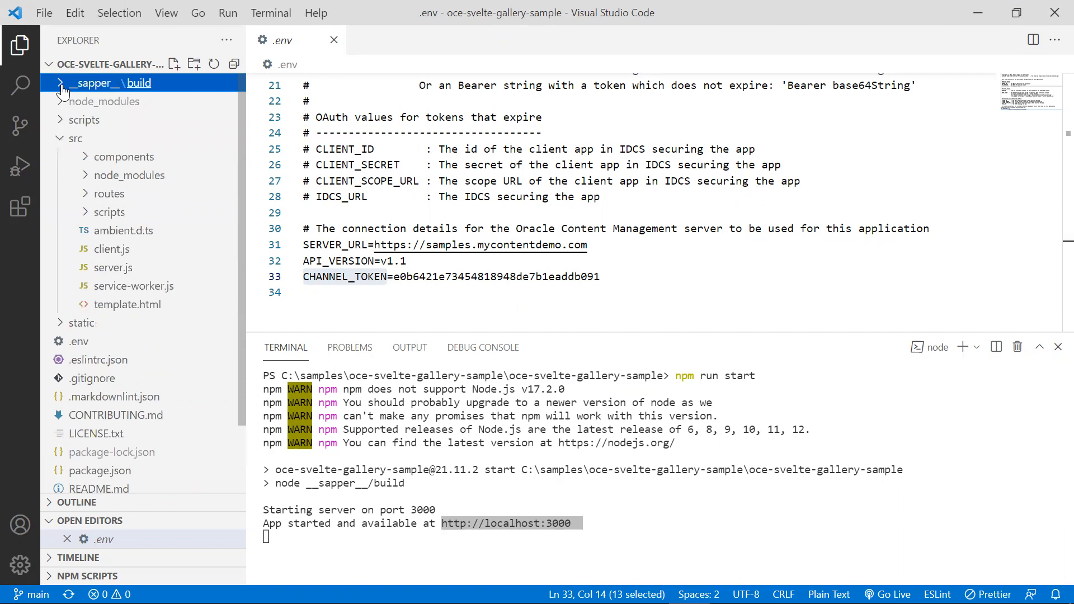
pyautogui.moveTo(90, 221)
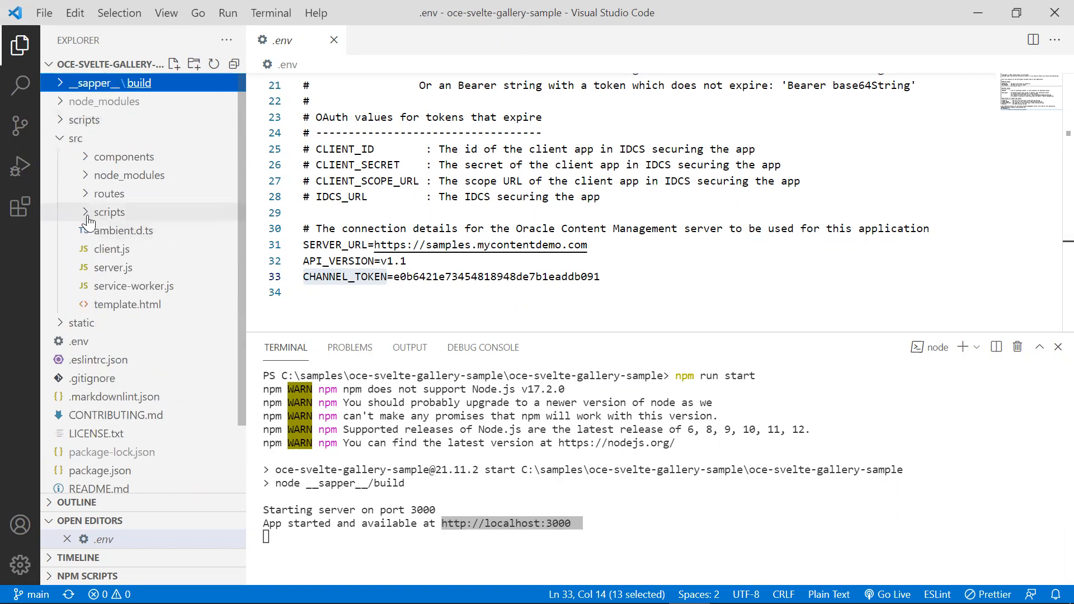
pyautogui.click(109, 212)
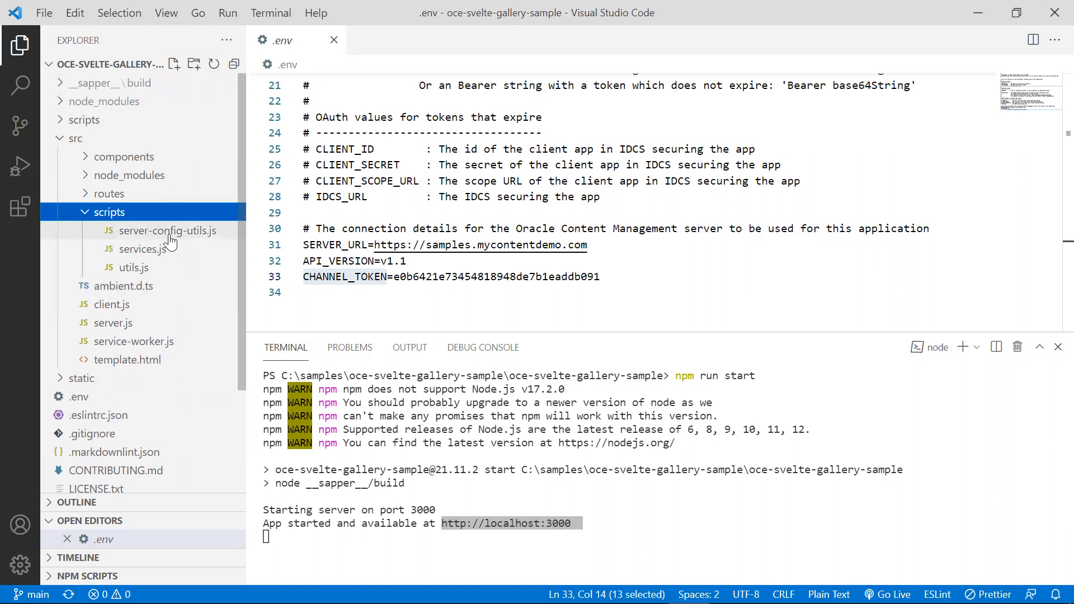
pyautogui.doubleClick(168, 230)
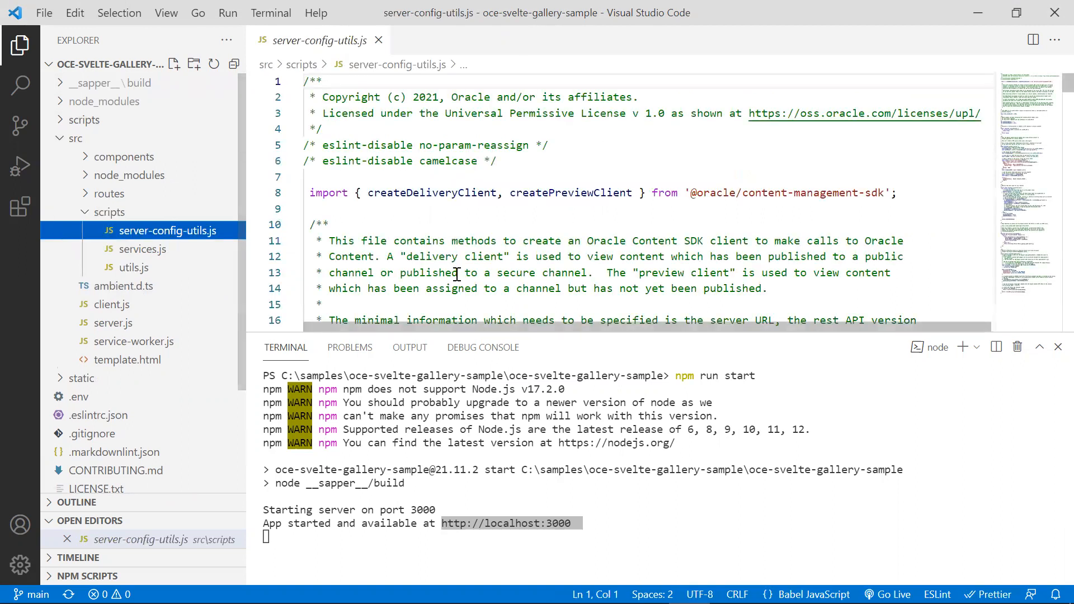
pyautogui.moveTo(592, 341)
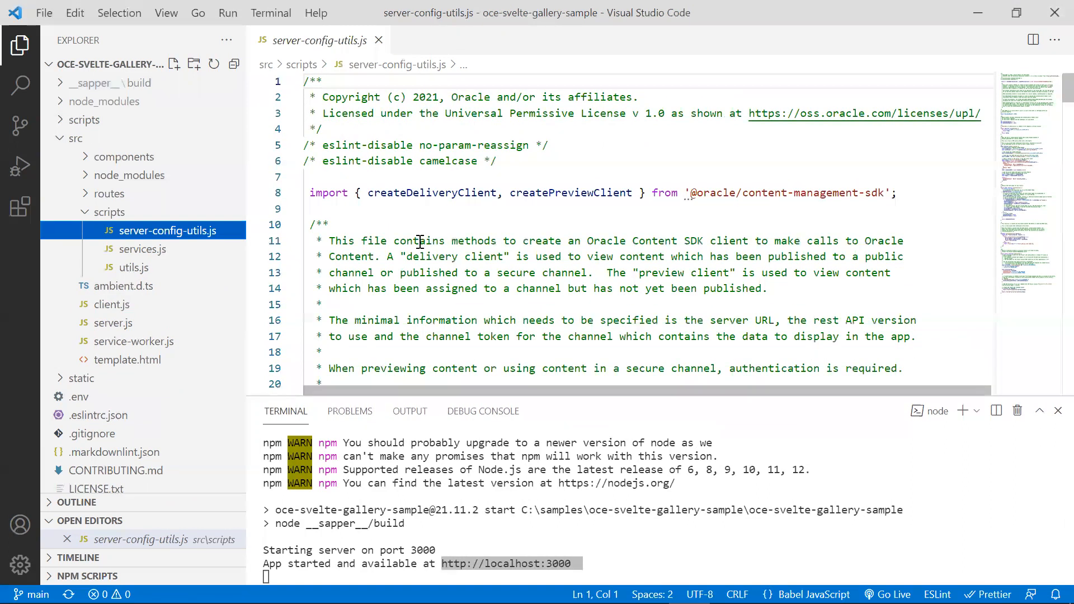
pyautogui.moveTo(743, 193)
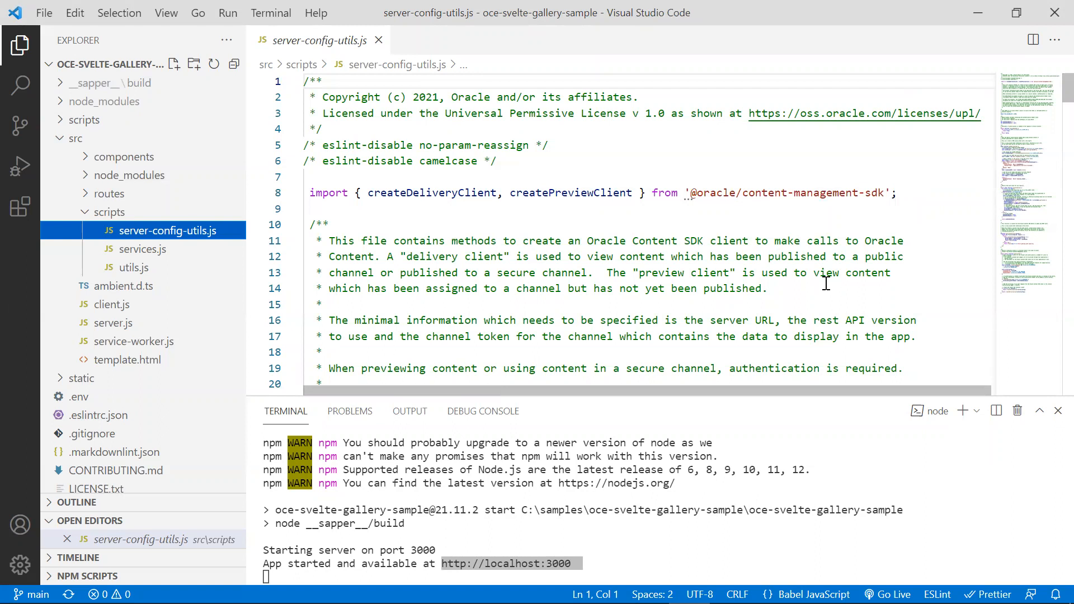
# Scroll server-config-utils.js down to getClient() and its SERVER_URL, API_VERSION, CHANNEL_TOKEN serverconfig
pyautogui.scroll(-3)
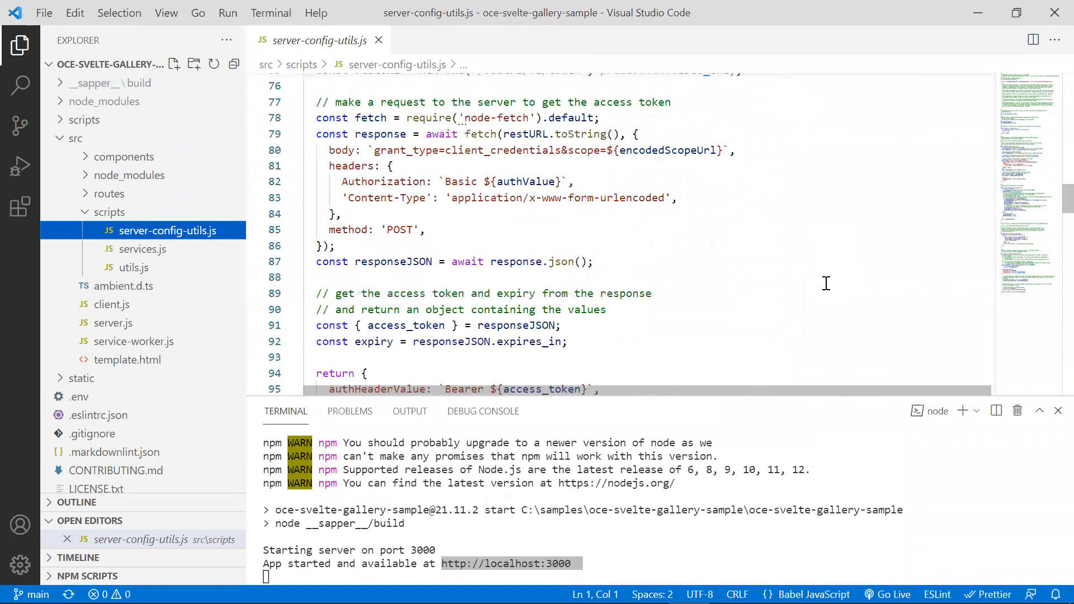
pyautogui.scroll(-3)
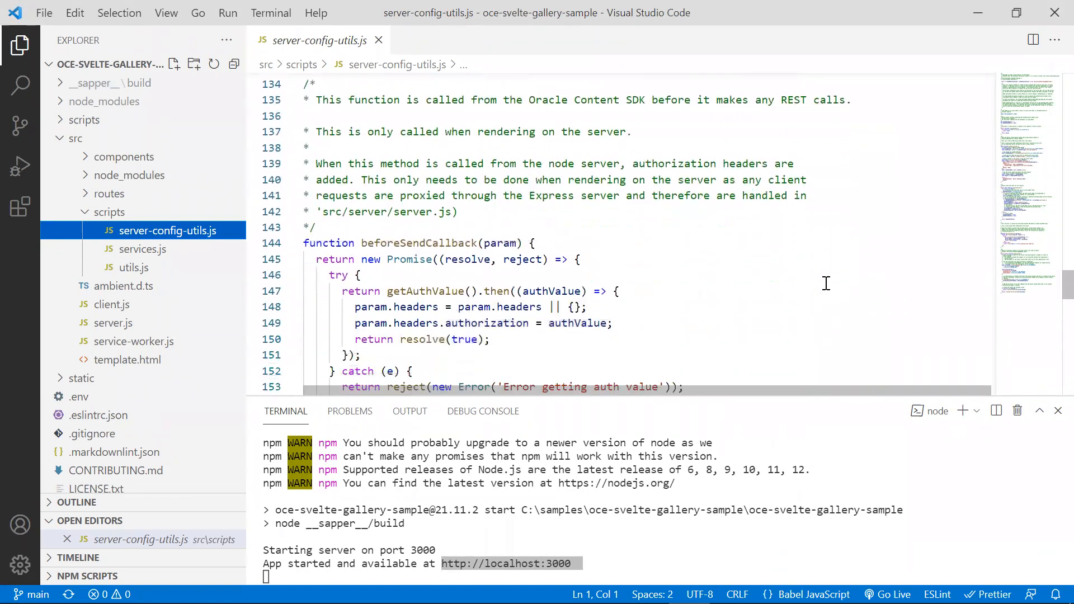
pyautogui.scroll(-3)
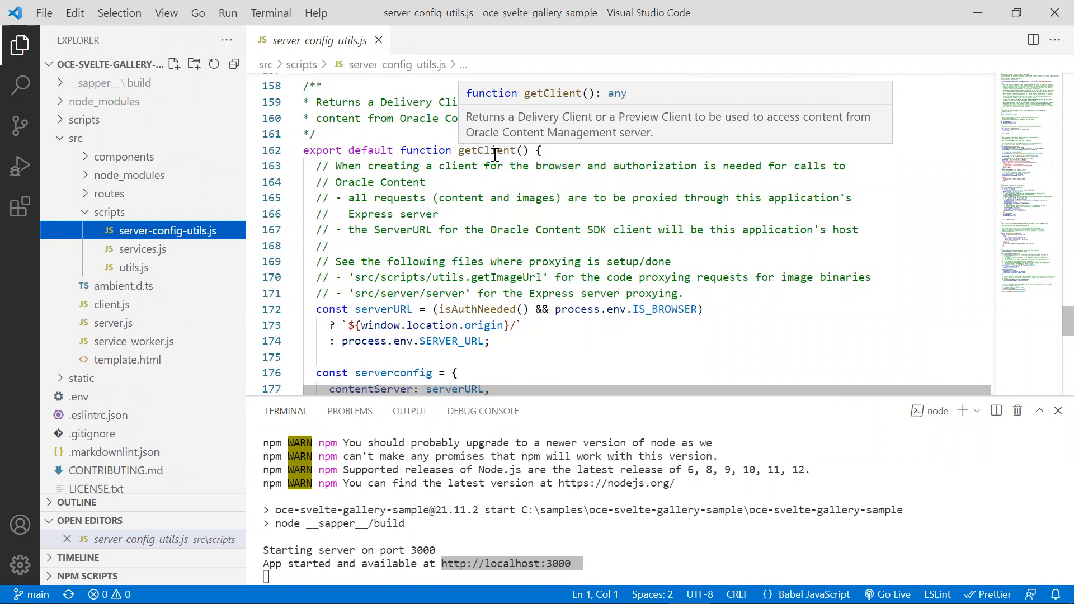
pyautogui.moveTo(522, 109)
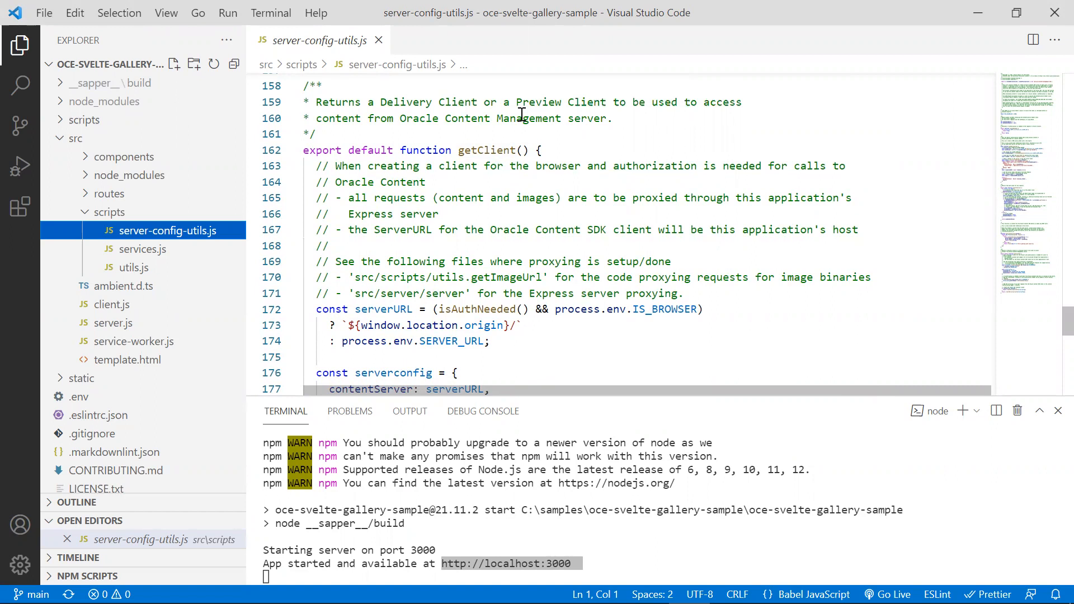
pyautogui.scroll(-3)
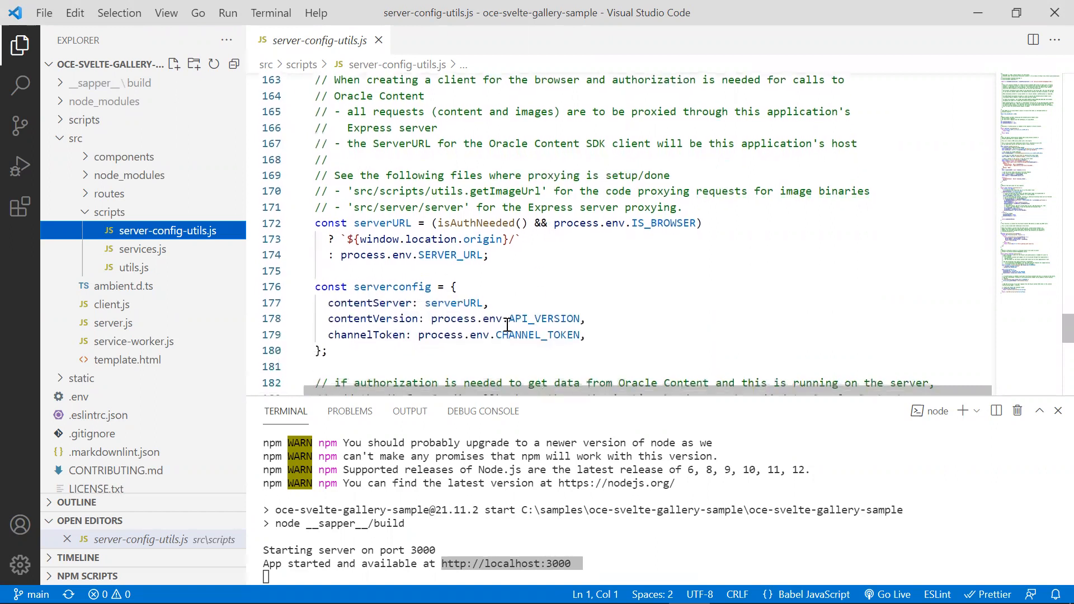
pyautogui.moveTo(534, 319)
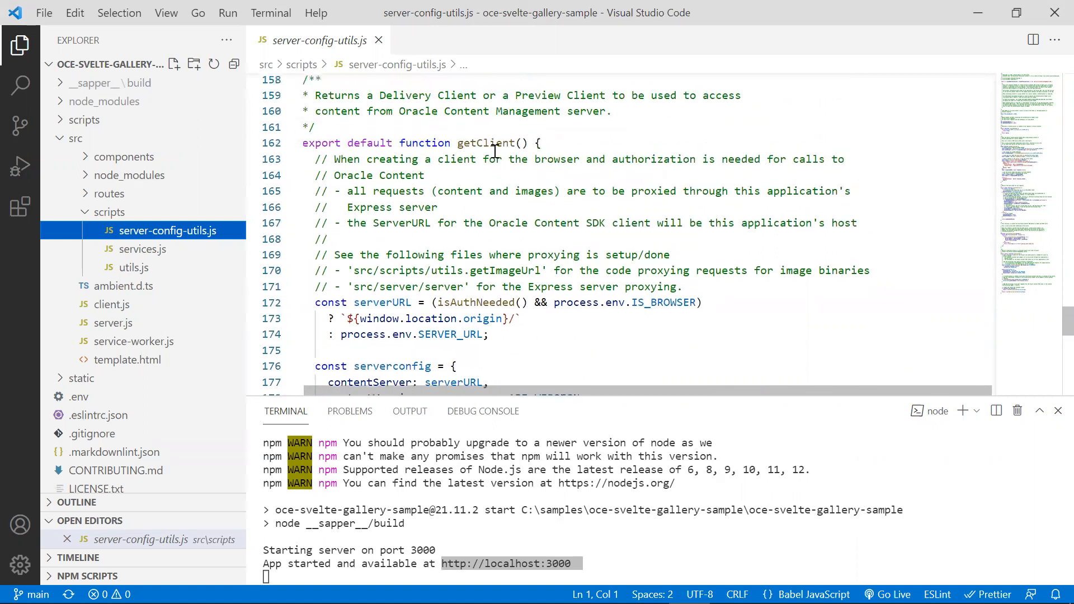
pyautogui.moveTo(138, 255)
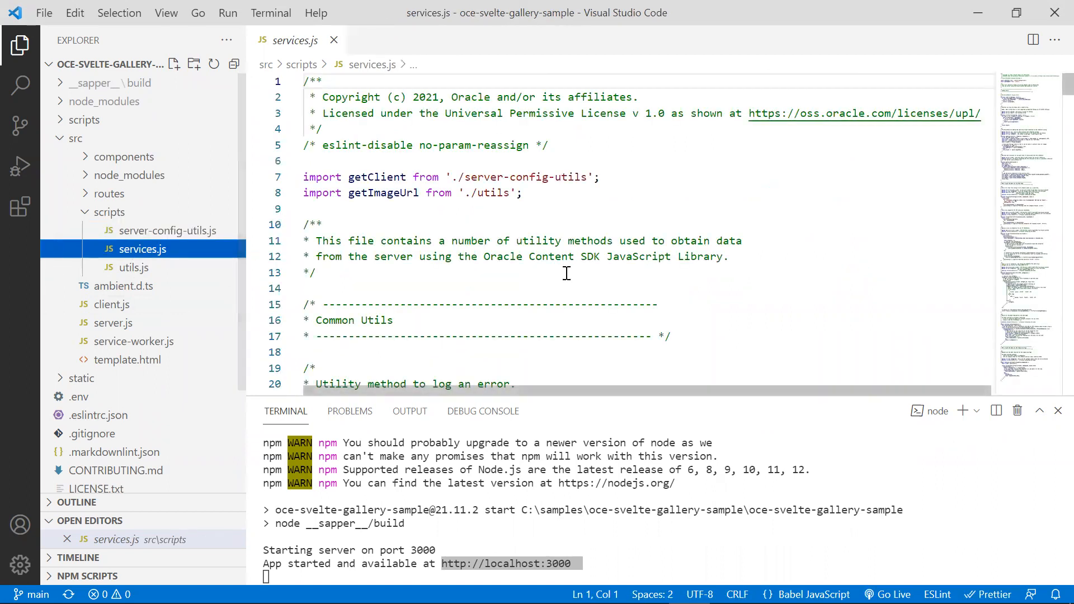
pyautogui.scroll(-3)
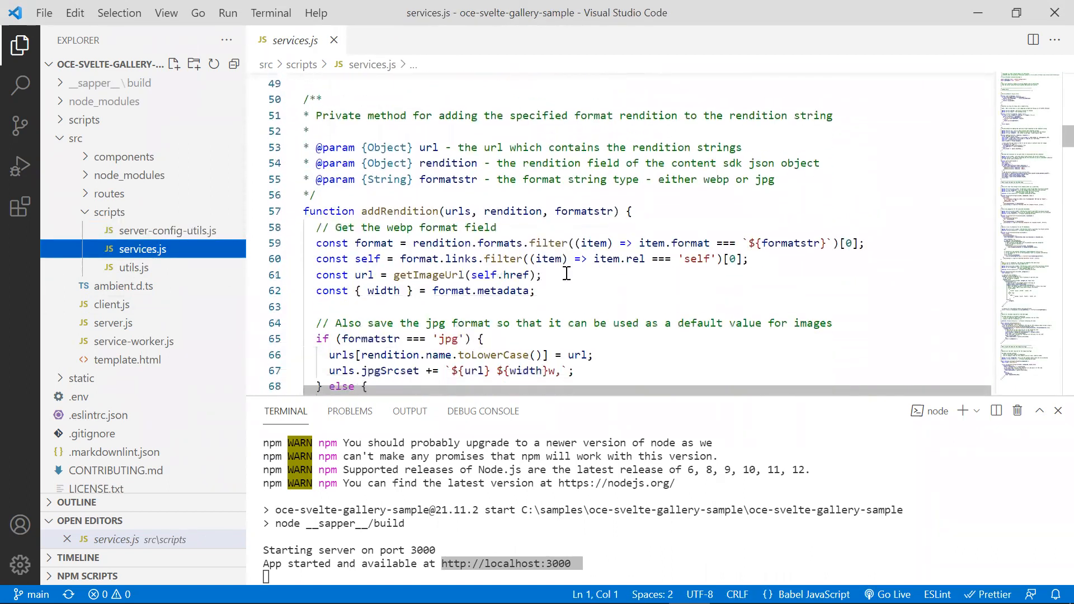
pyautogui.scroll(-3)
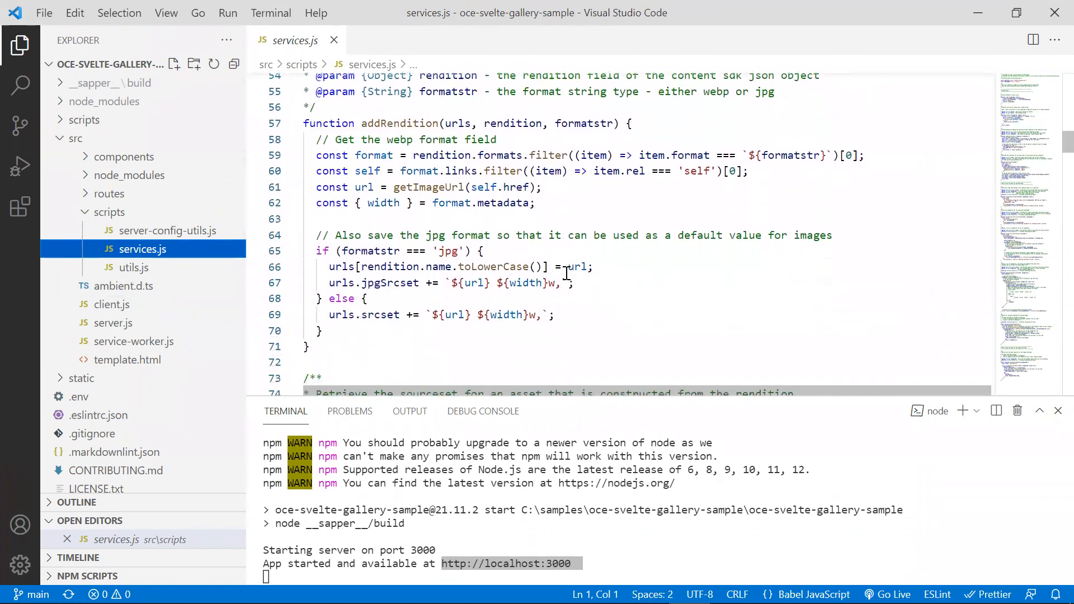
pyautogui.scroll(-3)
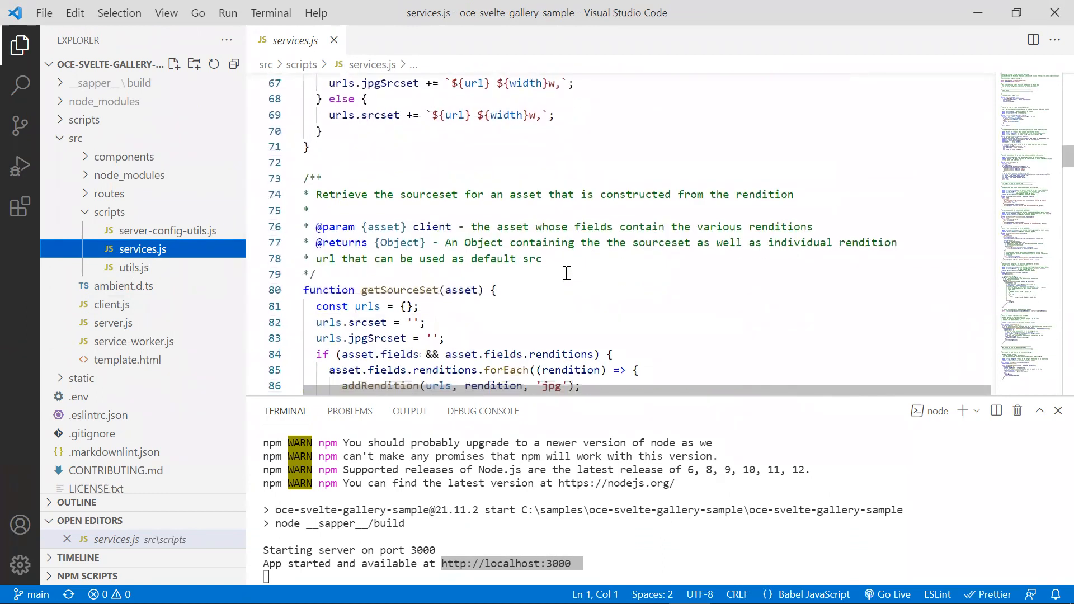
pyautogui.scroll(-3)
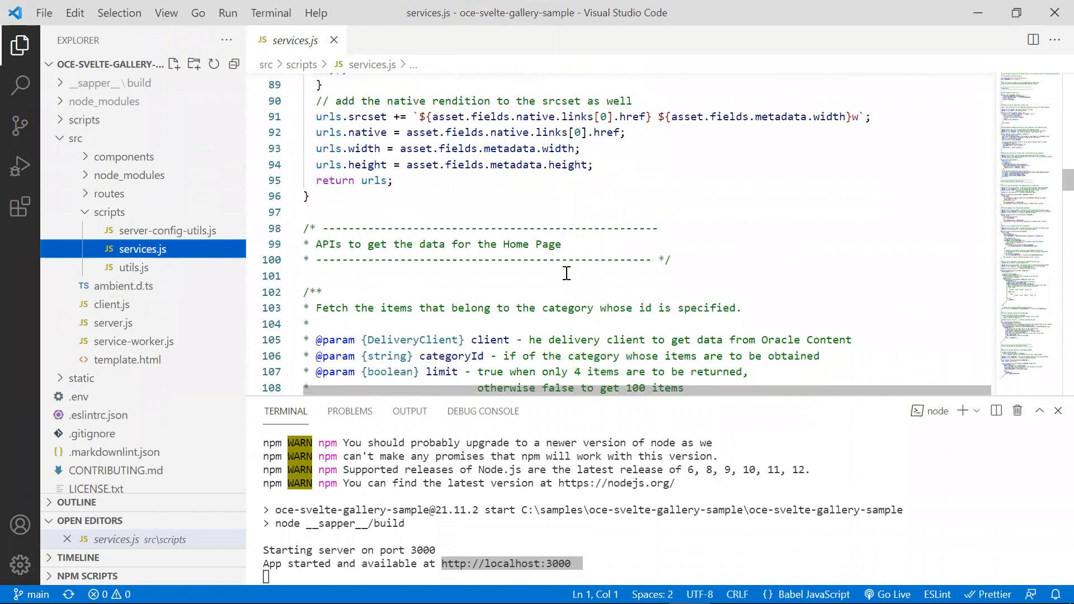
pyautogui.scroll(-3)
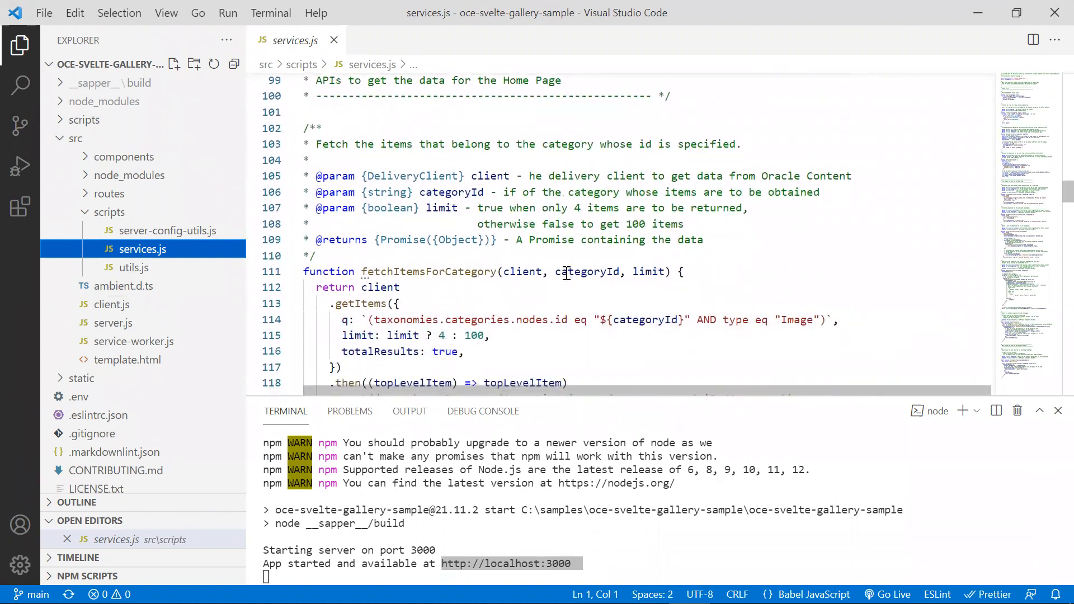
pyautogui.scroll(-3)
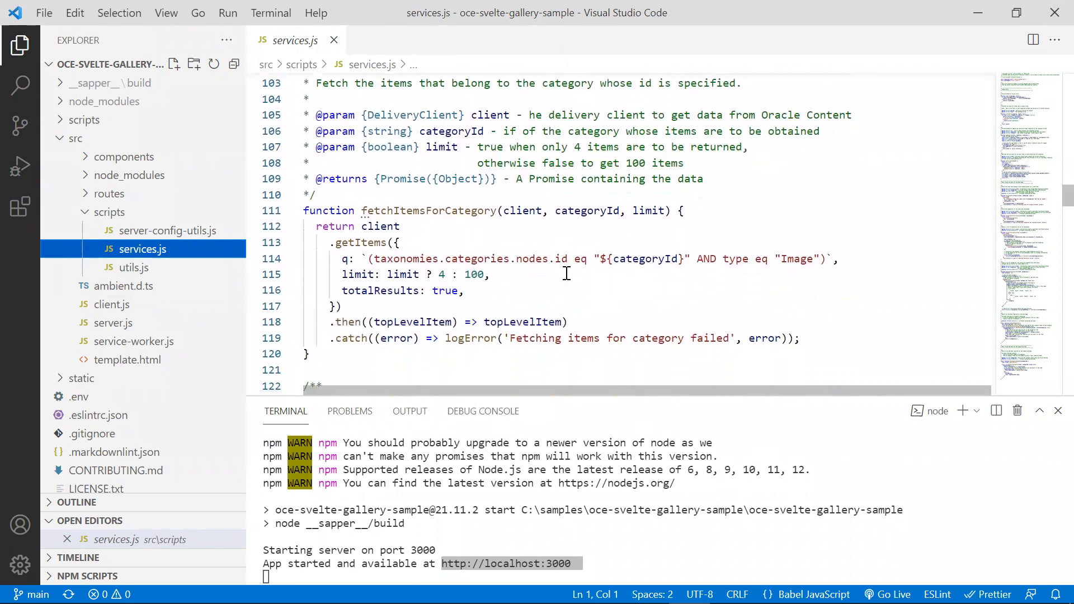
pyautogui.scroll(-3)
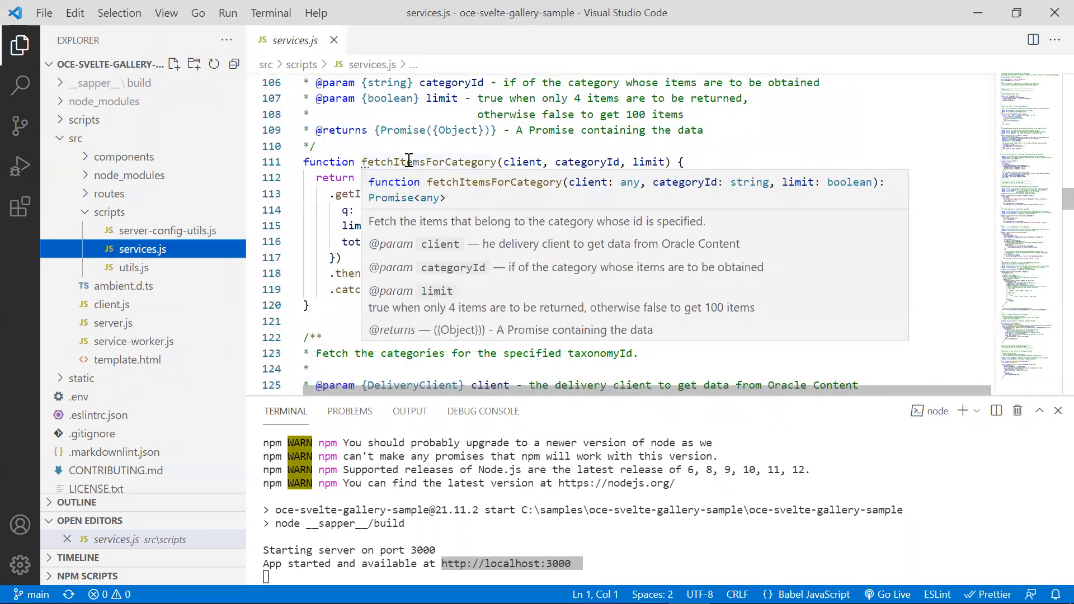
pyautogui.moveTo(841, 116)
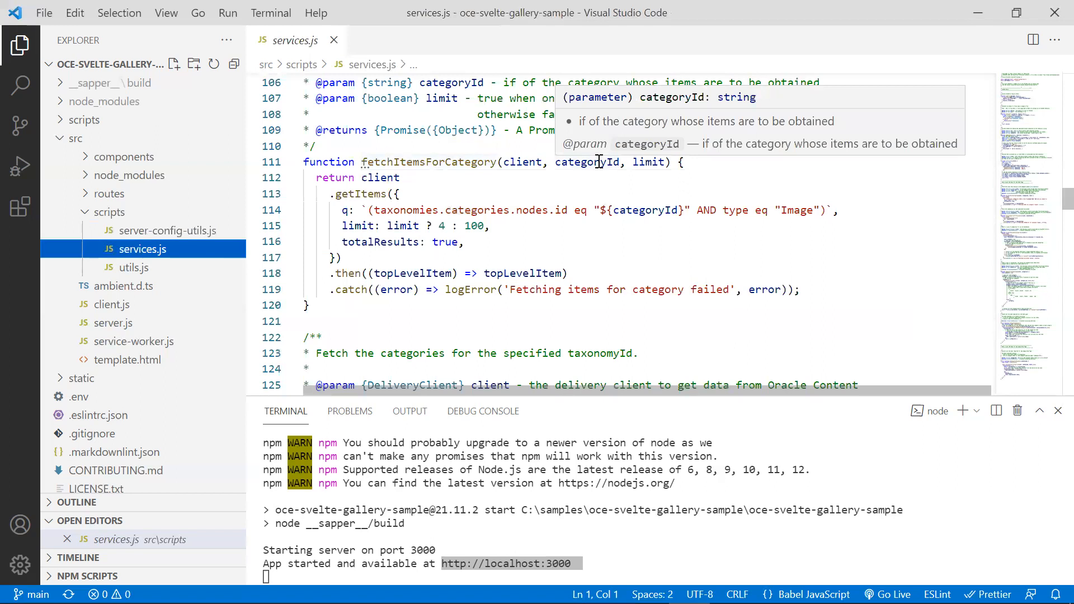
pyautogui.scroll(-3)
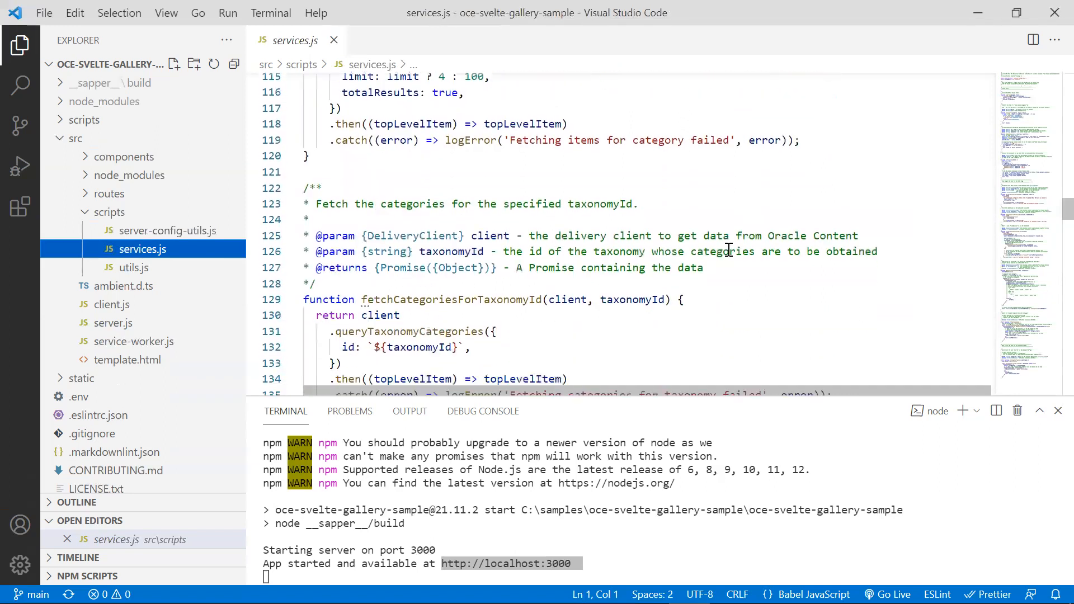
pyautogui.moveTo(510, 274)
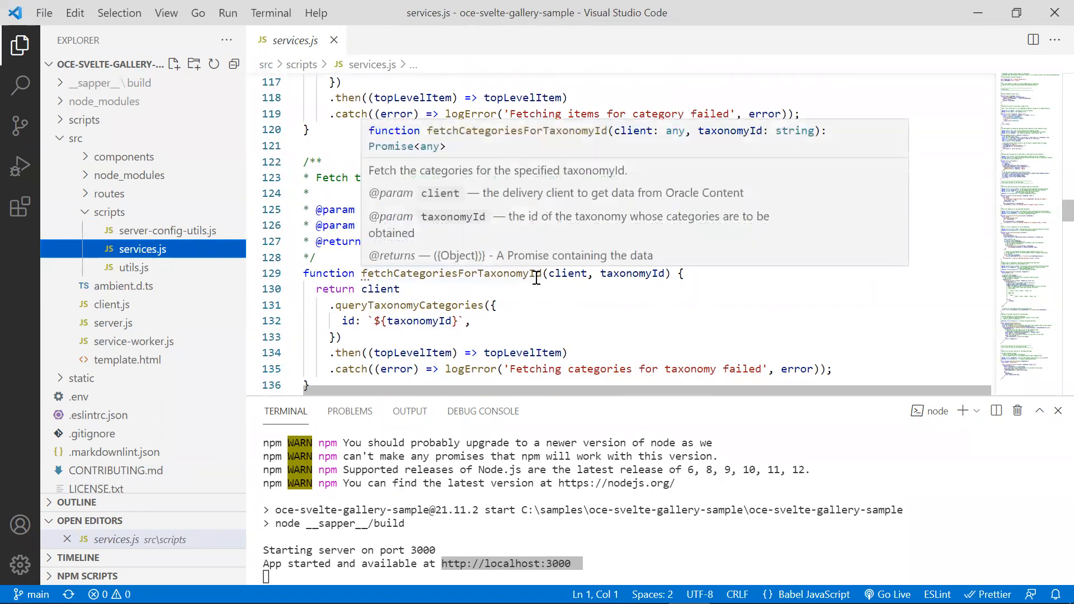
pyautogui.moveTo(618, 325)
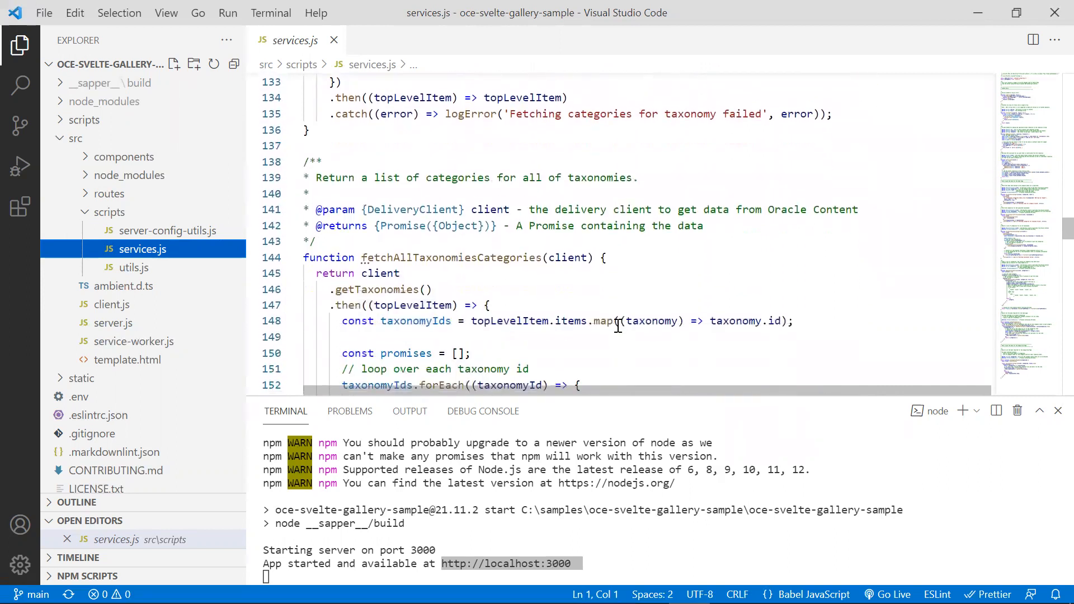
pyautogui.scroll(-3)
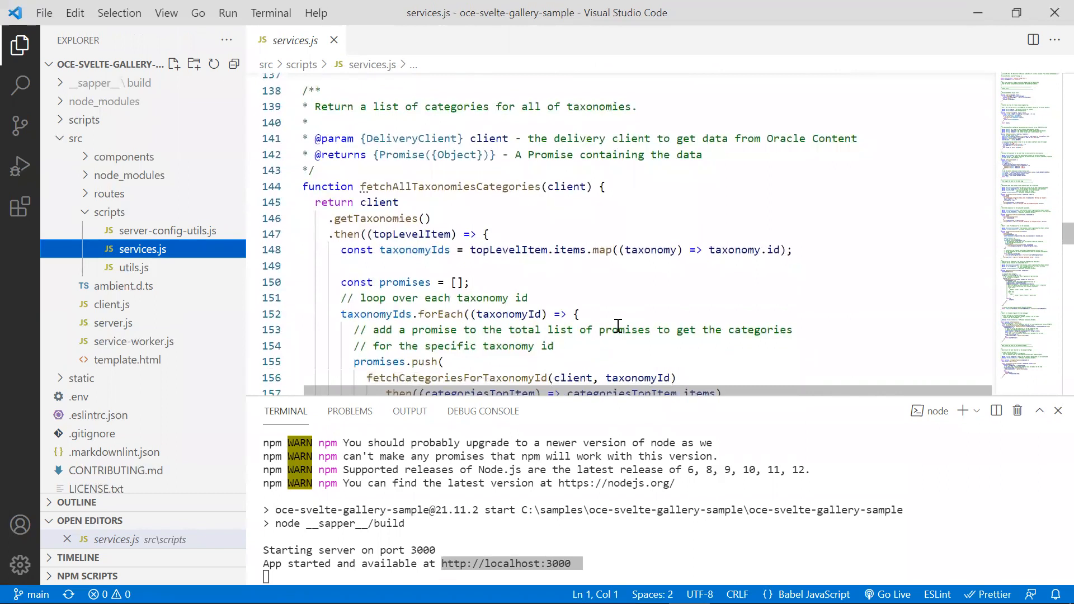
pyautogui.scroll(-3)
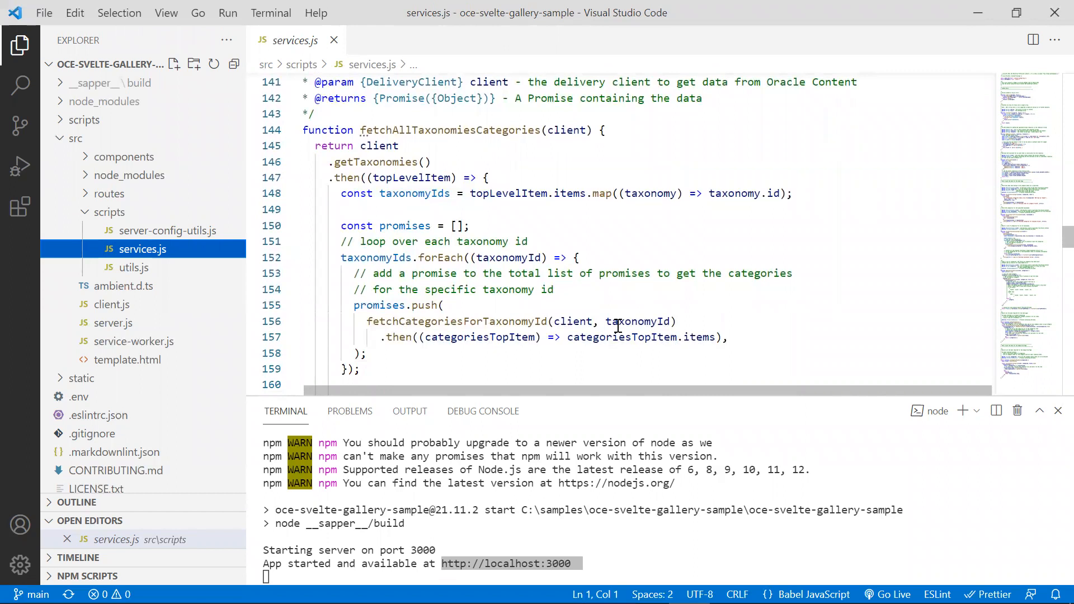
pyautogui.moveTo(50, 249)
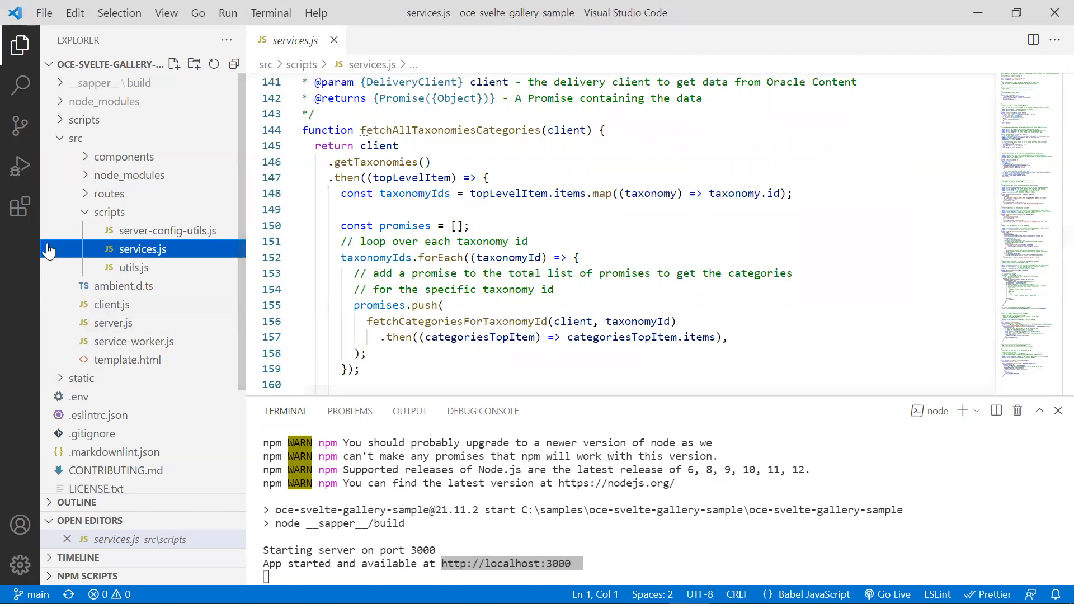
# Collapse the scripts folder and expand routes to reveal category, content, _error, _layout and index.svelte
pyautogui.click(110, 212)
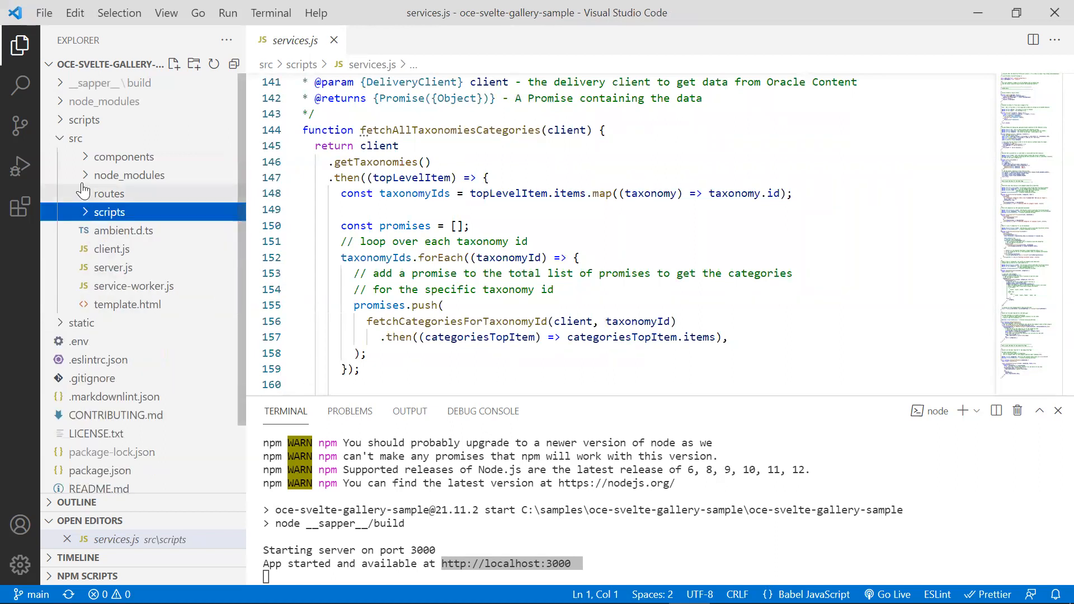
pyautogui.click(108, 193)
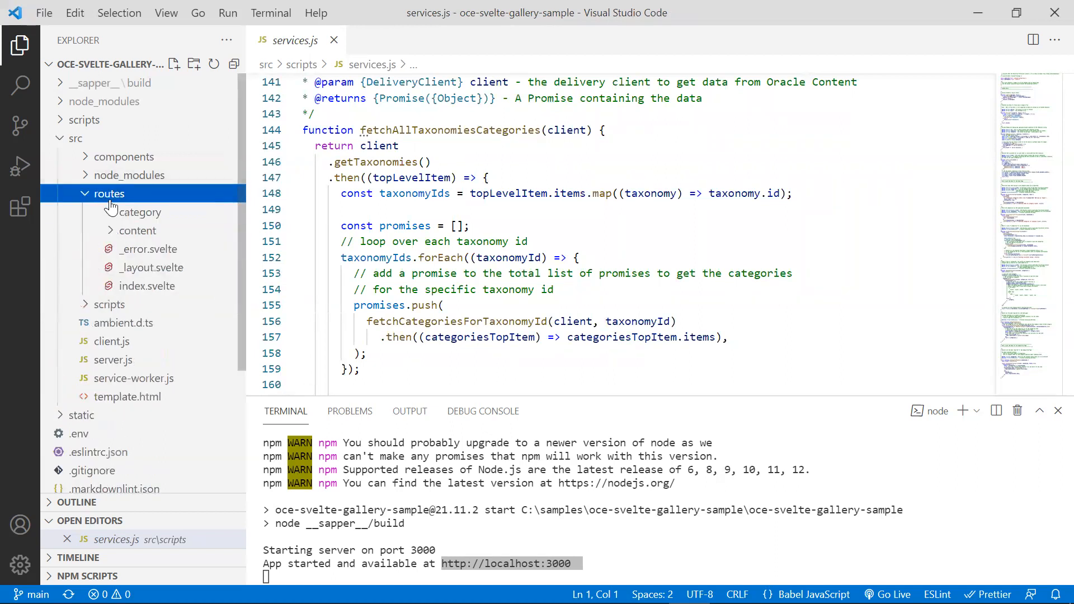
pyautogui.moveTo(108, 193)
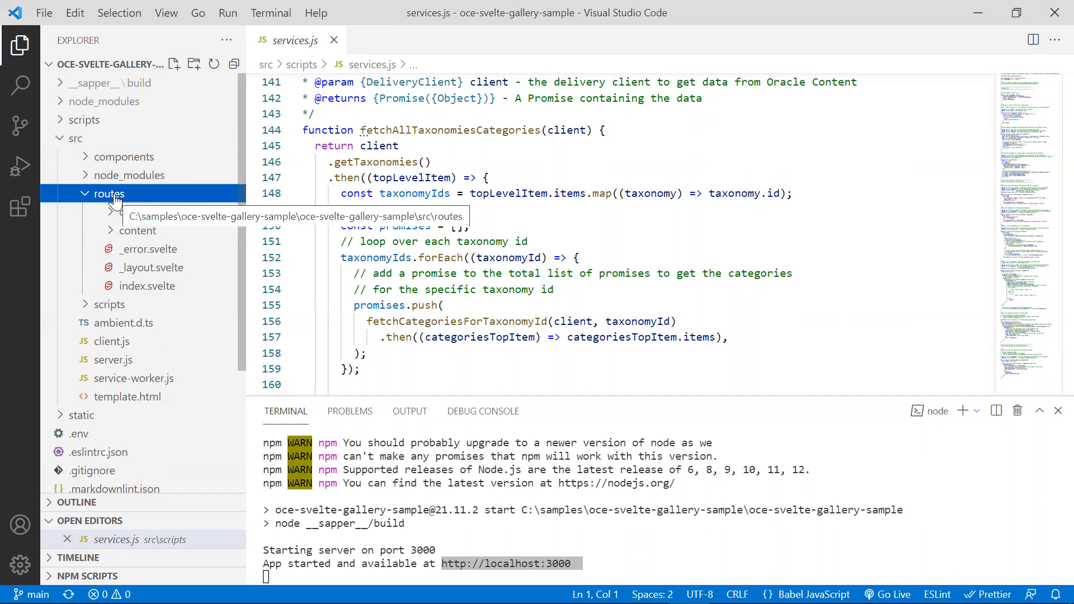
pyautogui.moveTo(161, 295)
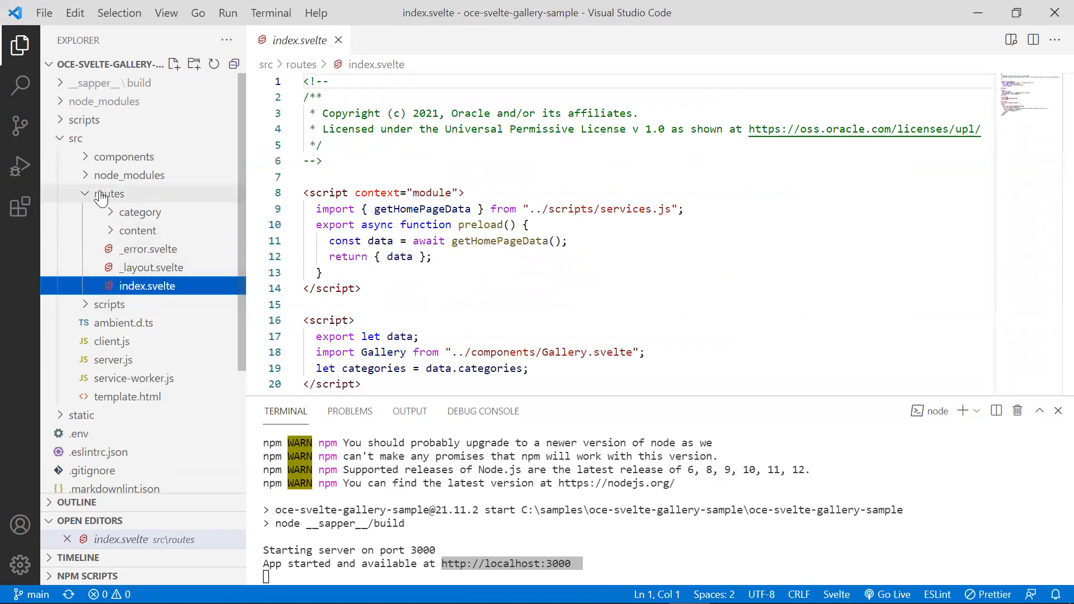
pyautogui.click(141, 212)
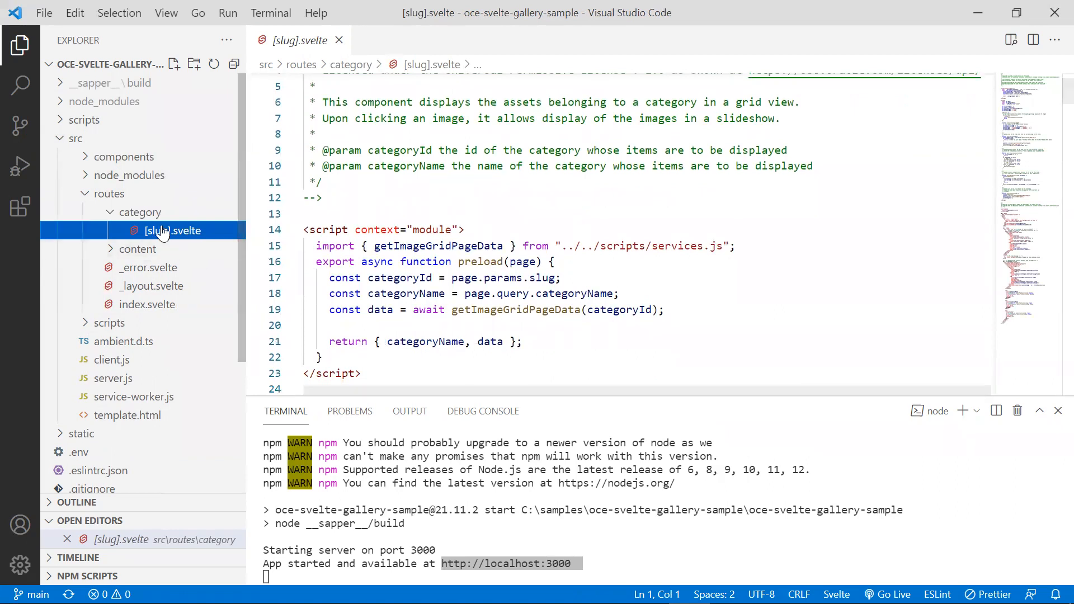
pyautogui.moveTo(169, 246)
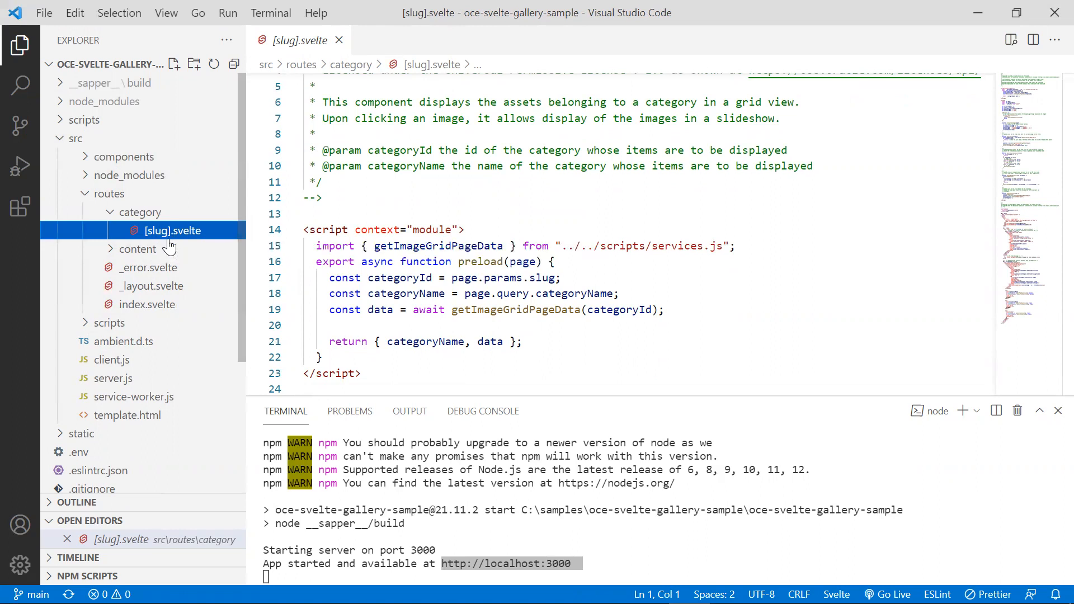
pyautogui.moveTo(156, 235)
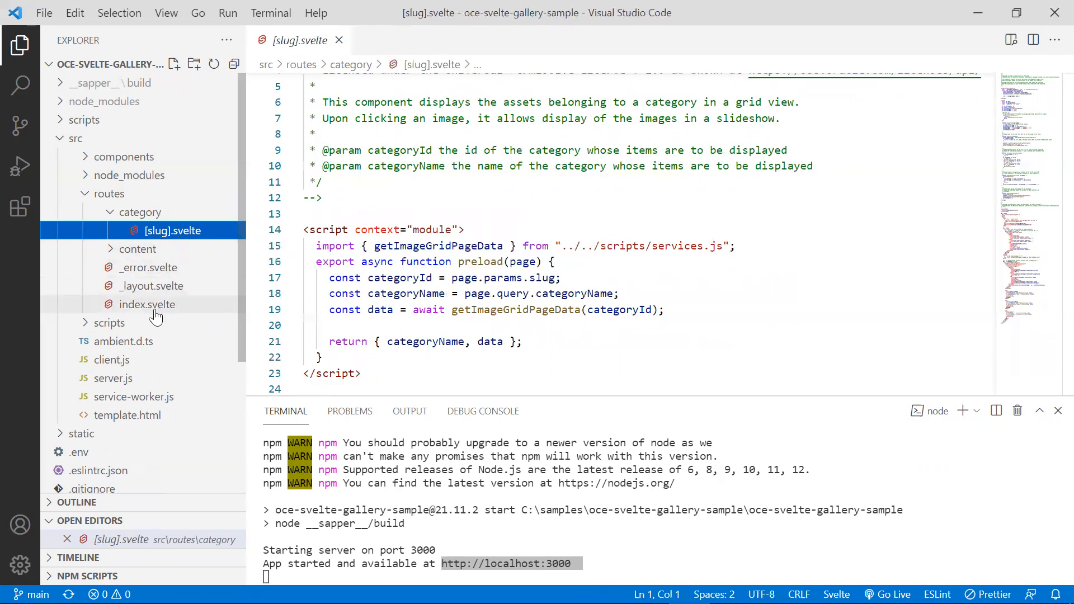
pyautogui.click(147, 305)
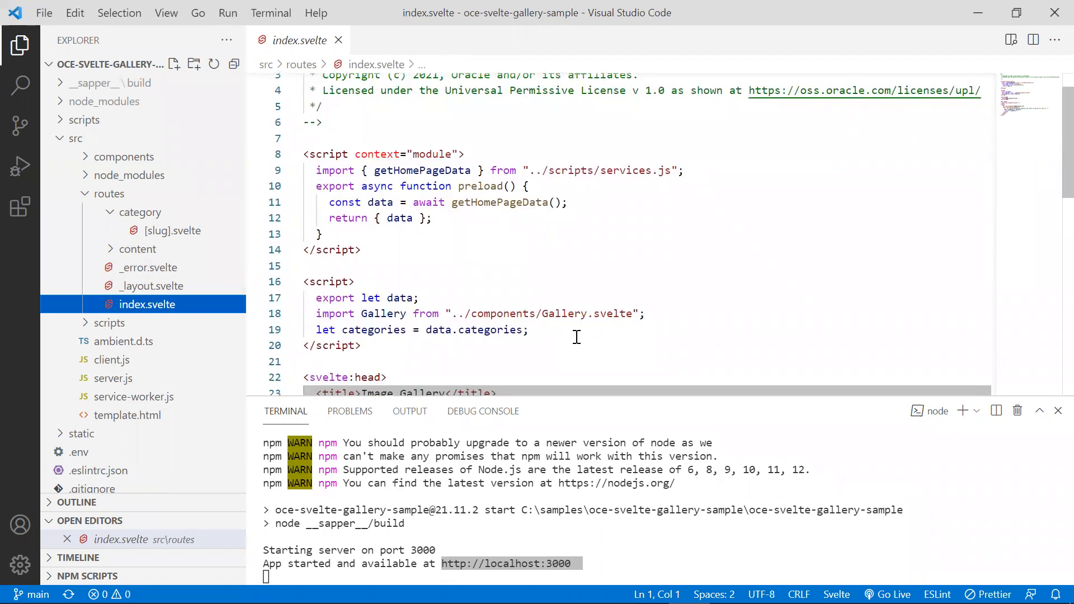
pyautogui.moveTo(176, 315)
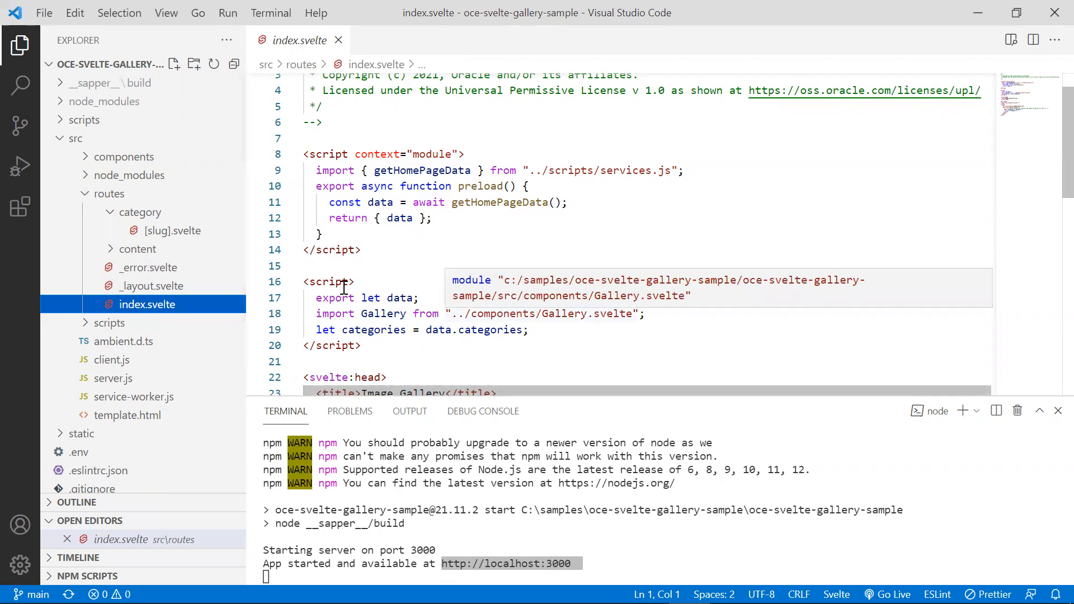
pyautogui.moveTo(478, 313)
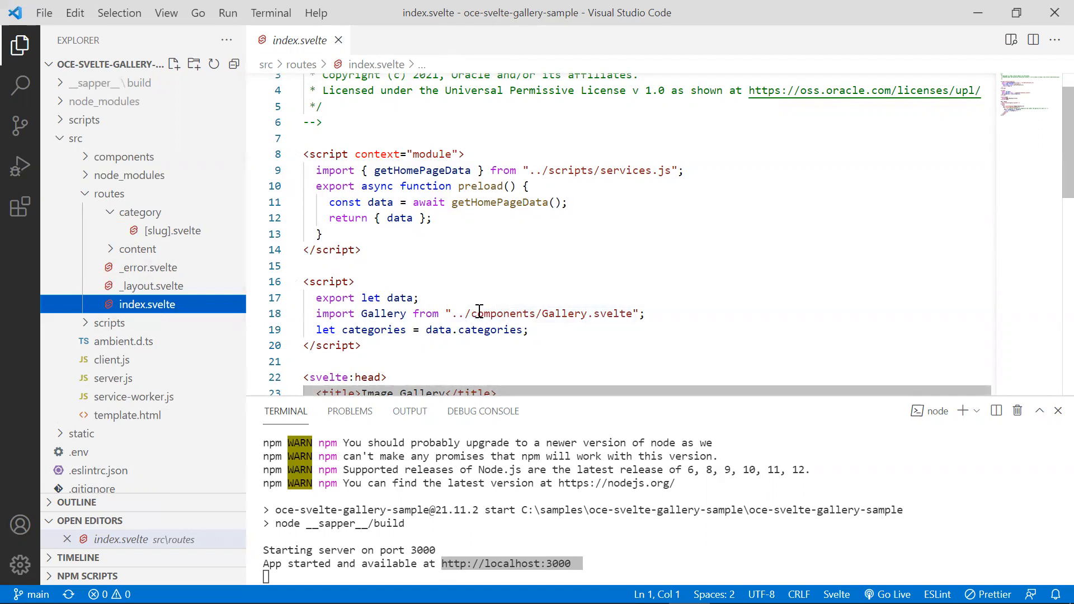
pyautogui.scroll(-3)
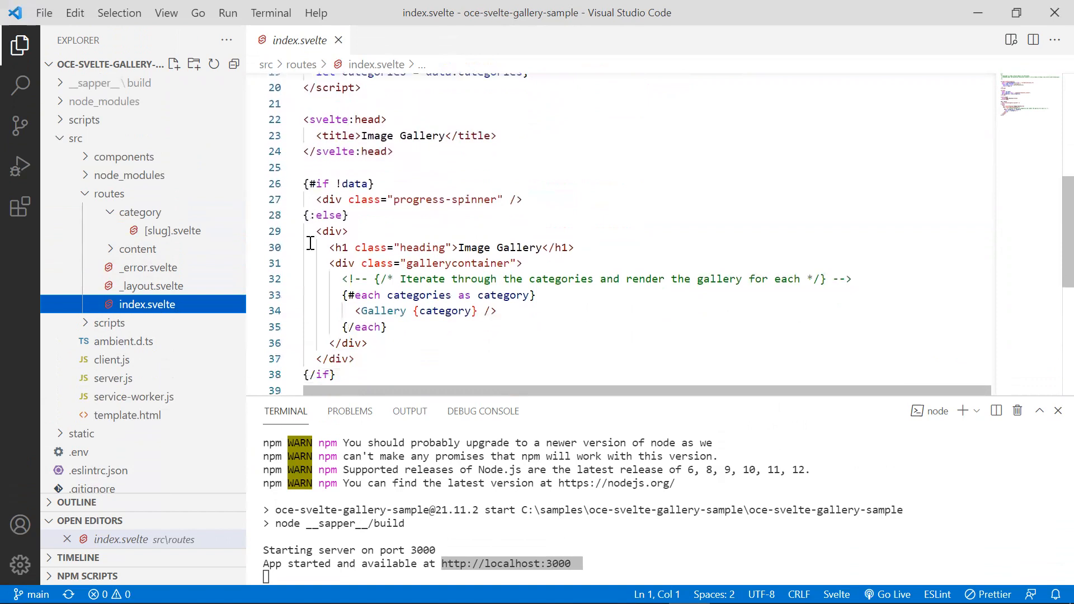
pyautogui.scroll(-3)
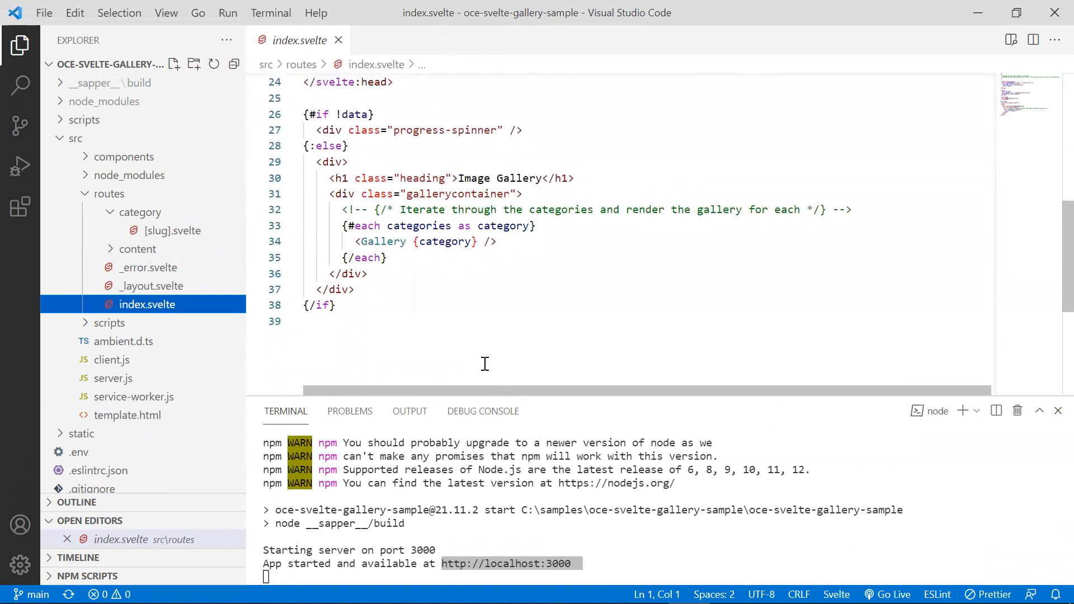
pyautogui.moveTo(551, 363)
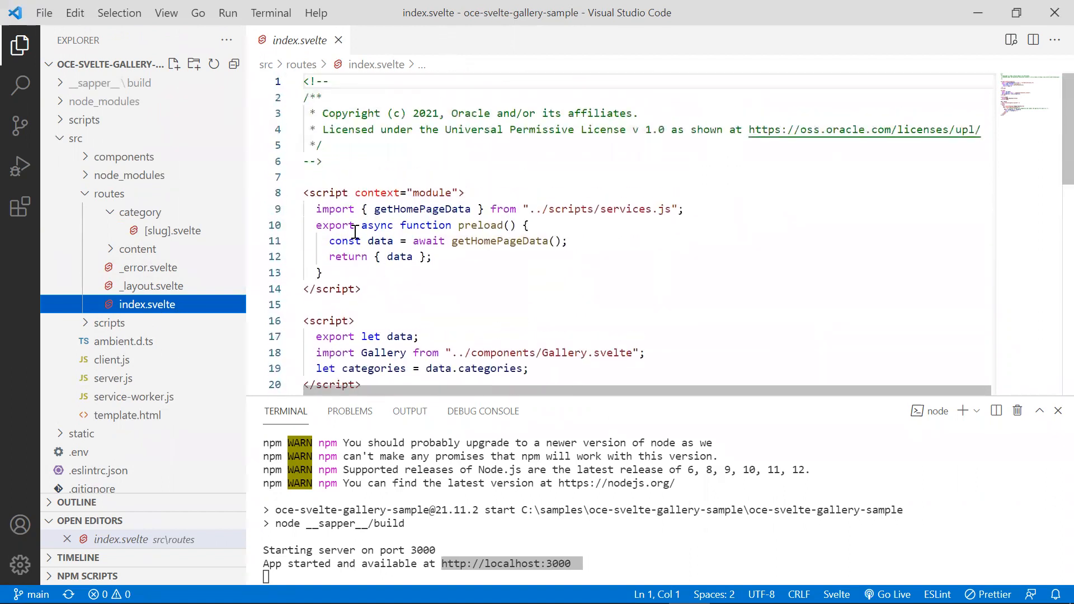
pyautogui.moveTo(450, 209)
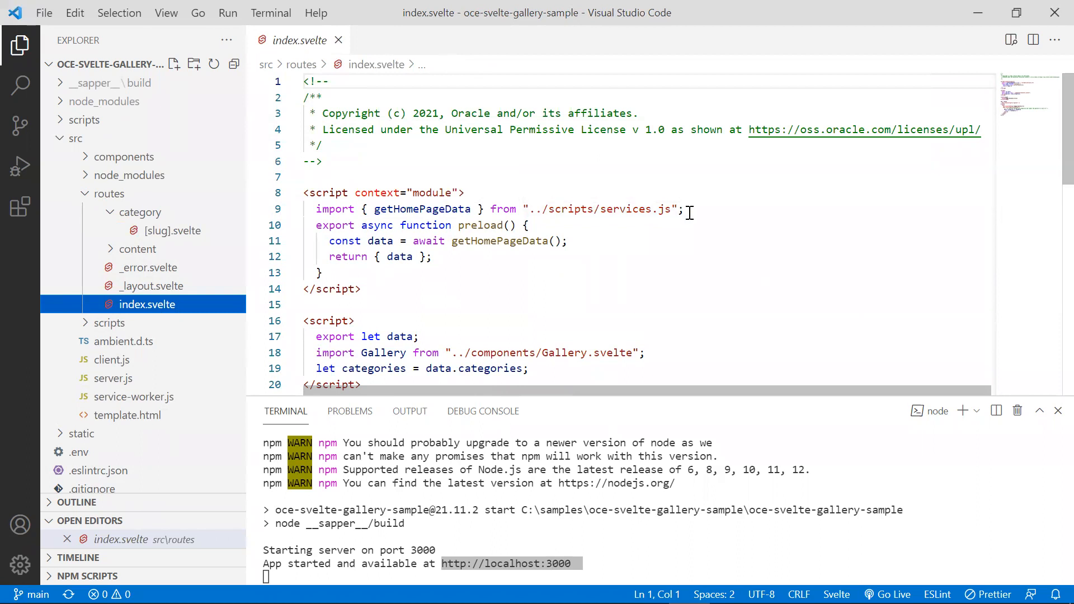
pyautogui.moveTo(596, 290)
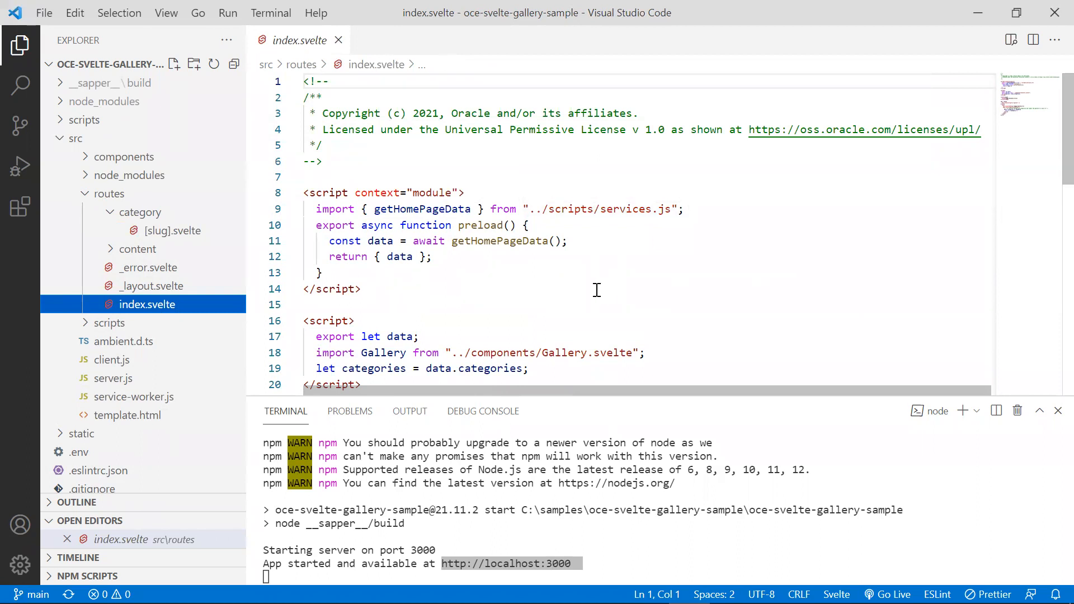
pyautogui.moveTo(490, 241)
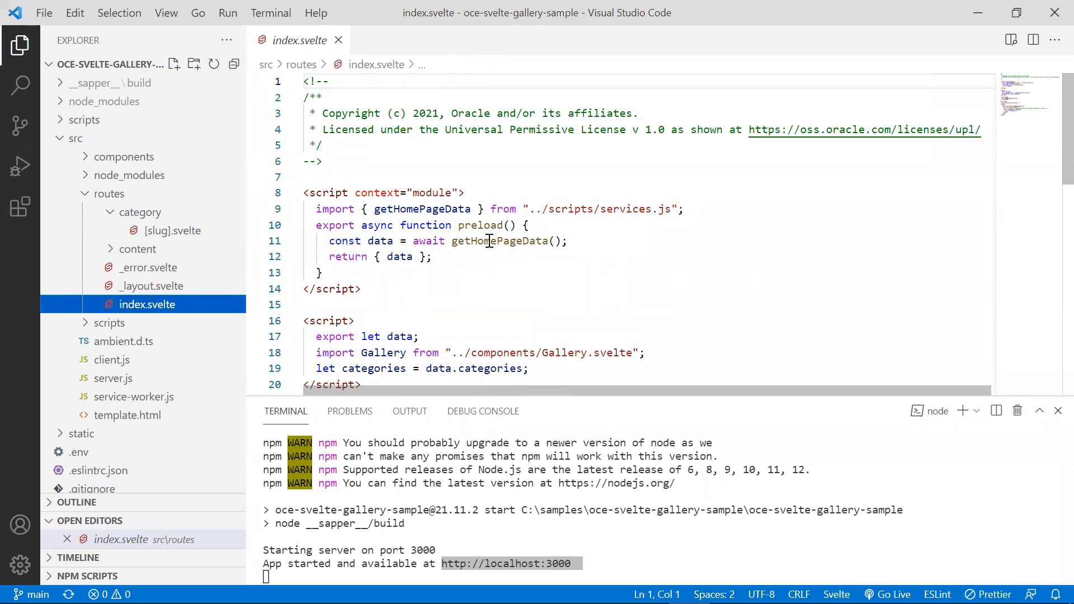
pyautogui.moveTo(515, 283)
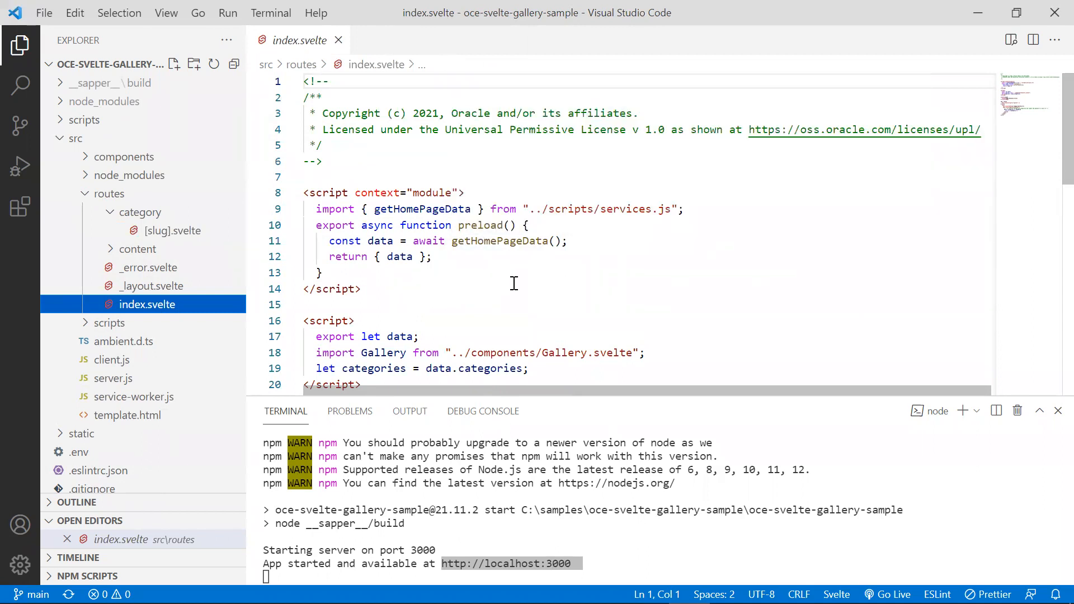
pyautogui.scroll(-3)
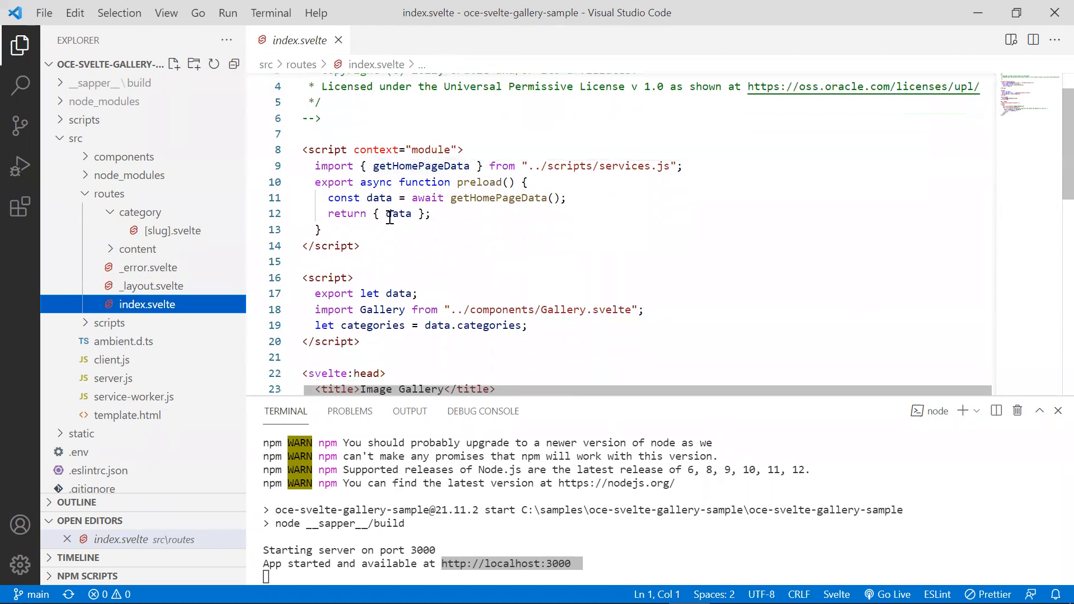
pyautogui.moveTo(521, 284)
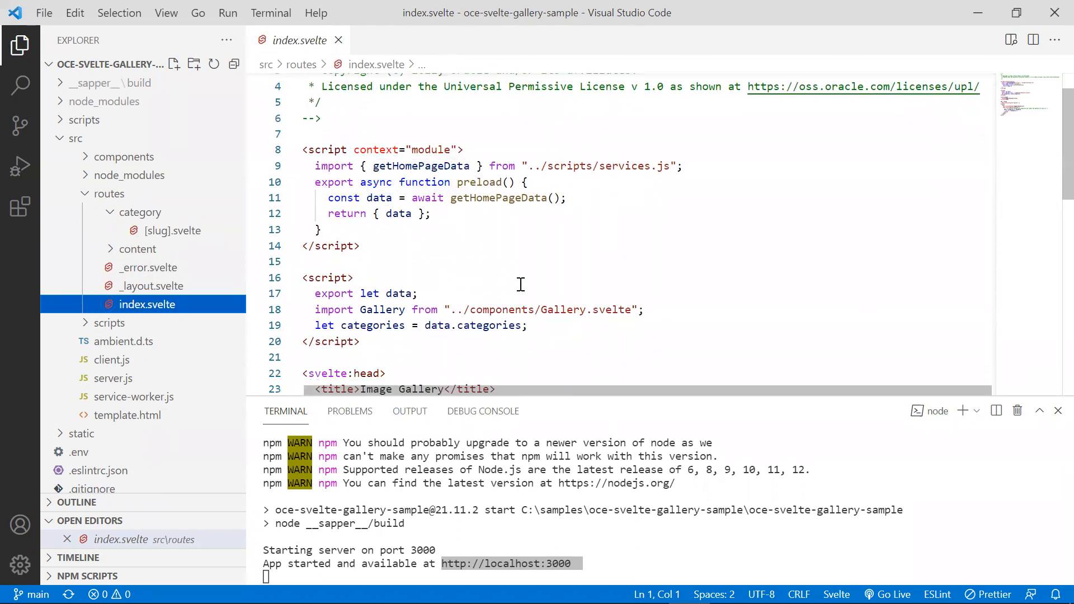
pyautogui.scroll(-3)
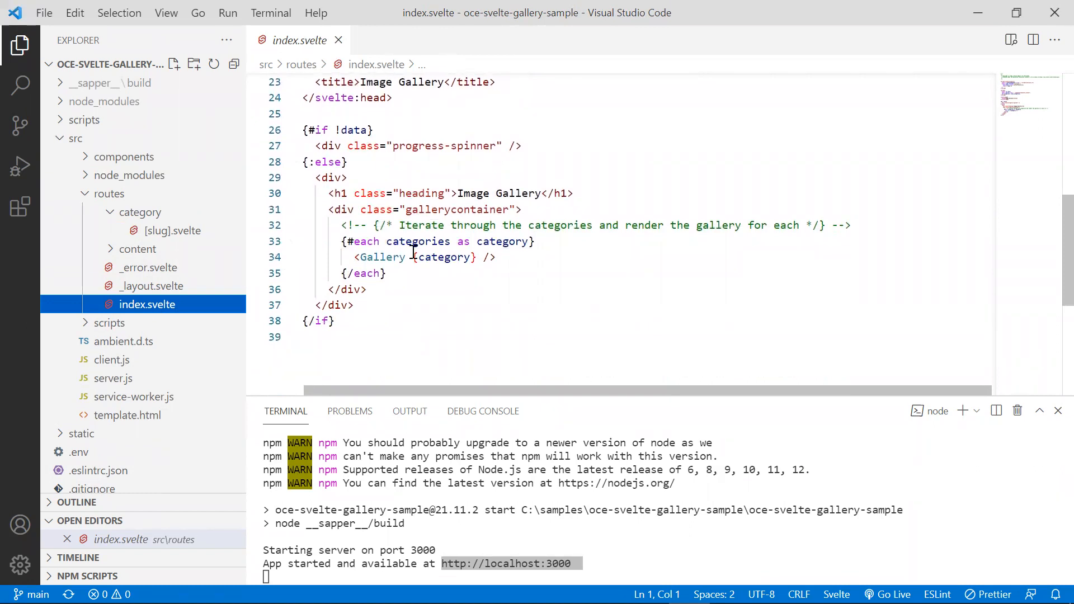
pyautogui.moveTo(370, 258)
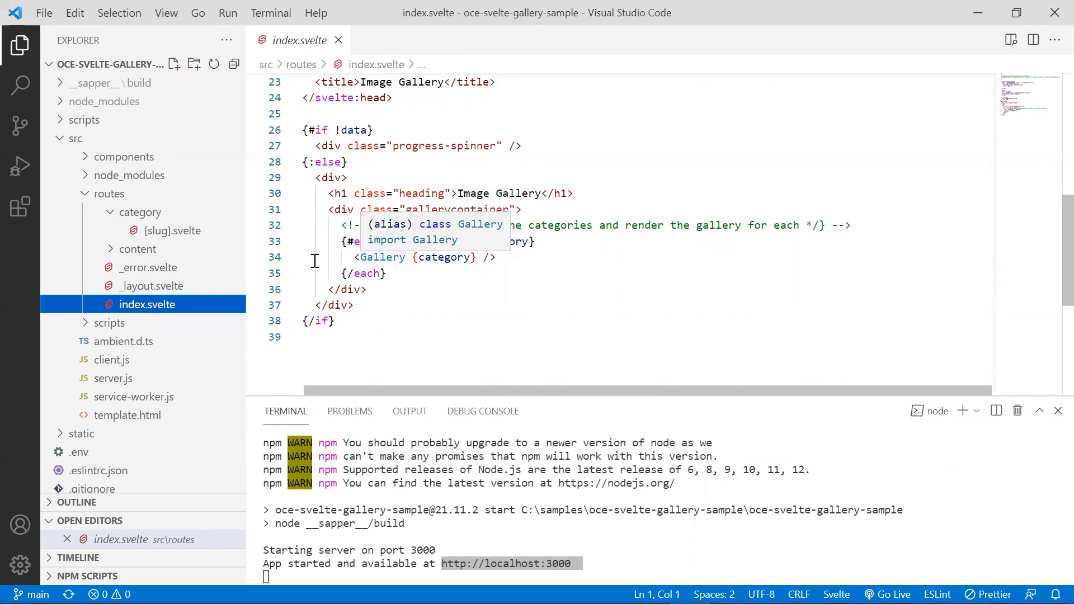
# Expand the components folder in the Explorer to reveal Gallery.svelte
pyautogui.click(124, 156)
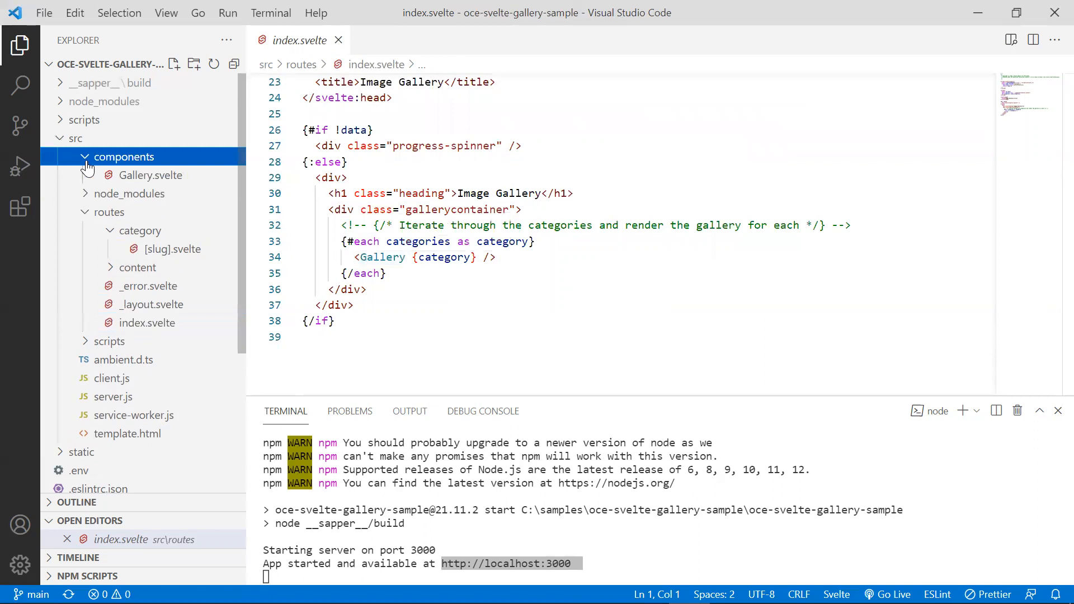
pyautogui.moveTo(166, 178)
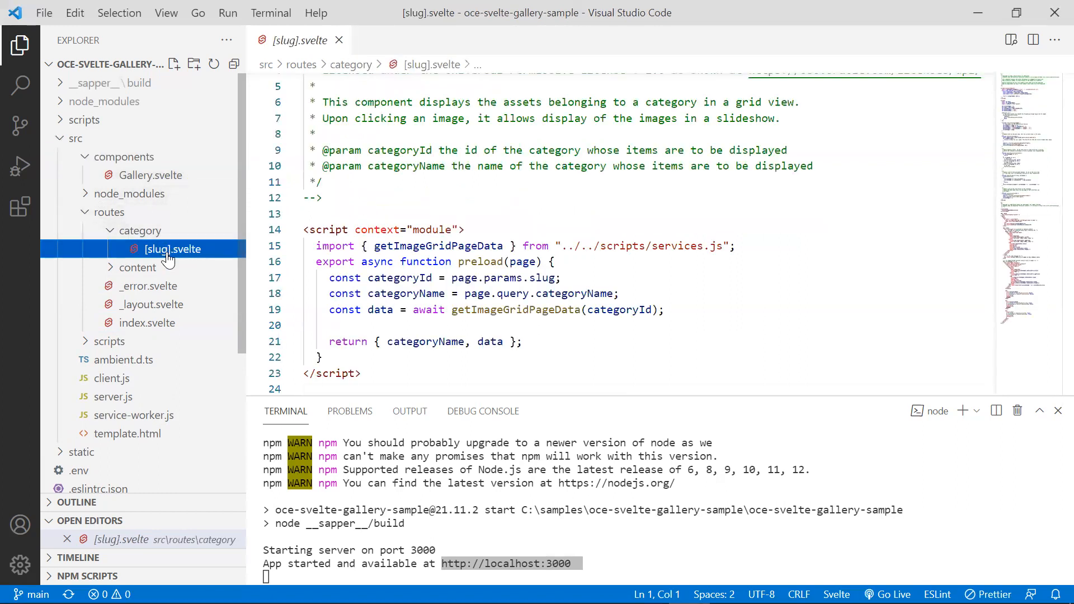
pyautogui.moveTo(170, 255)
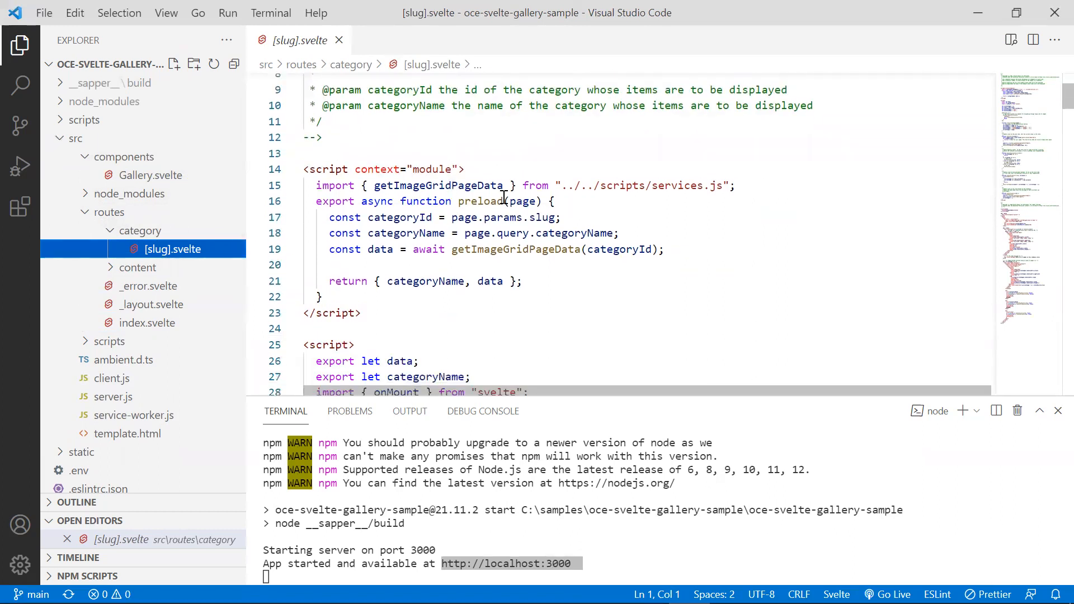
pyautogui.moveTo(573, 267)
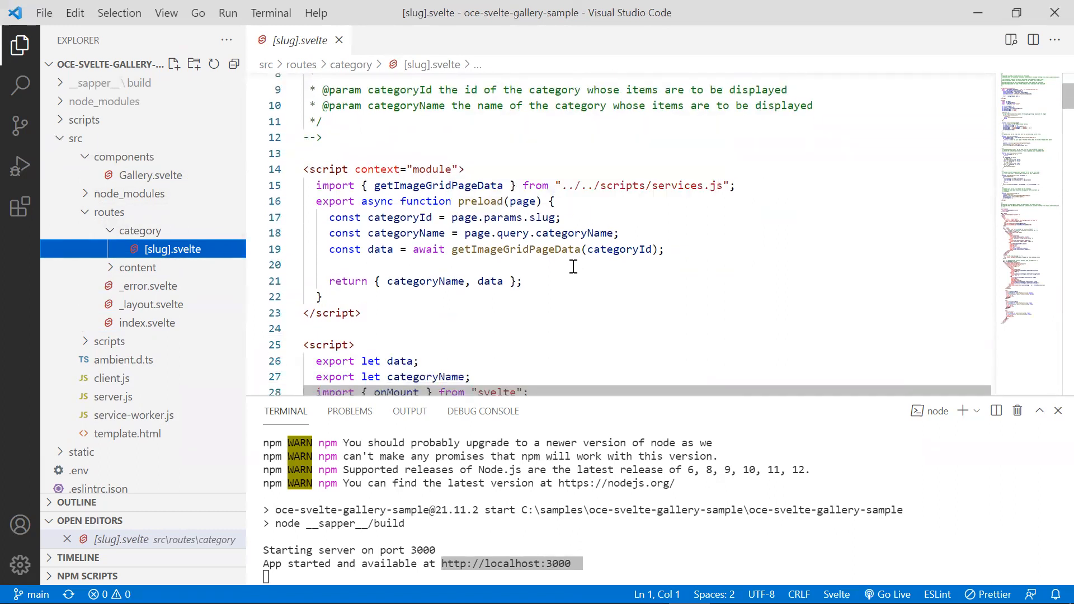
pyautogui.moveTo(531, 249)
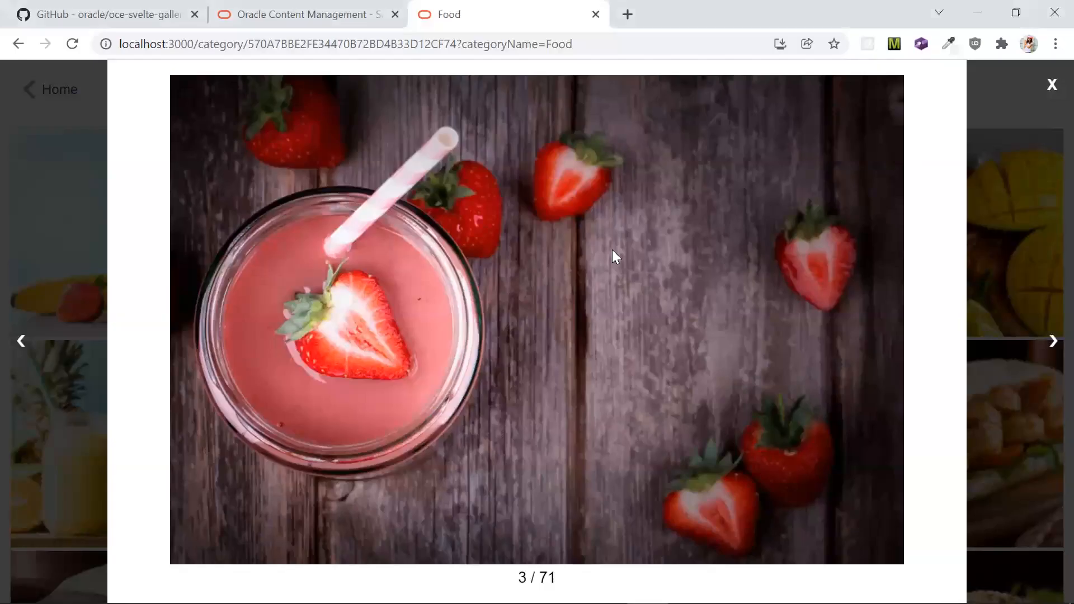
# Close the photo slideshow and return Home to the five-category Image Gallery page
pyautogui.click(1052, 84)
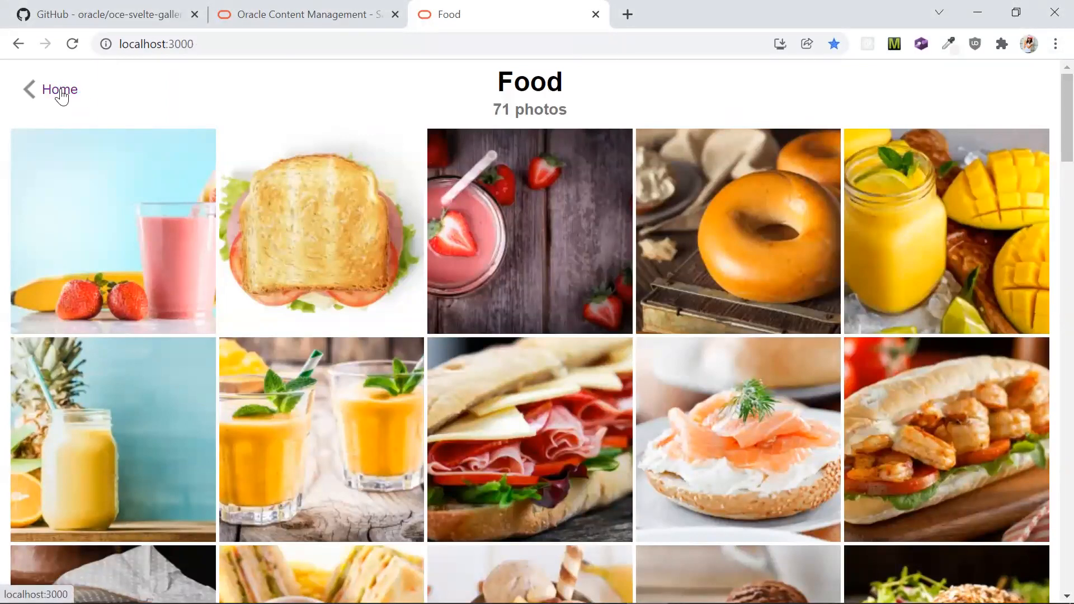
pyautogui.click(59, 90)
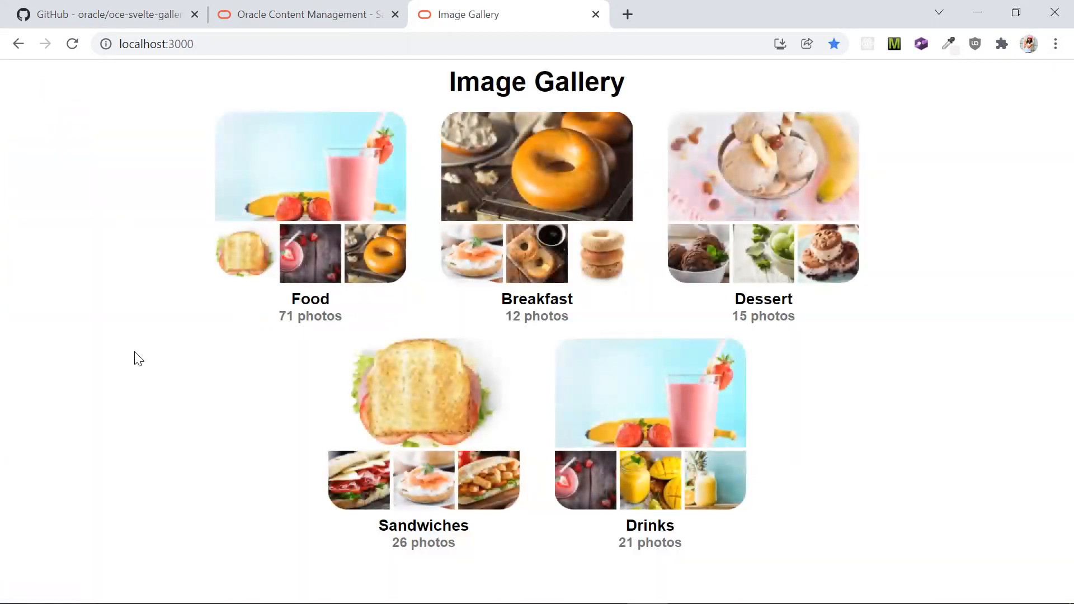
pyautogui.moveTo(155, 376)
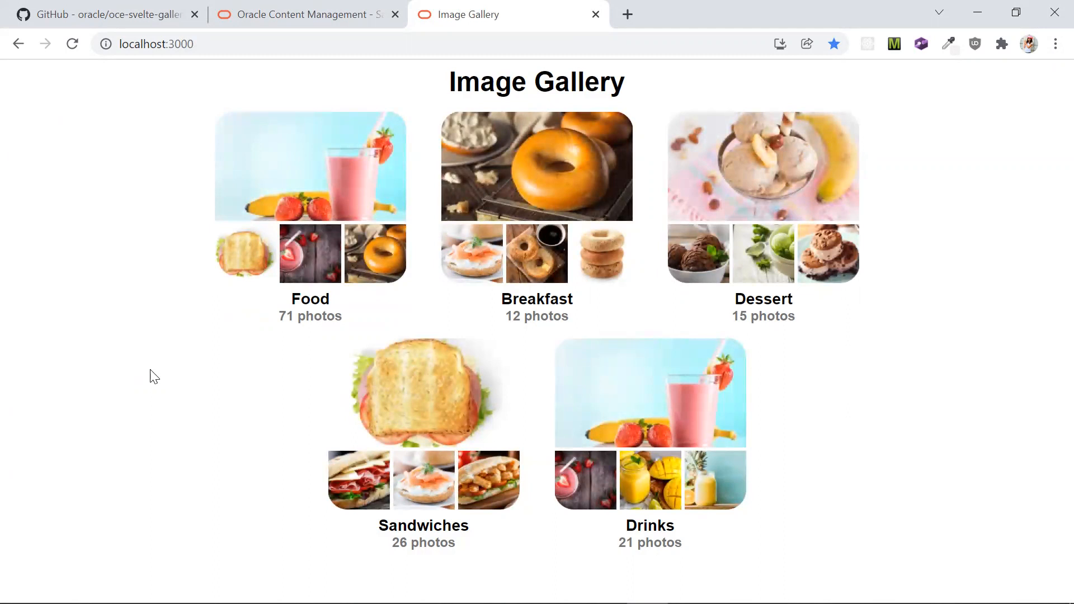
pyautogui.moveTo(922, 402)
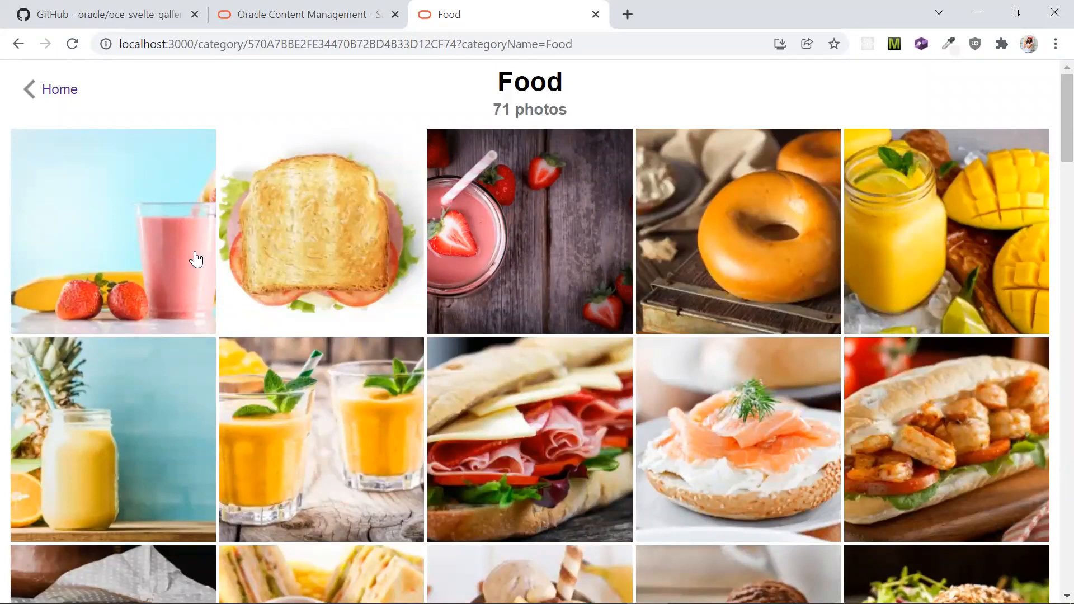
pyautogui.moveTo(201, 223)
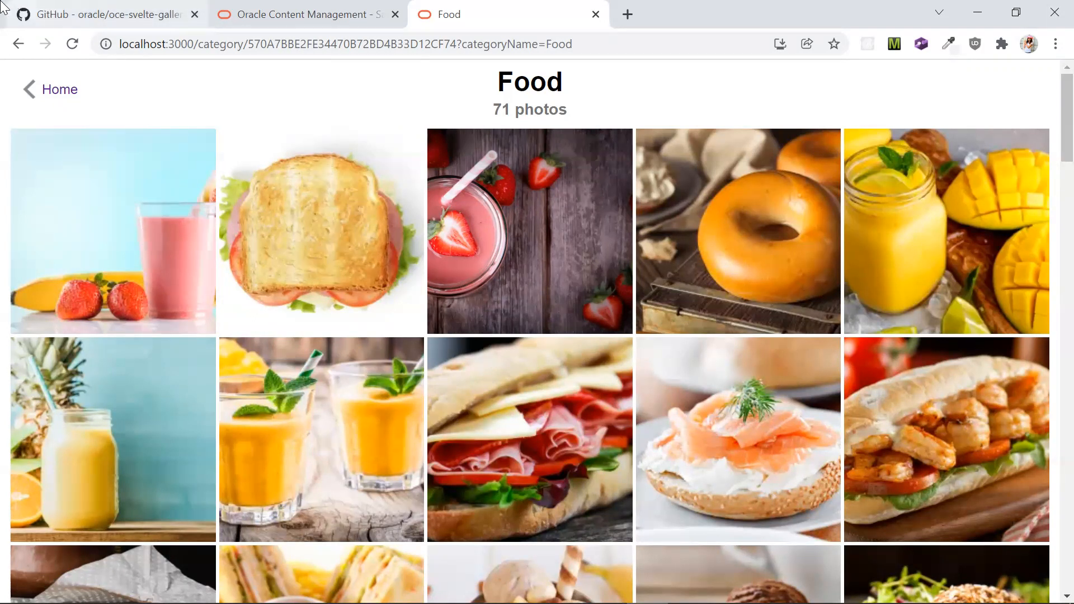
# Switch to the Oracle Content Management Samples tab and scroll through the framework samples list
pyautogui.click(302, 16)
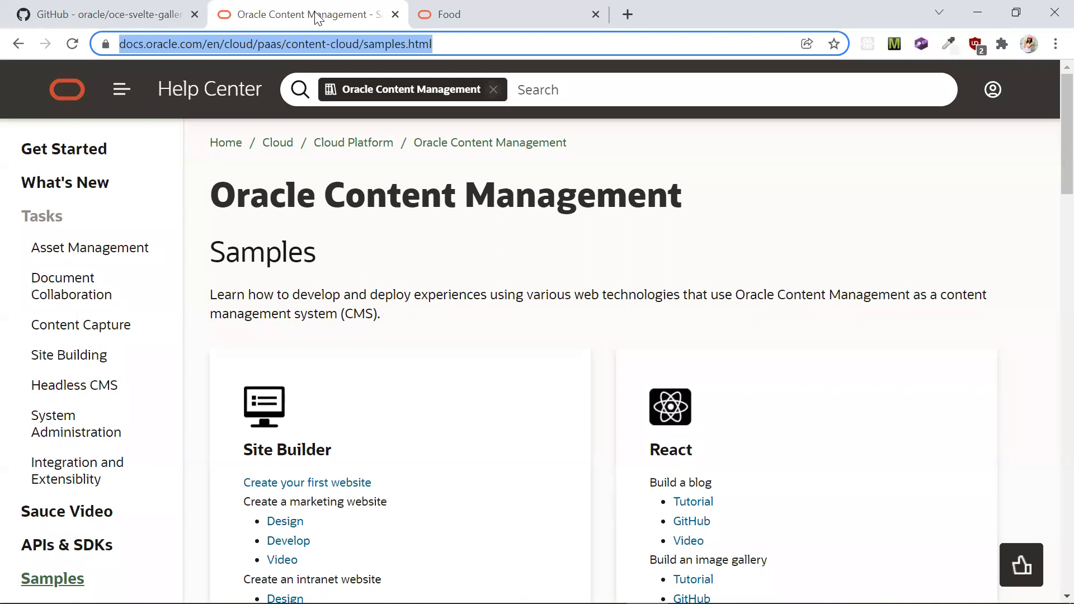
pyautogui.scroll(-3)
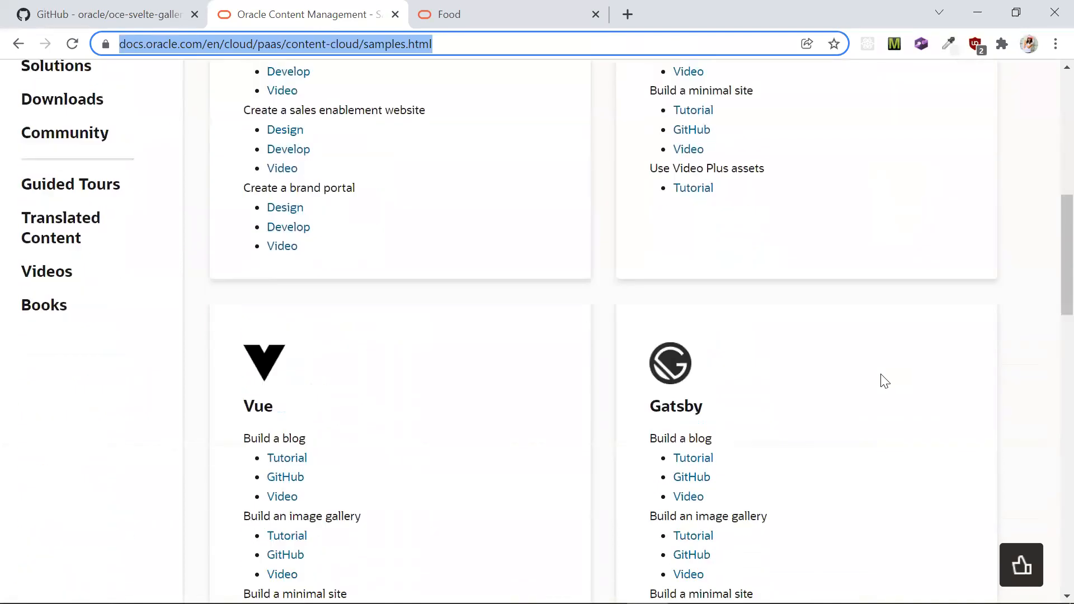
pyautogui.scroll(-3)
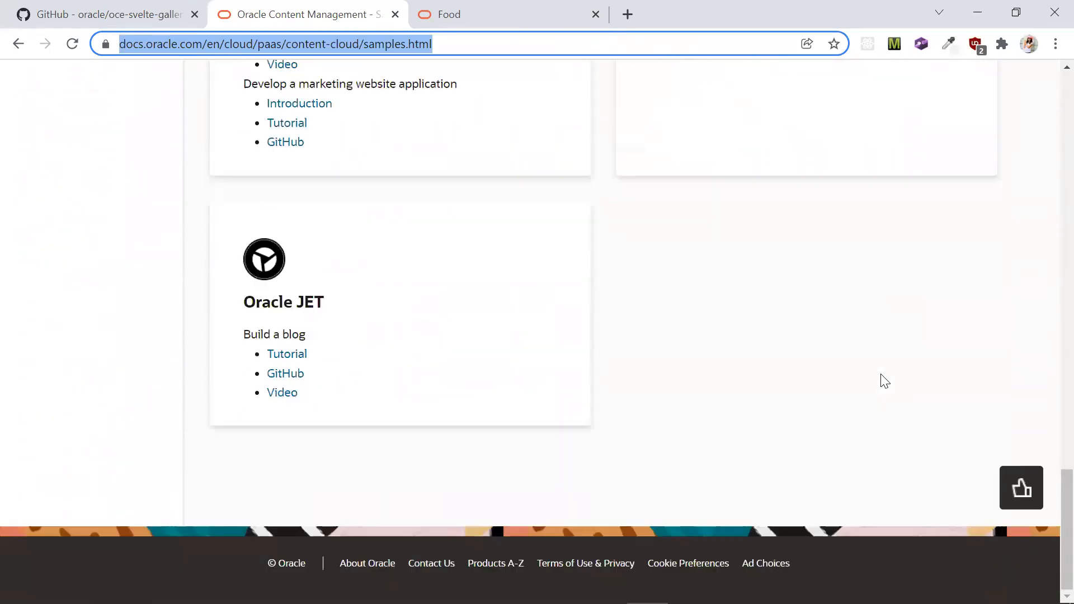
pyautogui.scroll(3)
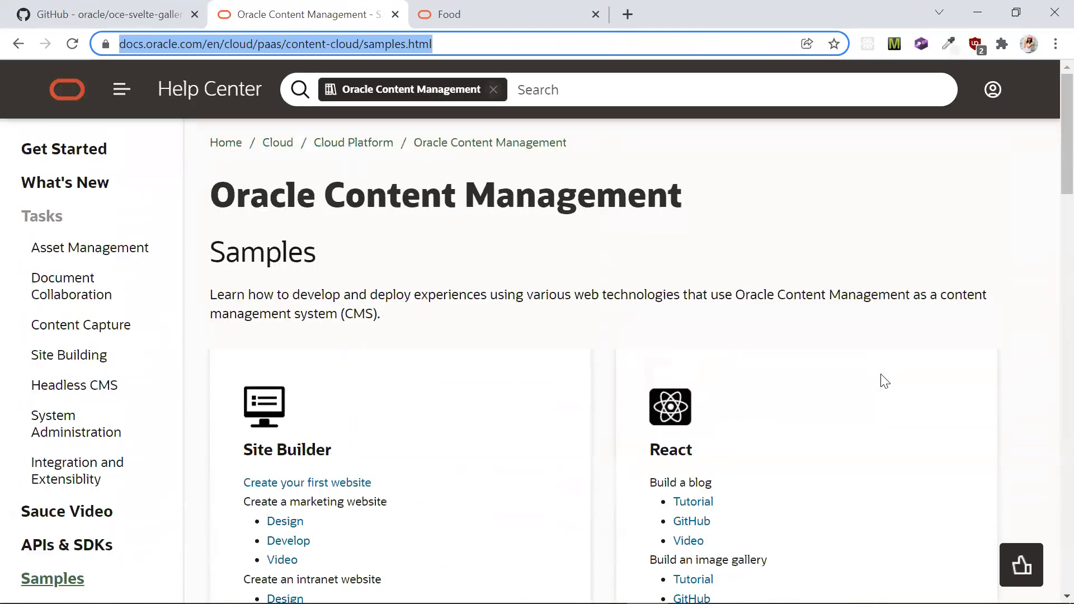